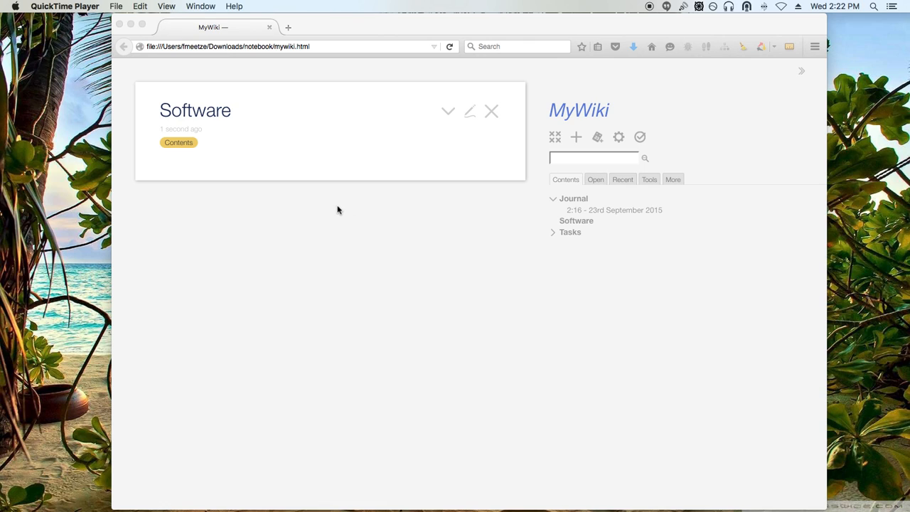
pyautogui.moveTo(337, 219)
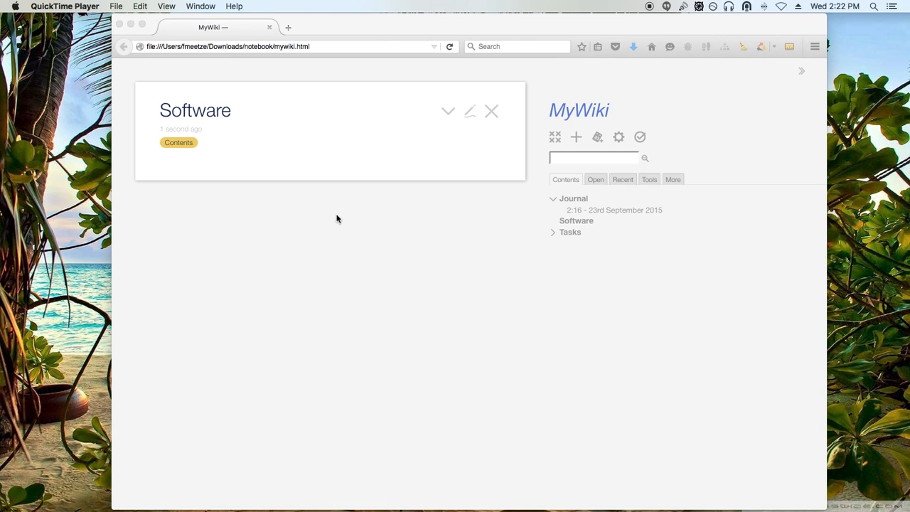
pyautogui.moveTo(377, 262)
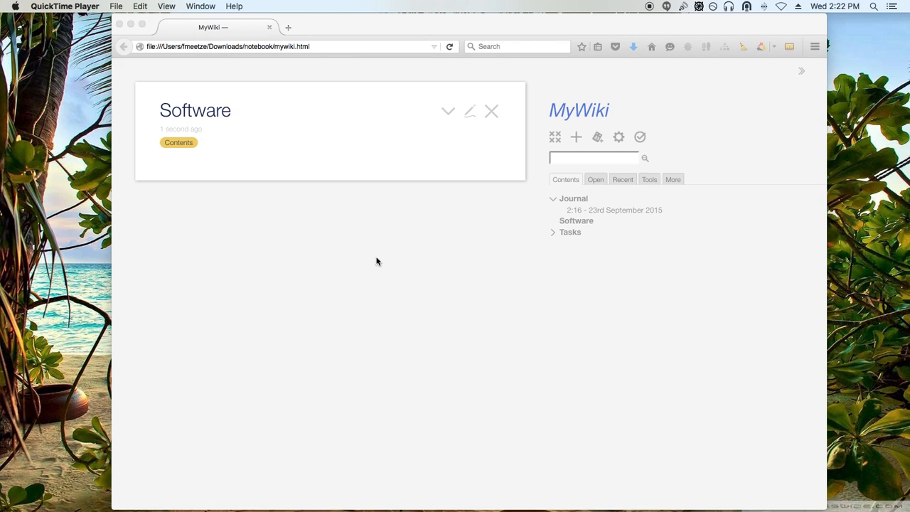
pyautogui.moveTo(403, 248)
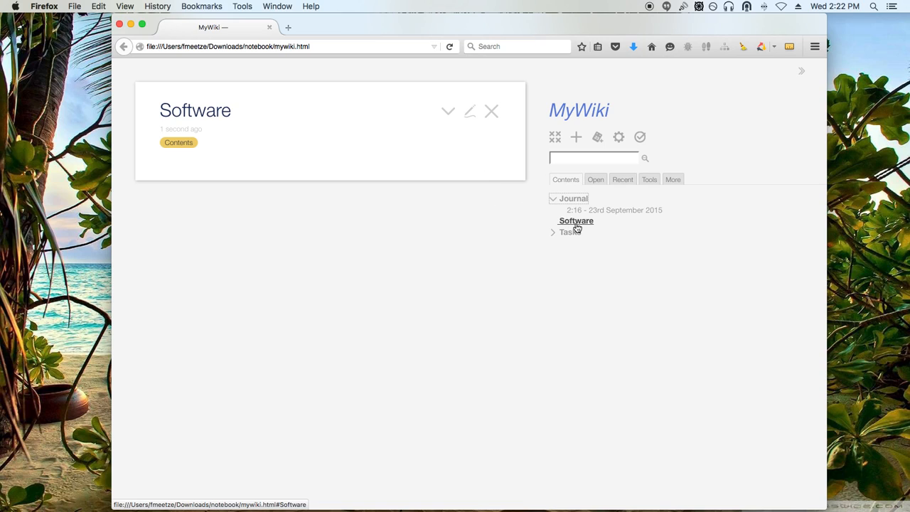
pyautogui.moveTo(566, 179)
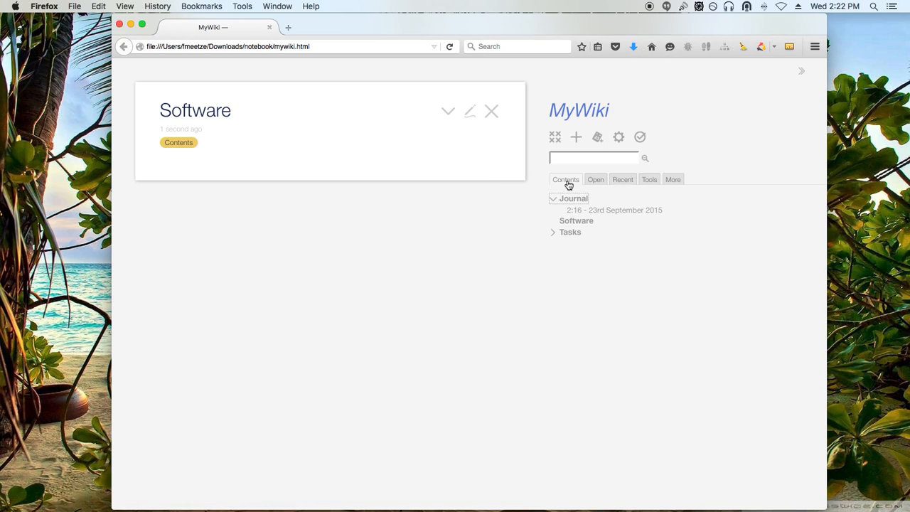
pyautogui.moveTo(575, 259)
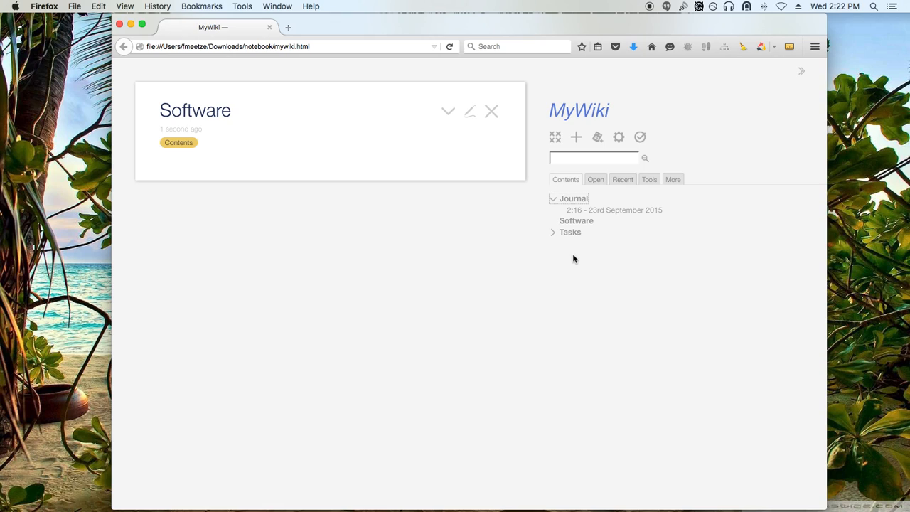
# - Toggle the Contents branches so Journal is collapsed and Tasks is expanded showing Completed and ToDo
pyautogui.click(553, 199)
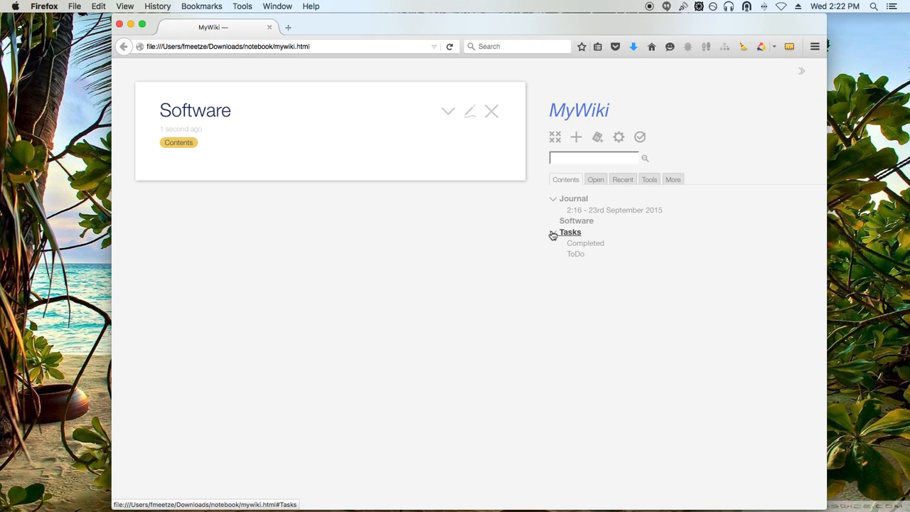
pyautogui.click(555, 233)
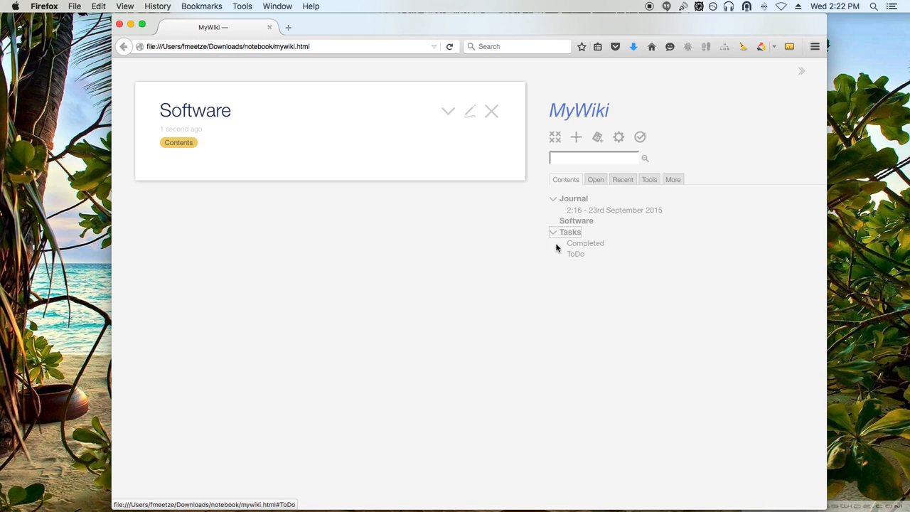
pyautogui.click(554, 231)
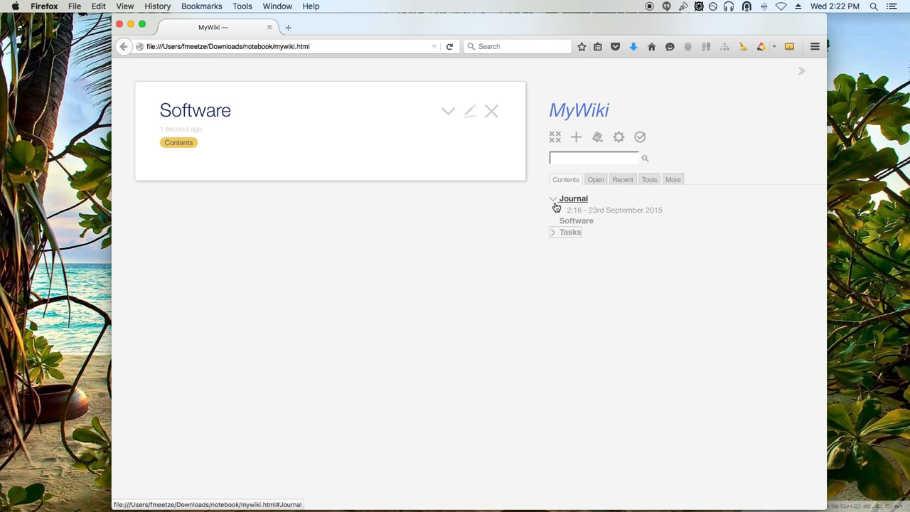
pyautogui.click(553, 199)
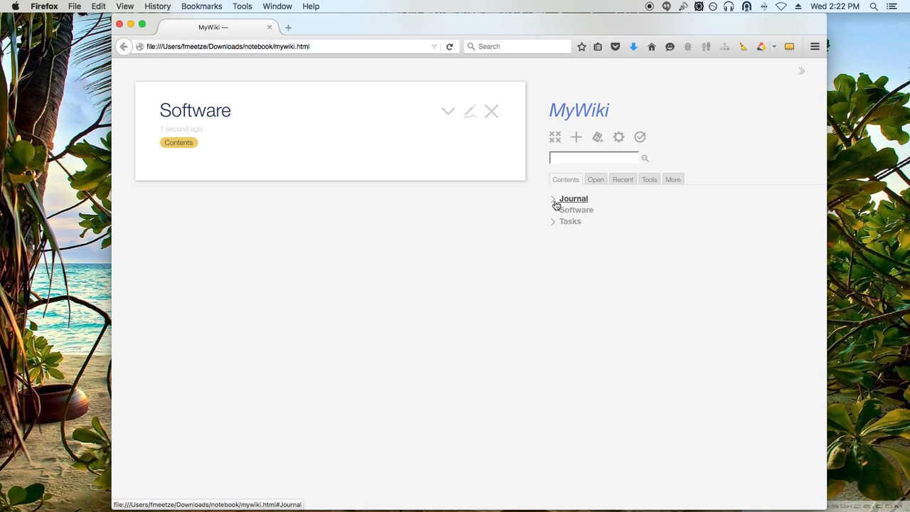
pyautogui.moveTo(554, 222)
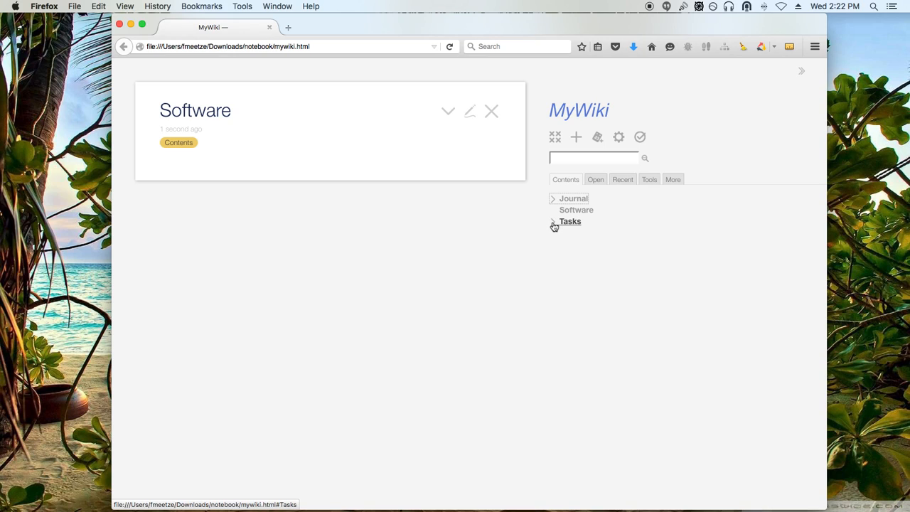
pyautogui.click(553, 222)
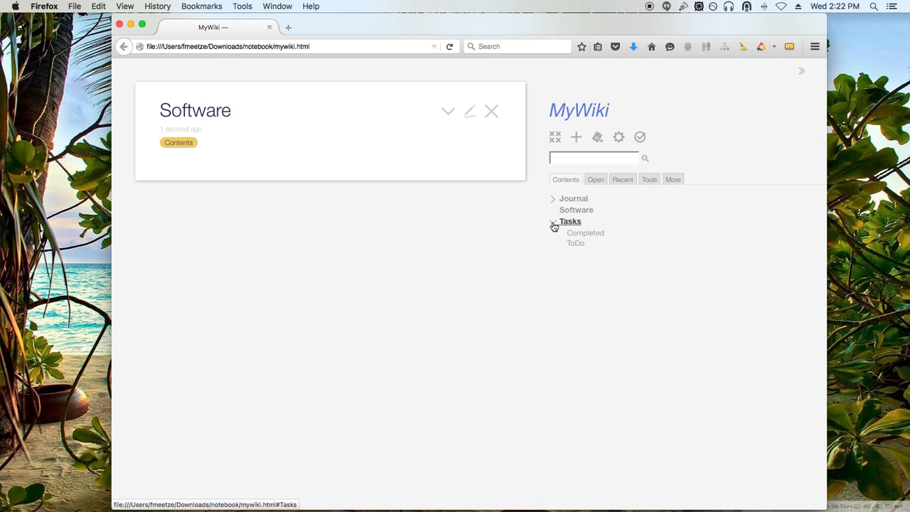
pyautogui.click(554, 222)
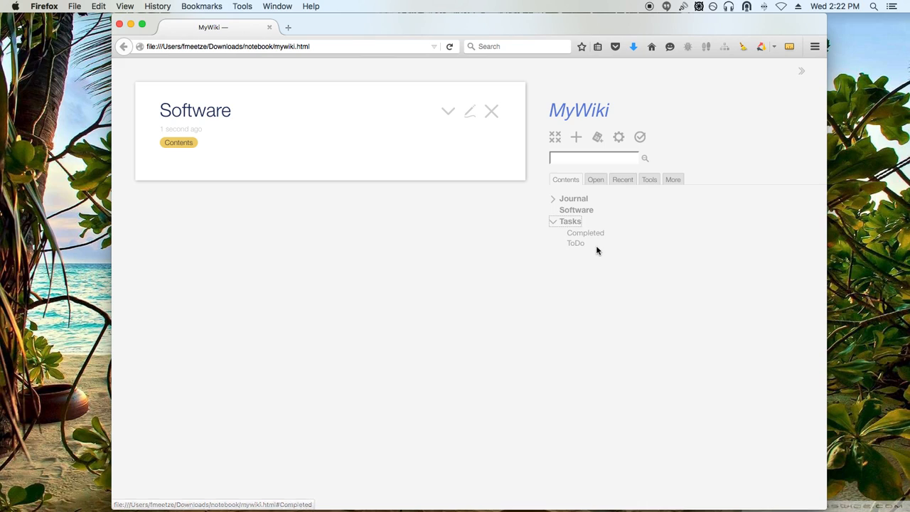
pyautogui.moveTo(597, 251)
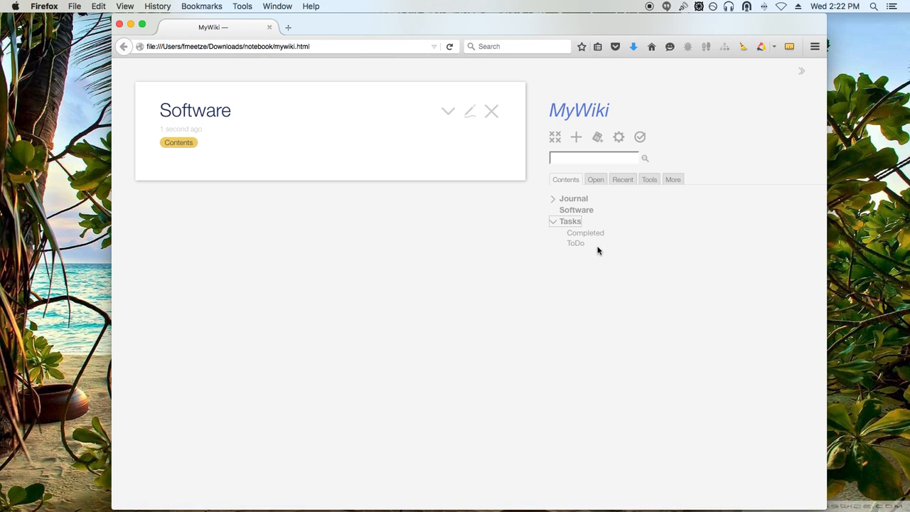
pyautogui.moveTo(396, 183)
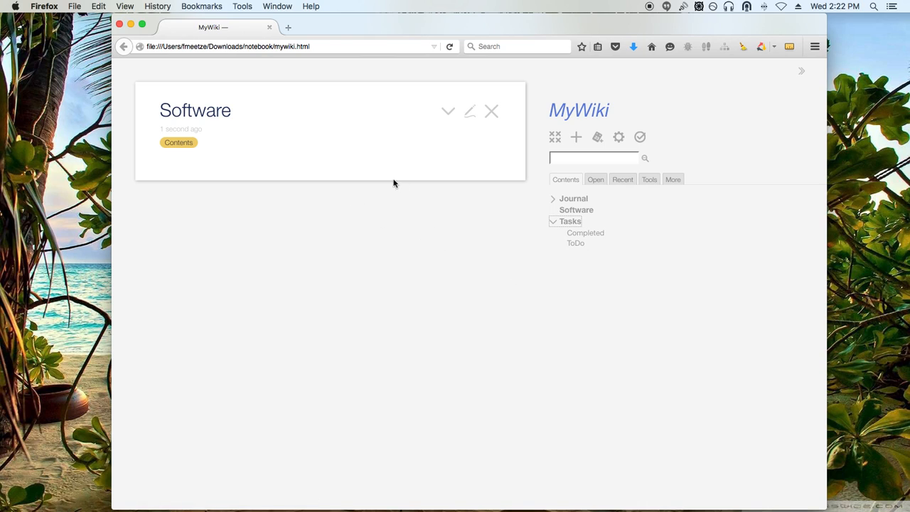
pyautogui.moveTo(410, 245)
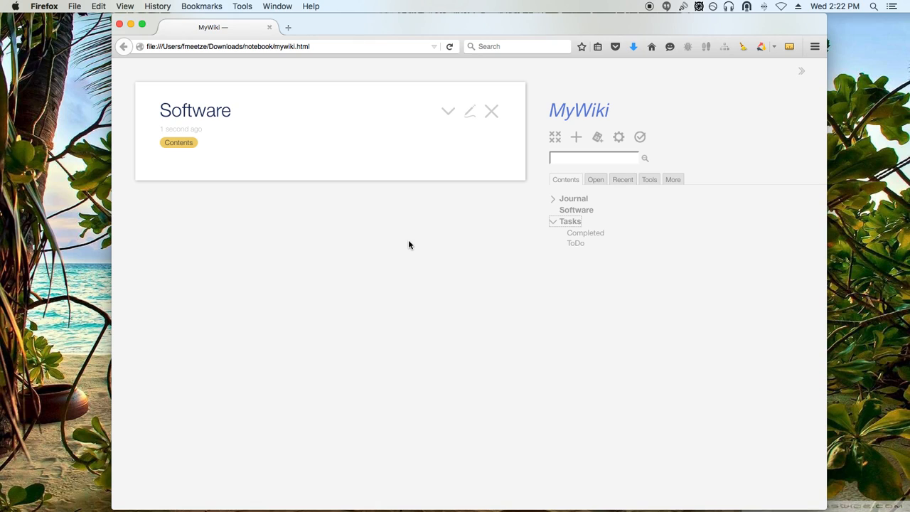
pyautogui.moveTo(323, 196)
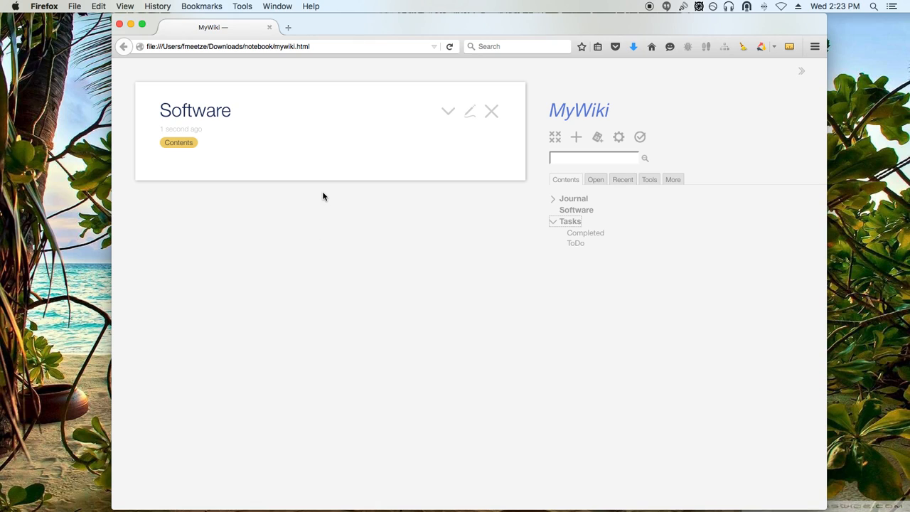
pyautogui.moveTo(492, 111)
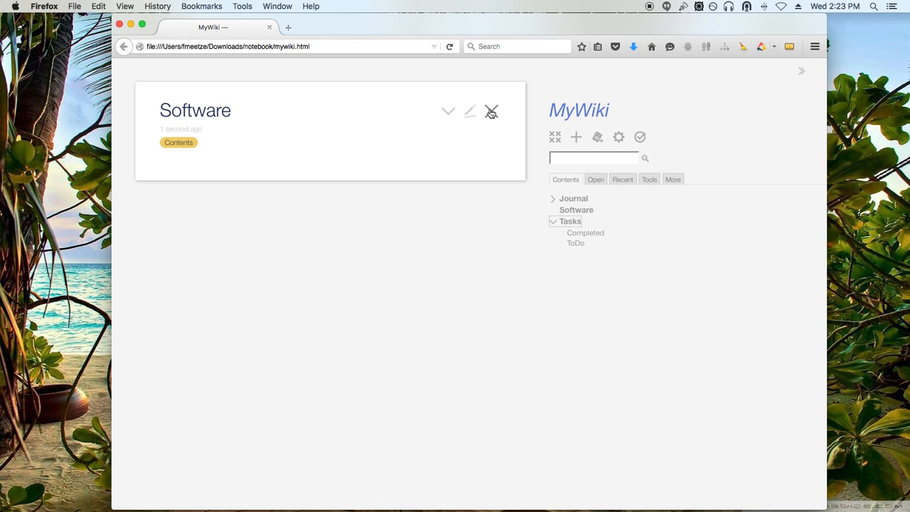
# - Close Software, open ToDo from Tasks, and start a new untitled tiddler draft
pyautogui.click(492, 111)
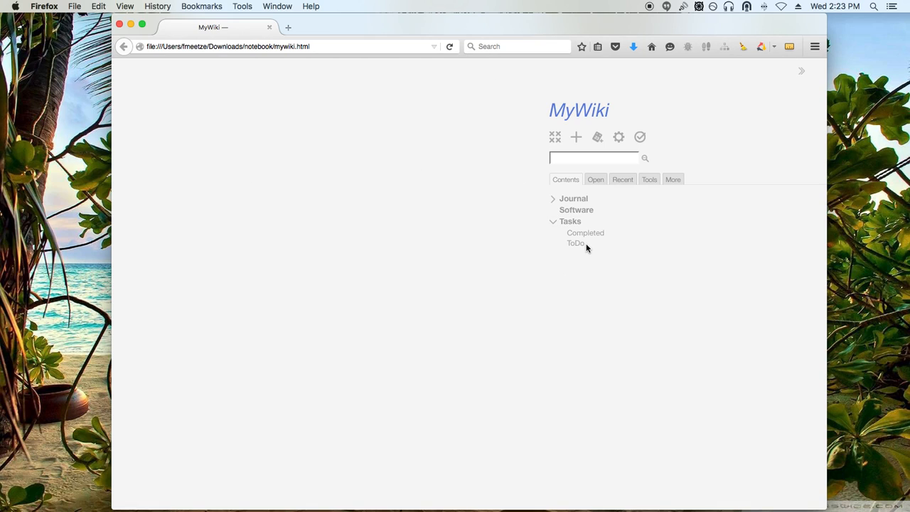
pyautogui.moveTo(575, 243)
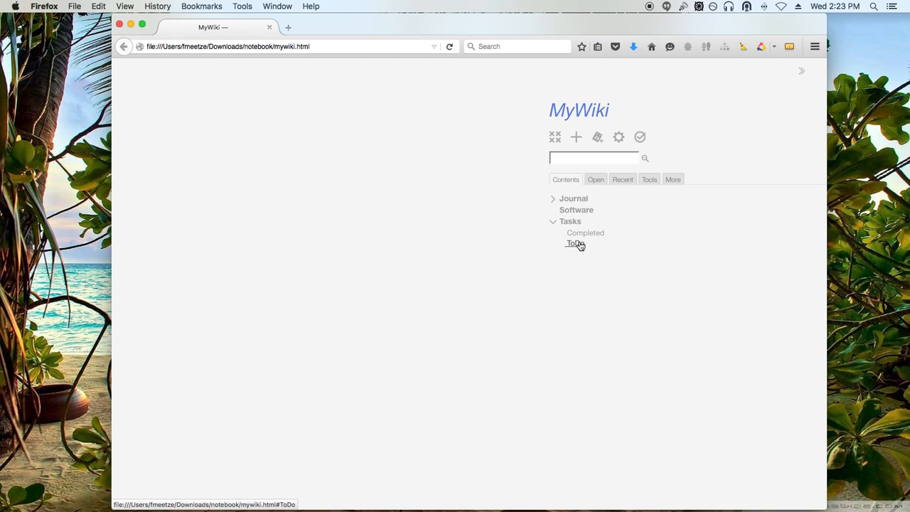
pyautogui.click(575, 243)
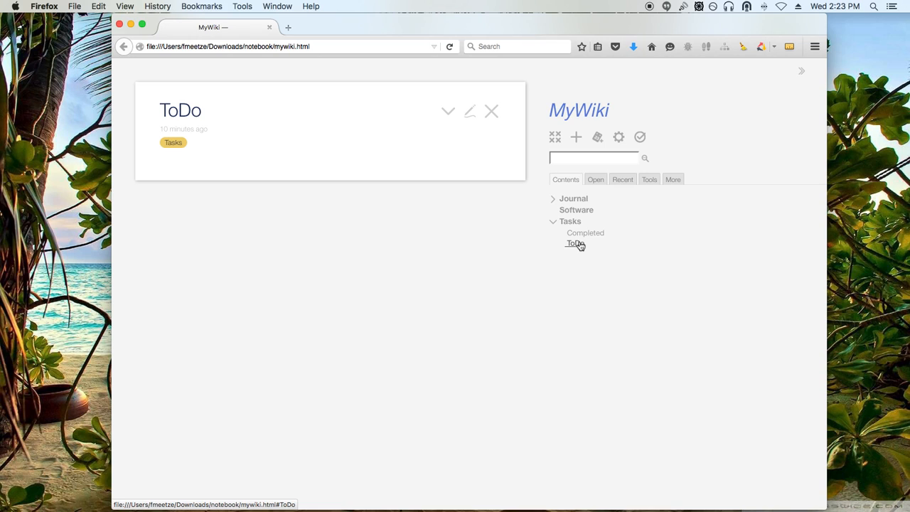
pyautogui.click(576, 137)
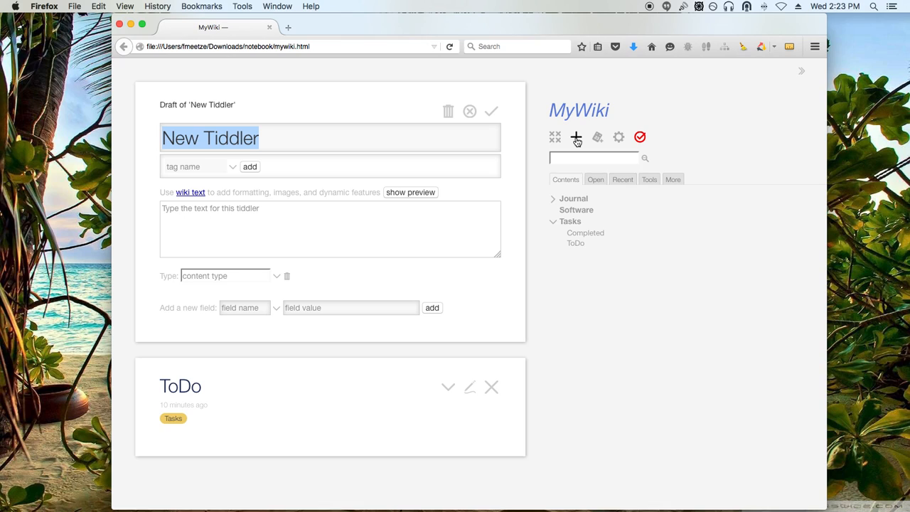
# - Title the draft 'Take out the garbage', add the tag 'task', and move into its body
pyautogui.write('Take out')
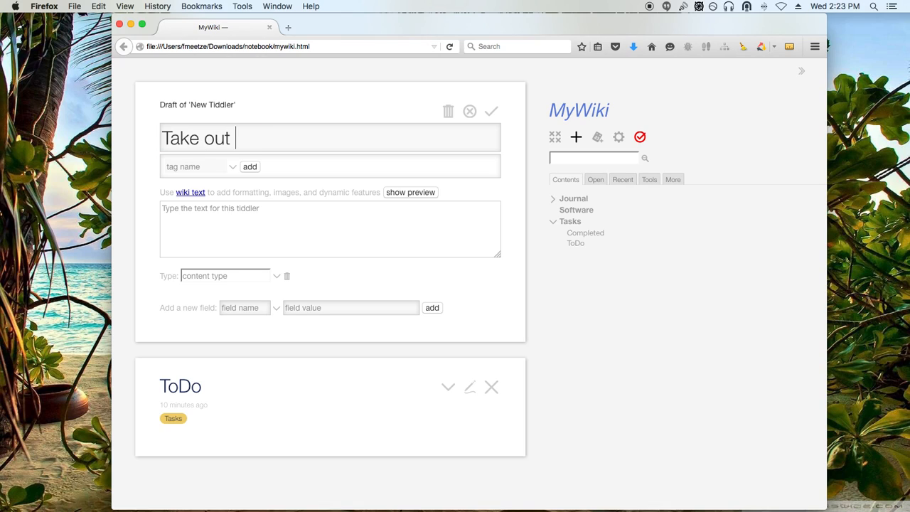
pyautogui.write('the garbag')
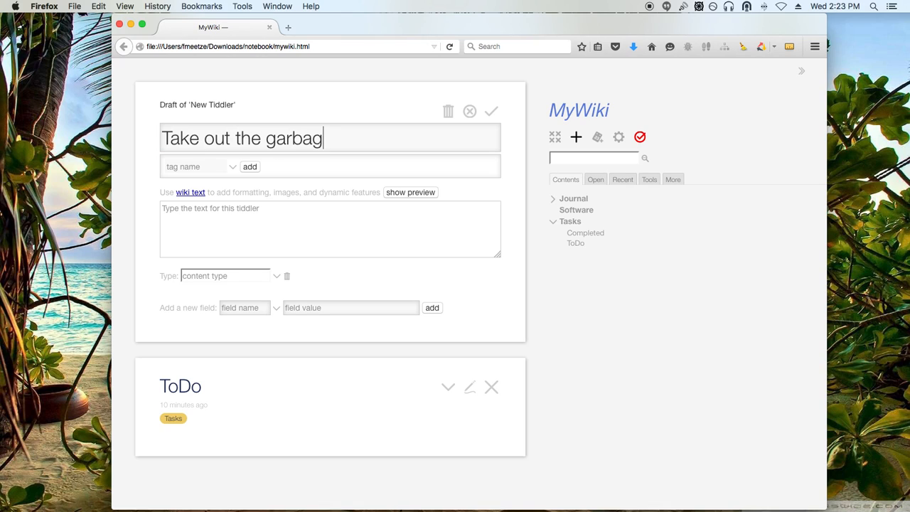
pyautogui.click(197, 167)
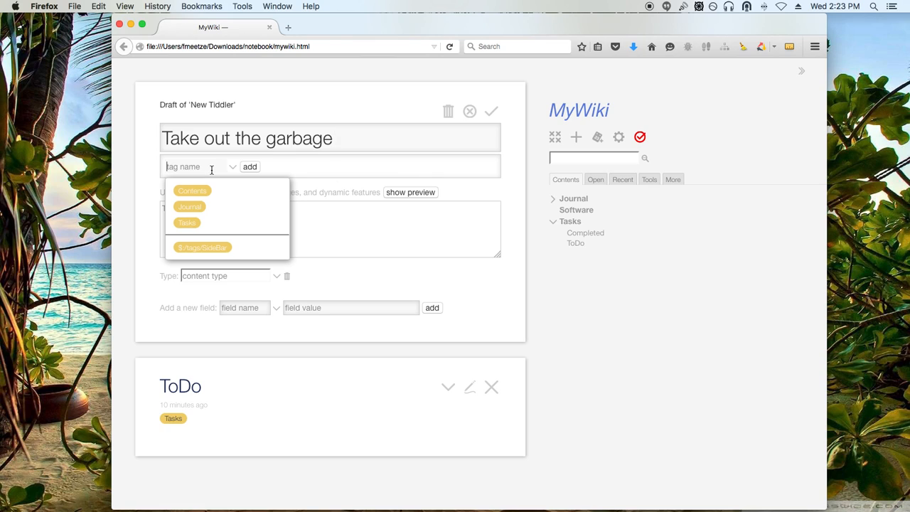
pyautogui.write('task')
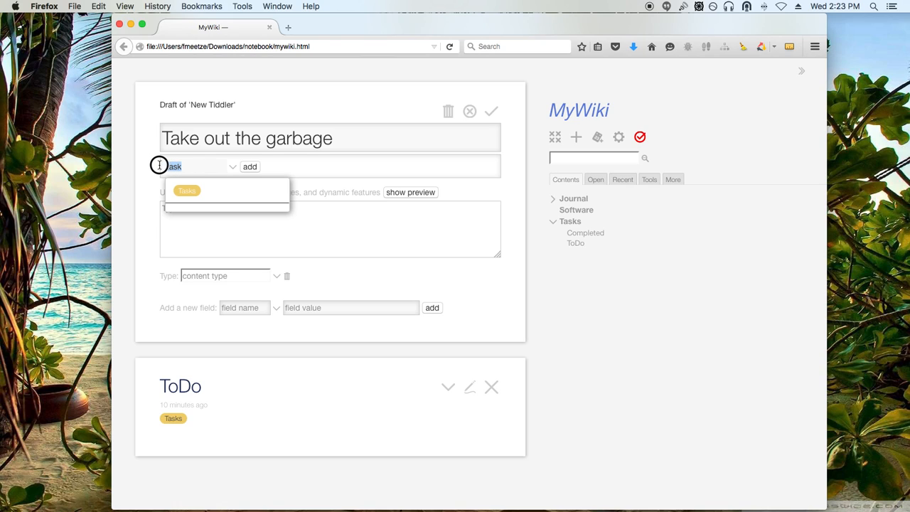
pyautogui.click(173, 166)
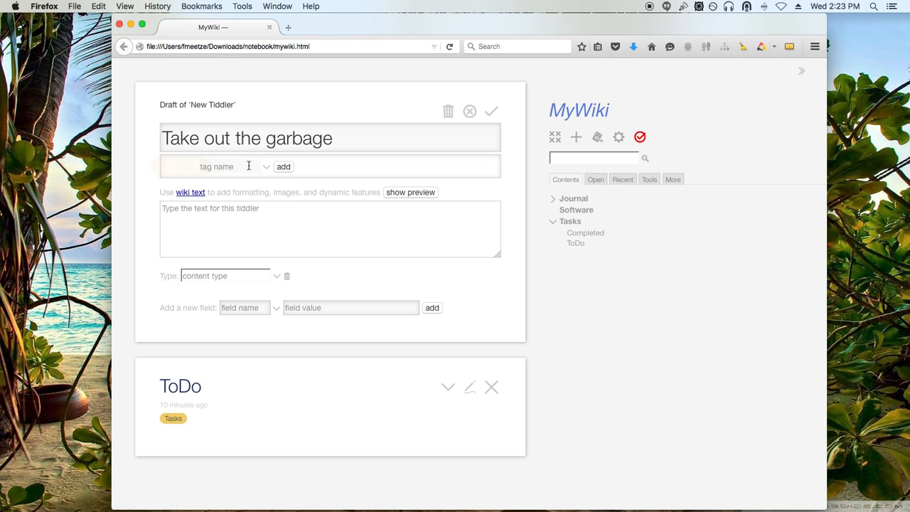
pyautogui.click(283, 167)
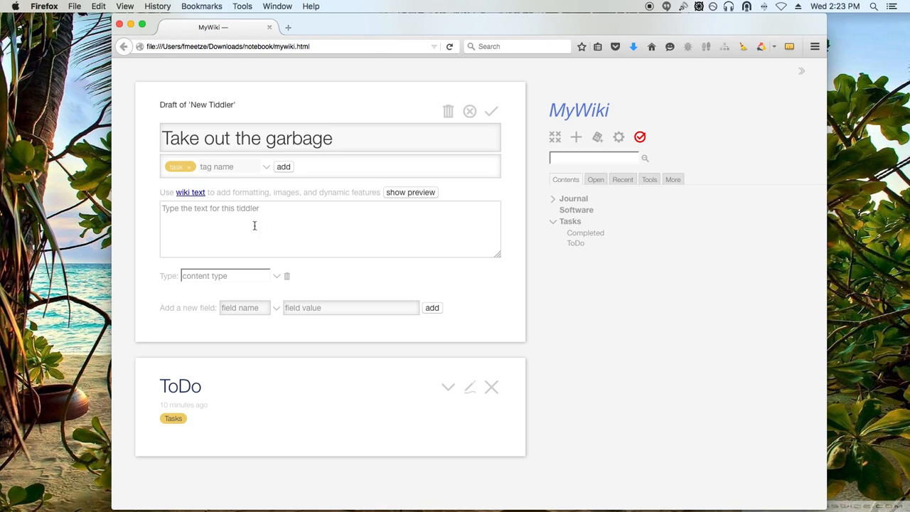
pyautogui.moveTo(396, 211)
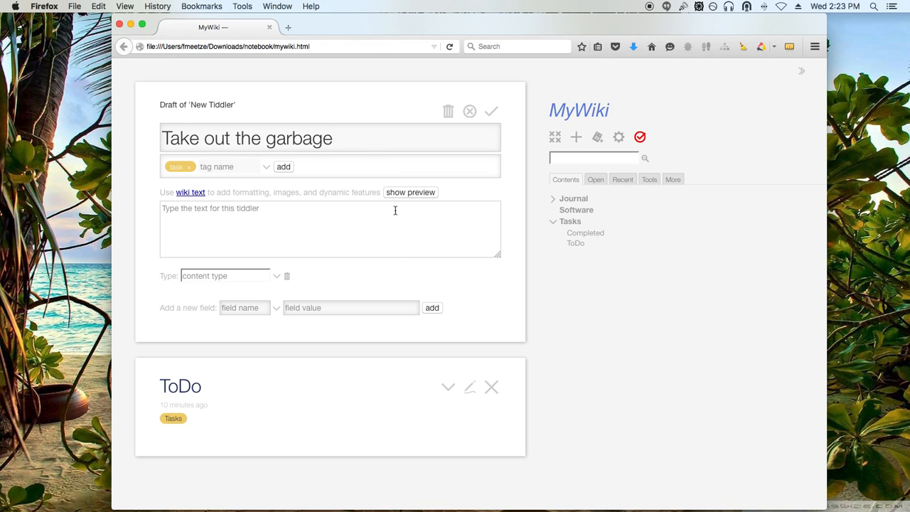
pyautogui.moveTo(299, 222)
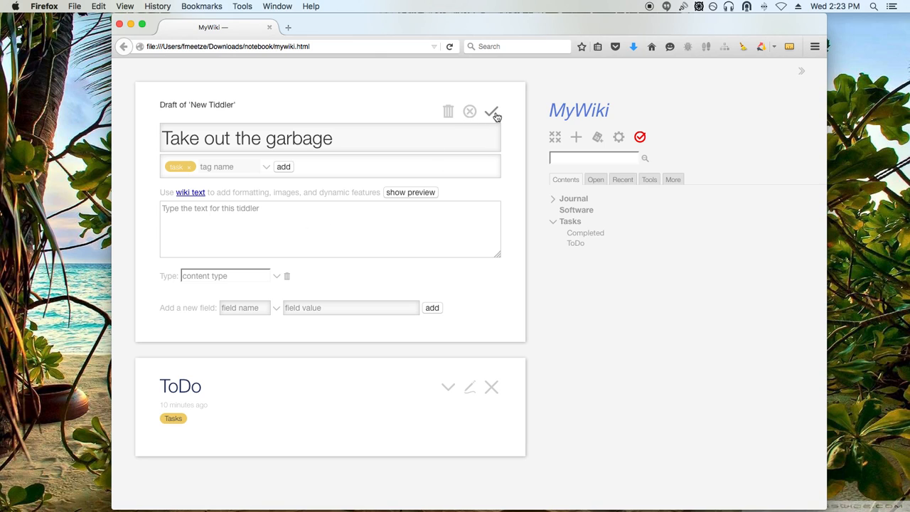
# - Save the Take out the garbage tiddler and open Completed from the Contents tab
pyautogui.click(492, 111)
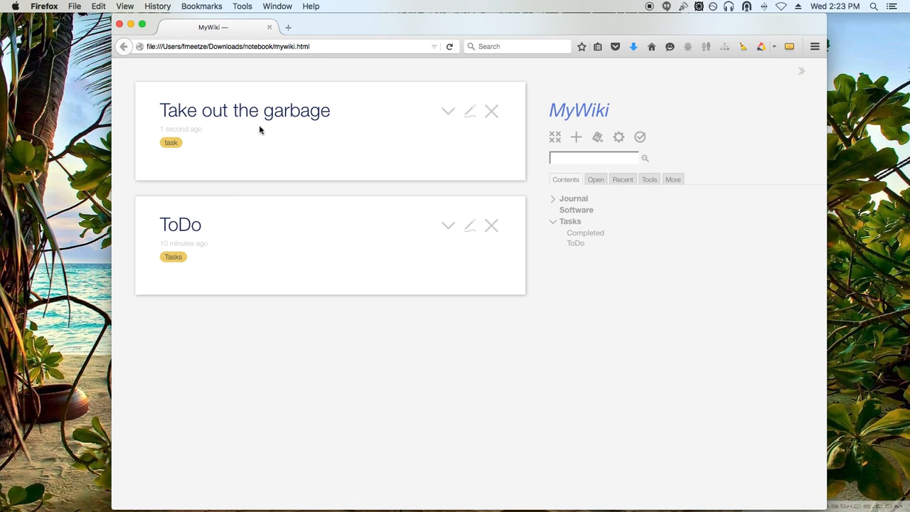
pyautogui.moveTo(259, 273)
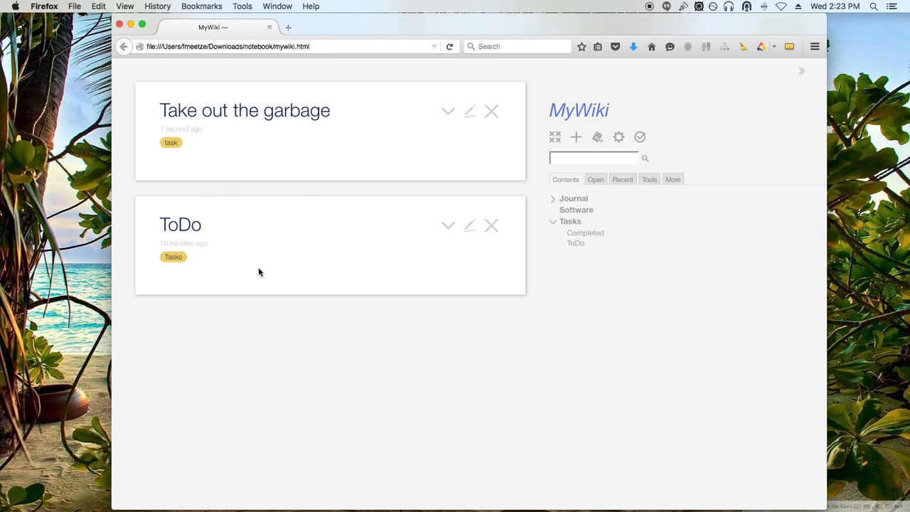
pyautogui.moveTo(218, 275)
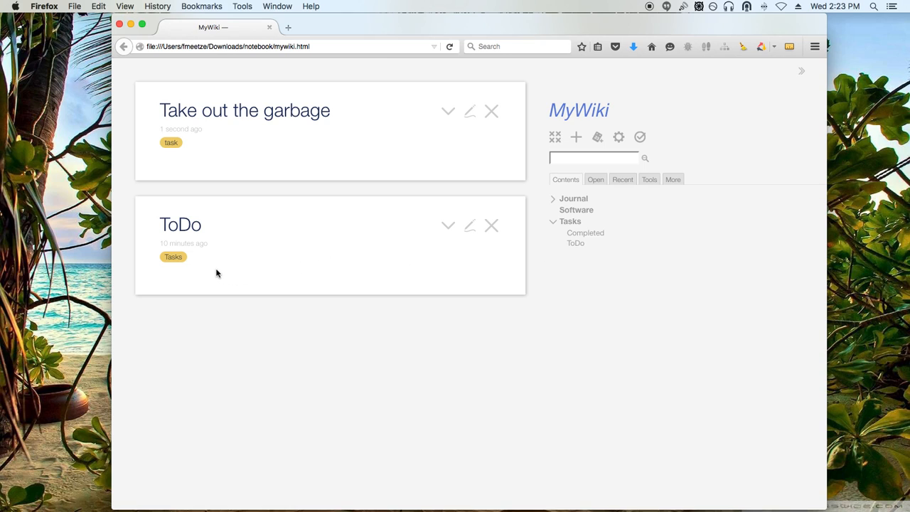
pyautogui.click(585, 234)
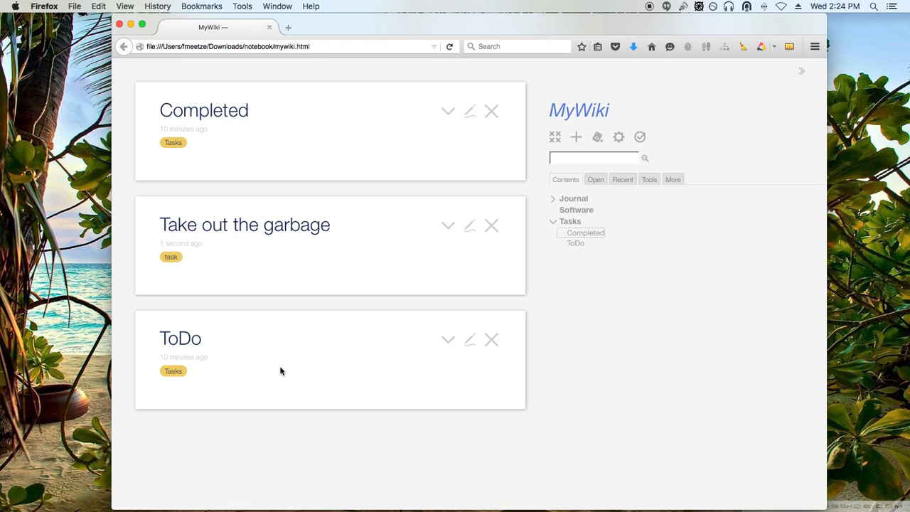
pyautogui.moveTo(228, 141)
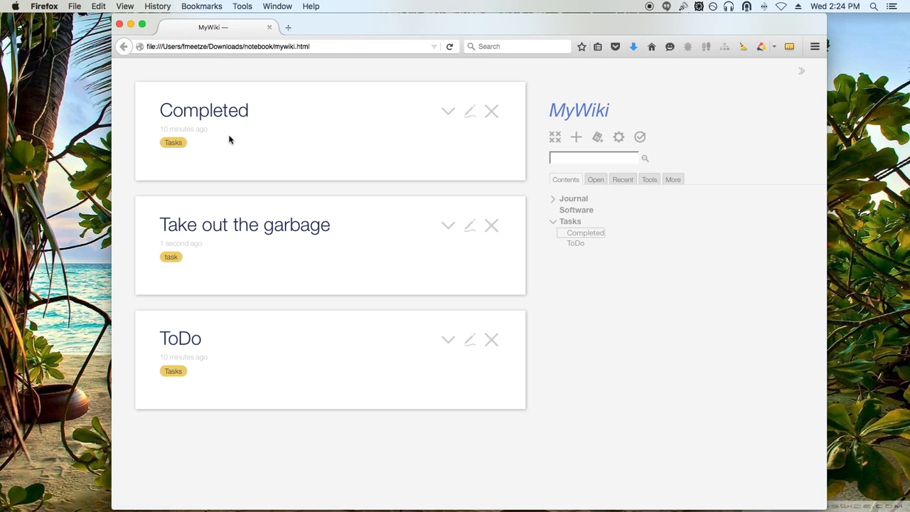
pyautogui.moveTo(261, 145)
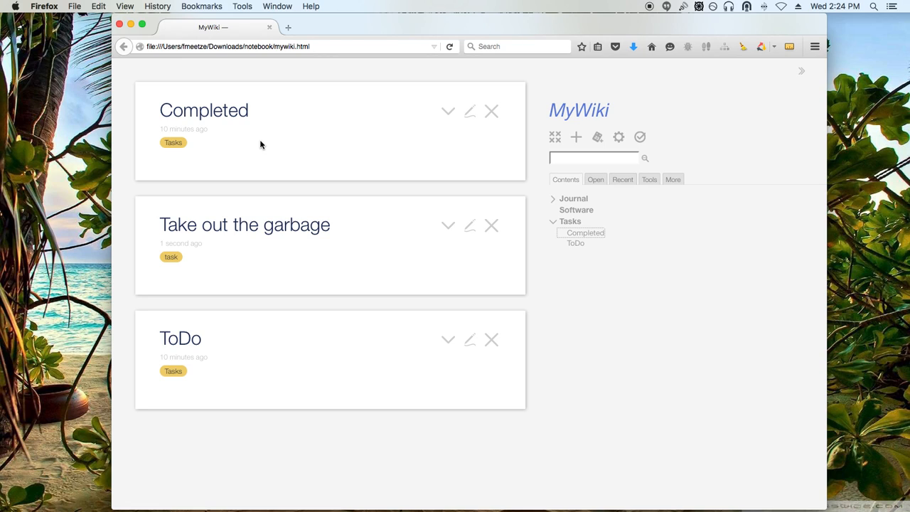
pyautogui.moveTo(290, 165)
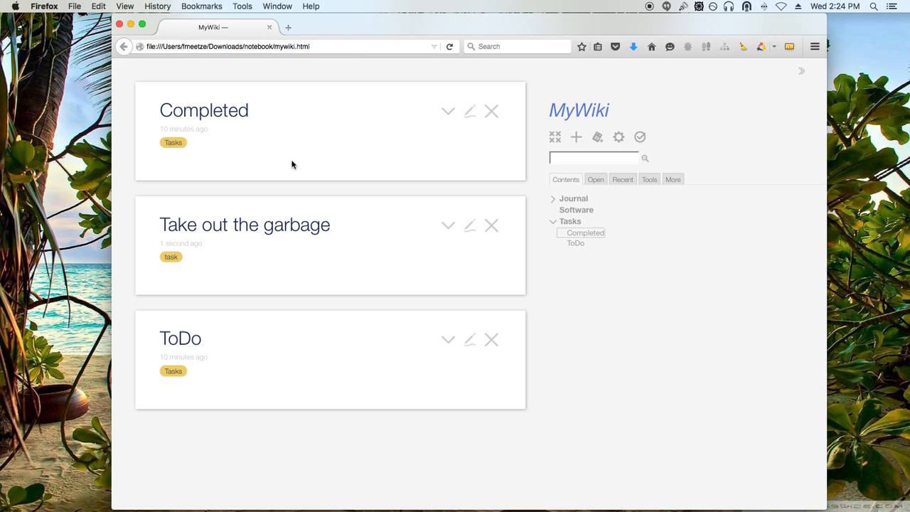
pyautogui.moveTo(359, 135)
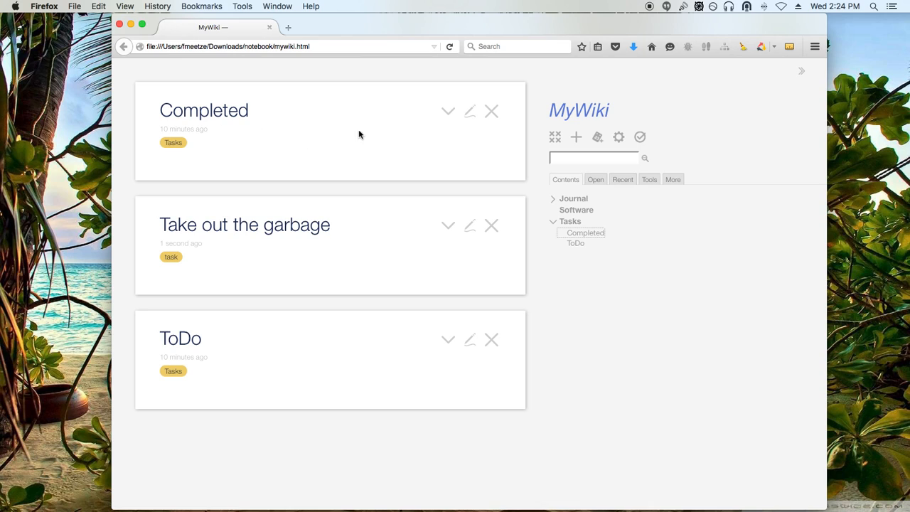
pyautogui.moveTo(179, 111)
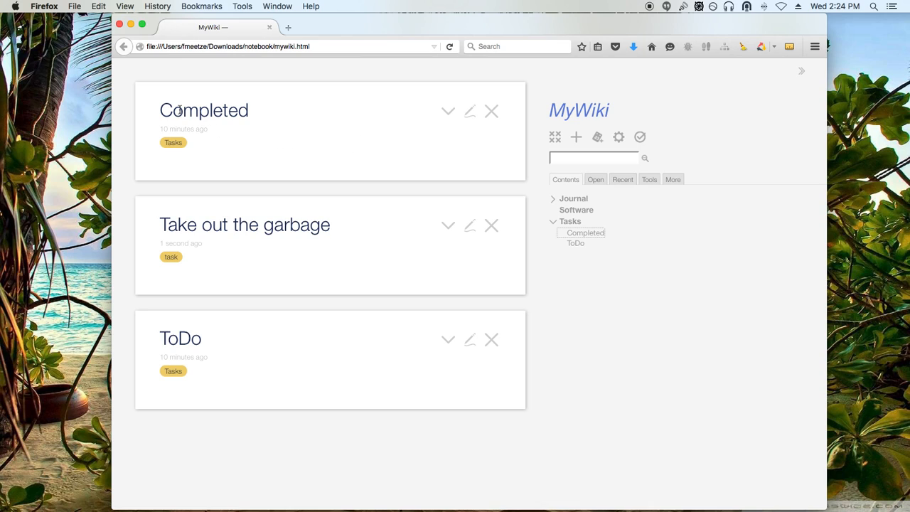
pyautogui.moveTo(287, 159)
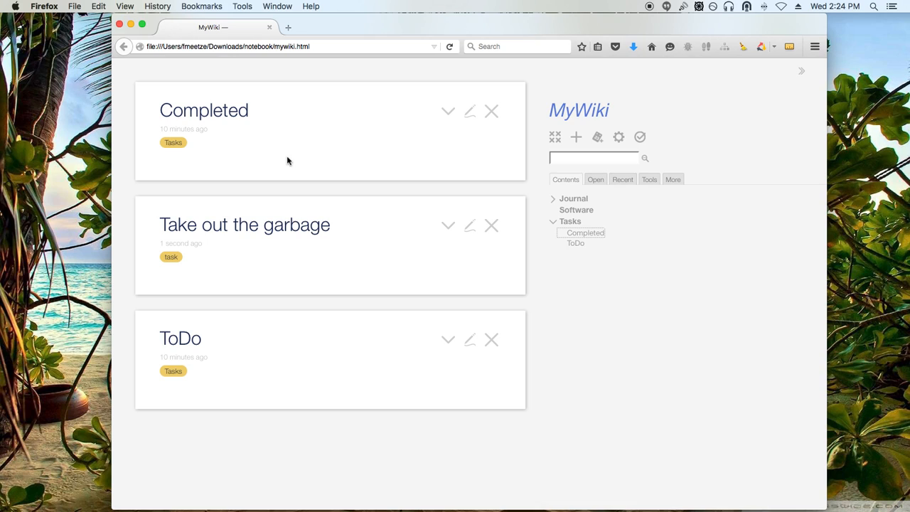
pyautogui.moveTo(492, 111)
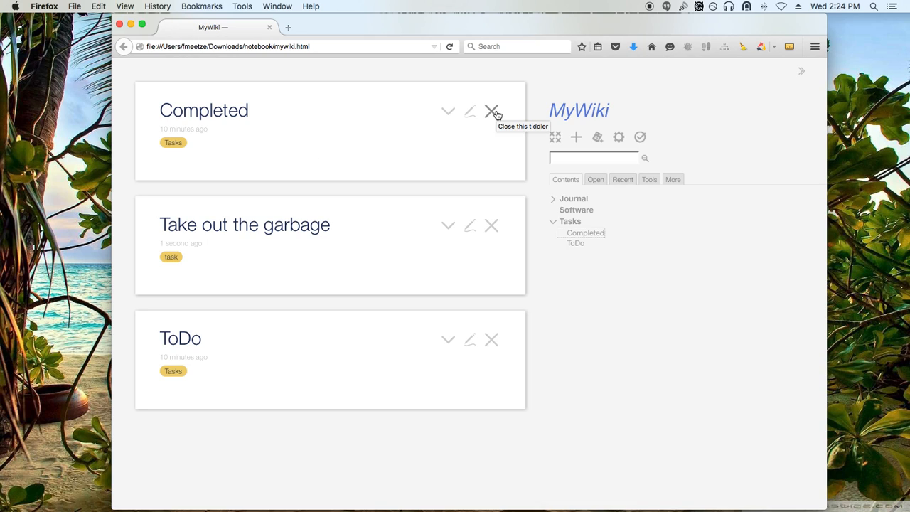
# - Close Completed, briefly reopen it, and close it again leaving the garbage task and ToDo
pyautogui.click(492, 111)
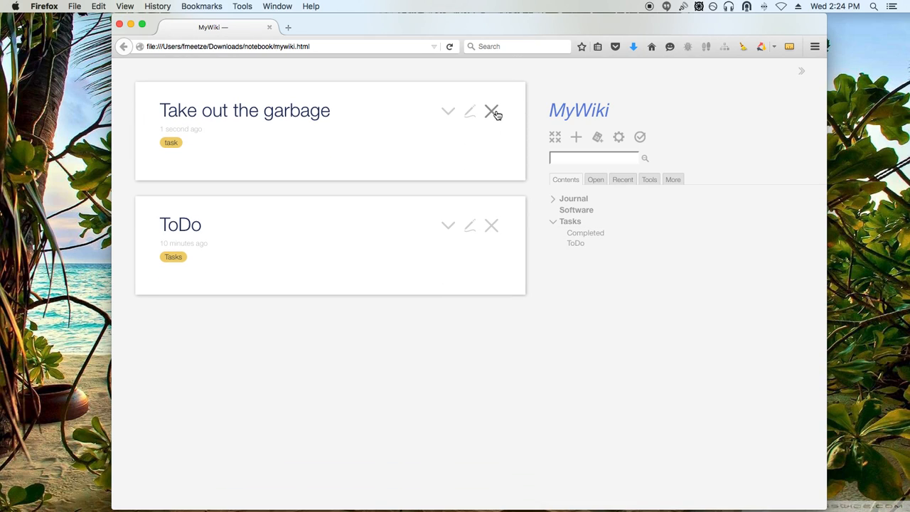
pyautogui.moveTo(245, 237)
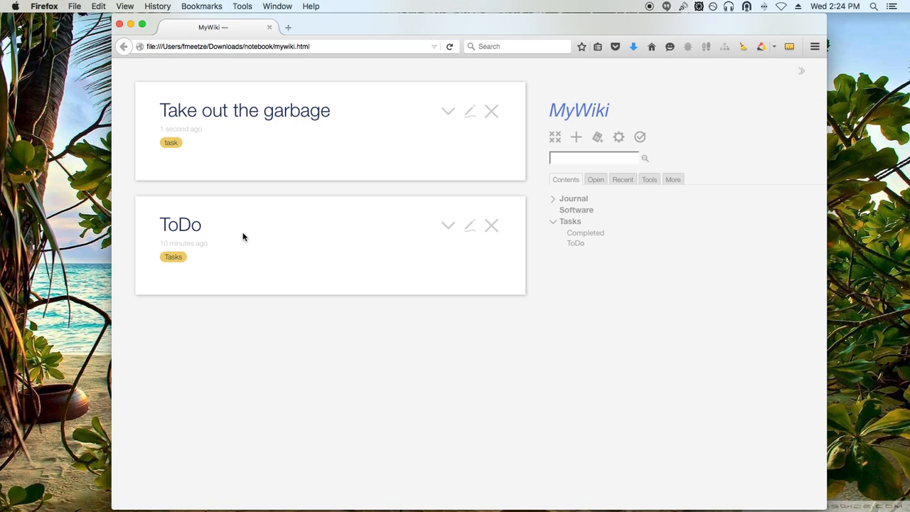
pyautogui.moveTo(586, 234)
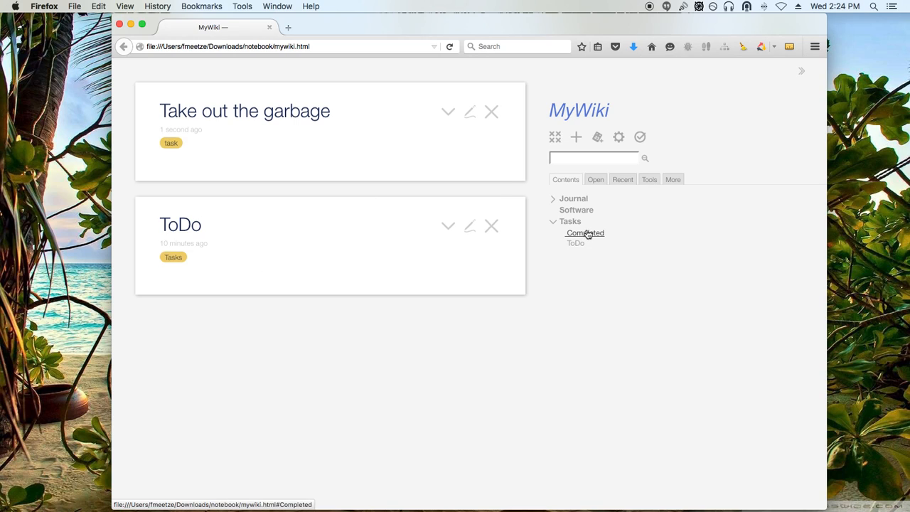
pyautogui.click(584, 233)
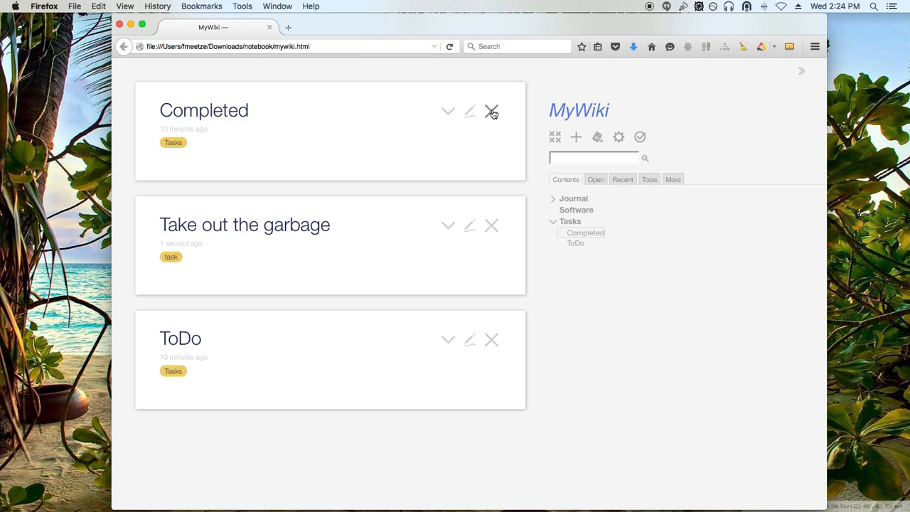
pyautogui.click(492, 110)
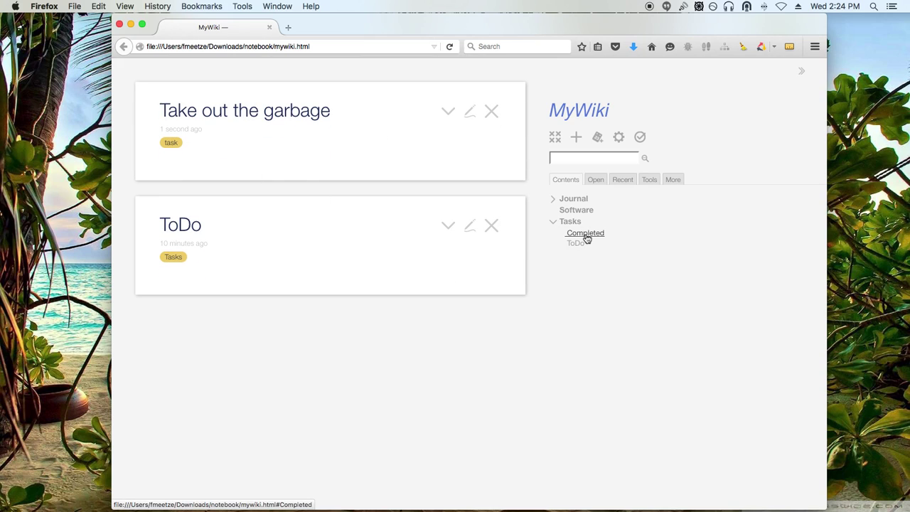
pyautogui.moveTo(223, 151)
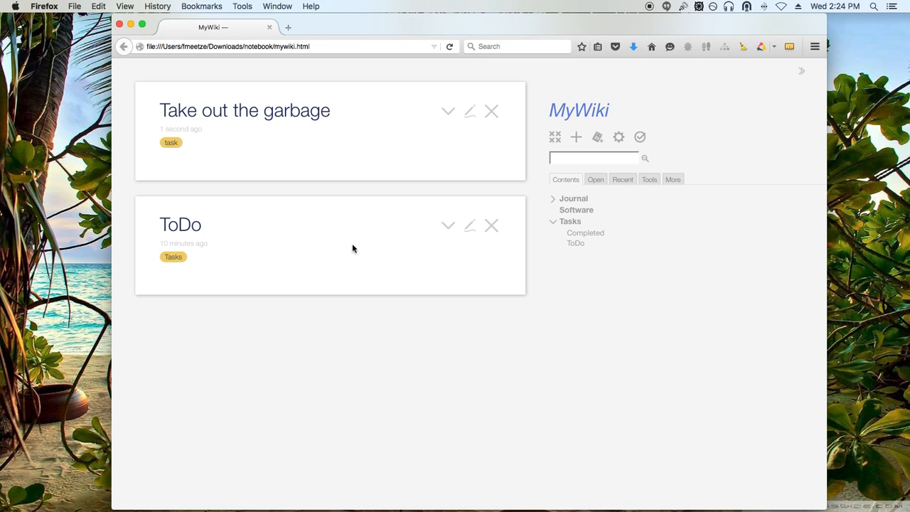
pyautogui.moveTo(338, 127)
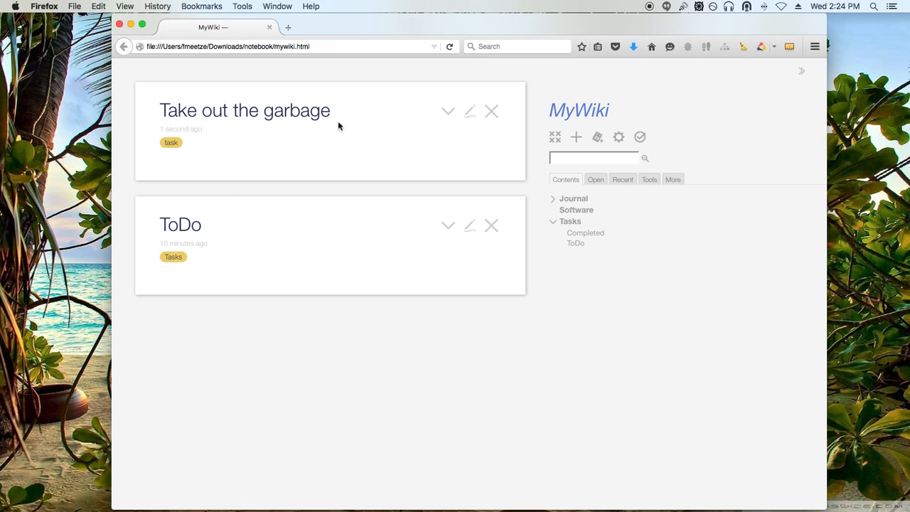
# - Edit the ToDo tiddler and begin its body with '<$list'
pyautogui.click(469, 225)
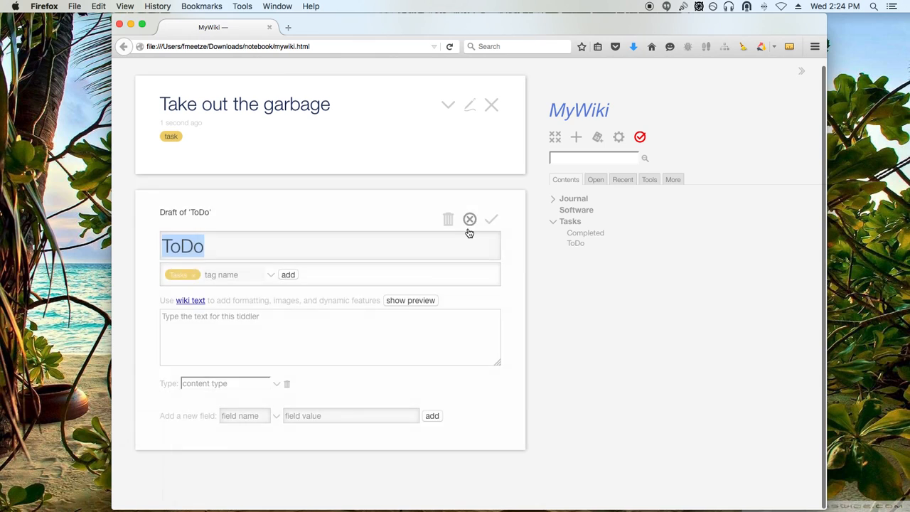
pyautogui.click(261, 330)
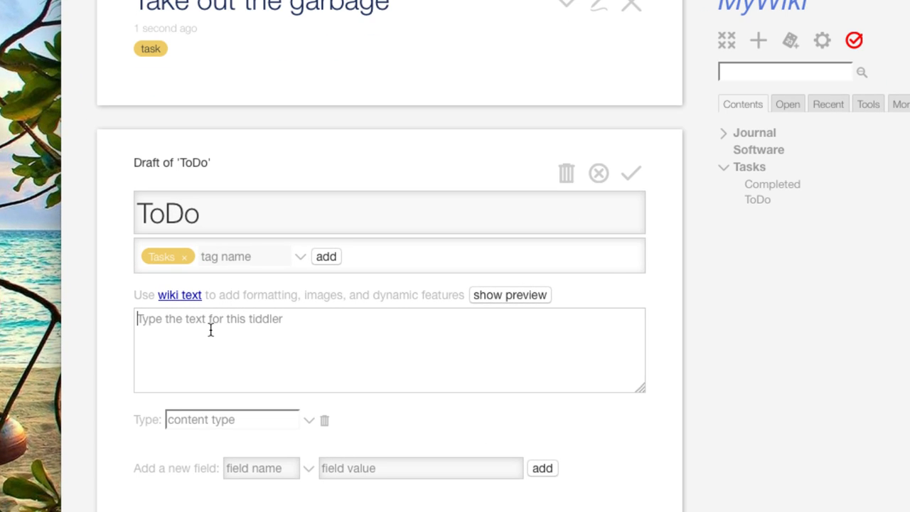
pyautogui.write('<')
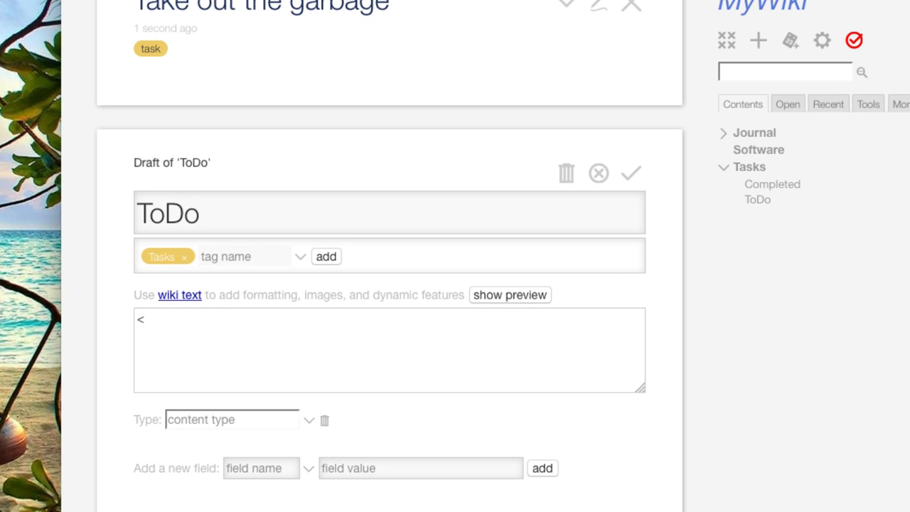
pyautogui.write('$lisk')
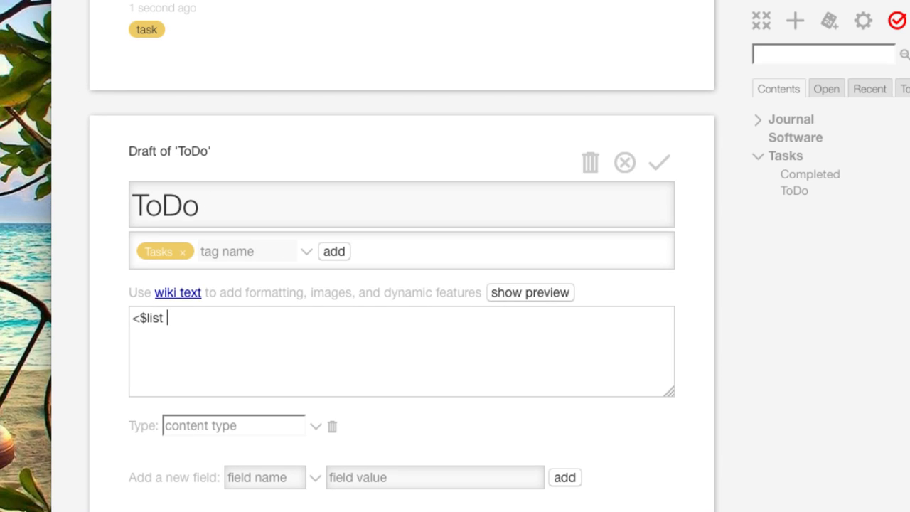
pyautogui.moveTo(146, 347)
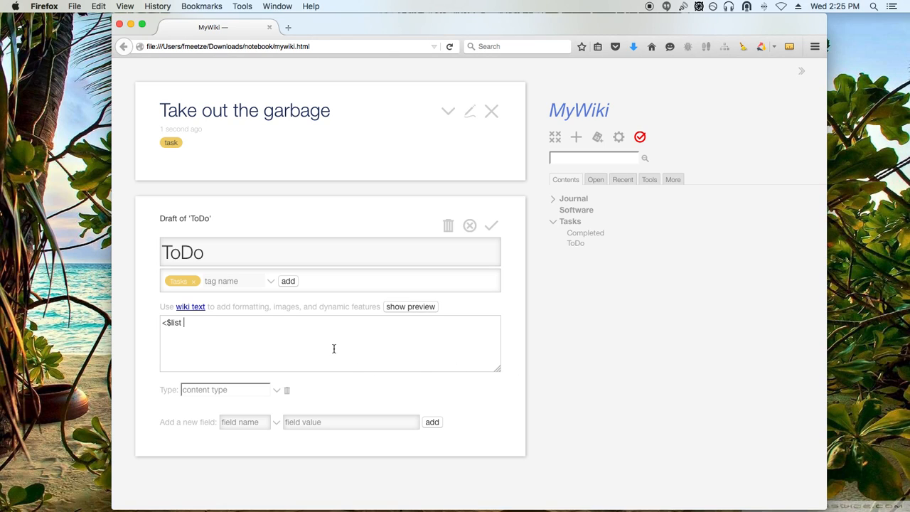
pyautogui.moveTo(490, 111)
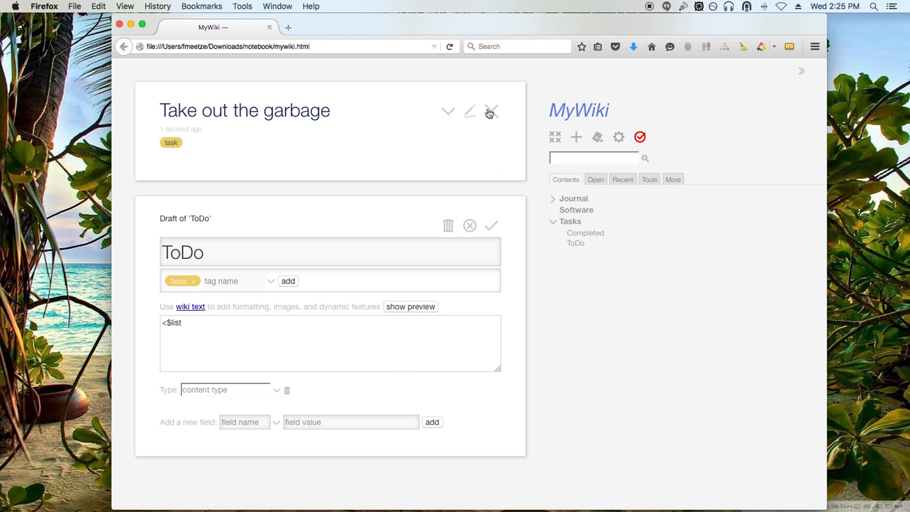
# - Close the garbage task and Completed, then save ToDo with its '<$list' body and close it
pyautogui.click(492, 111)
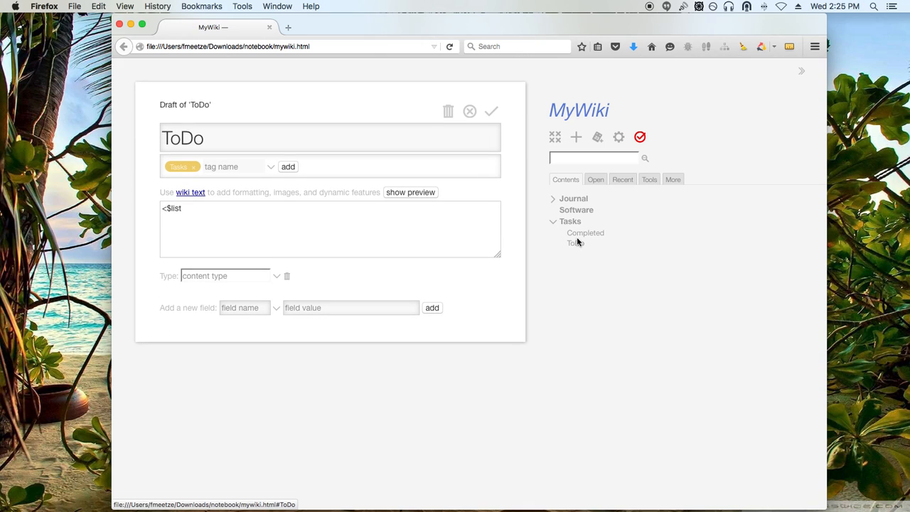
pyautogui.moveTo(586, 234)
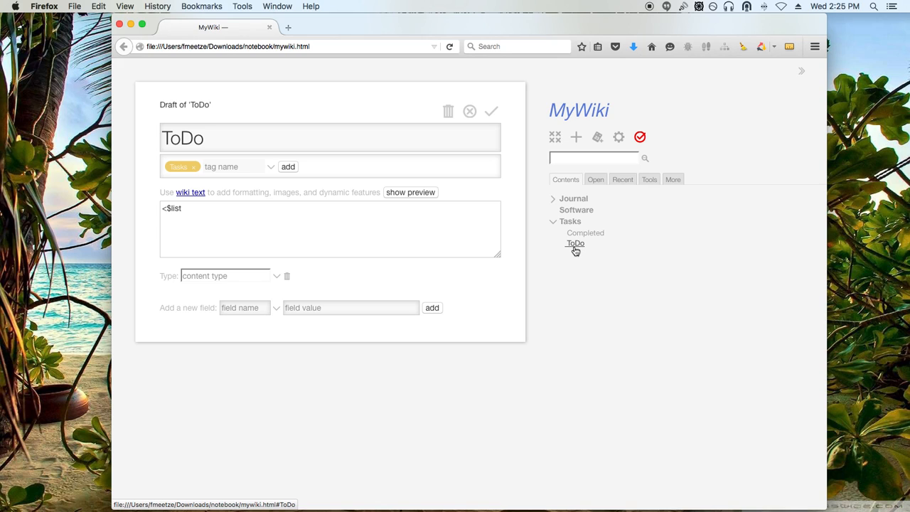
pyautogui.click(586, 233)
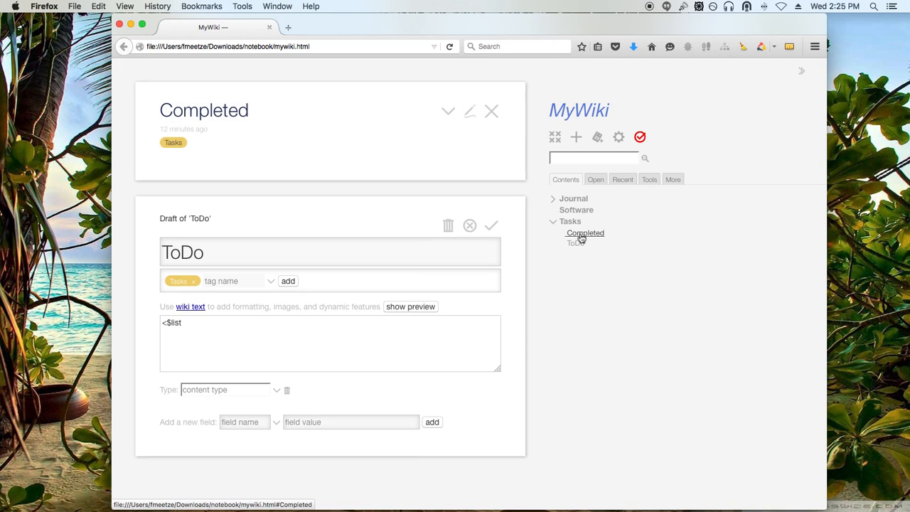
pyautogui.click(492, 111)
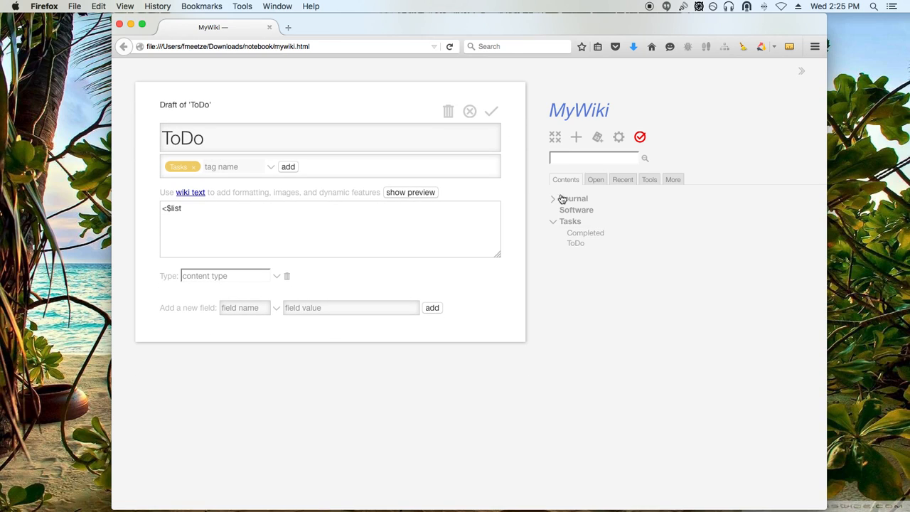
pyautogui.moveTo(499, 92)
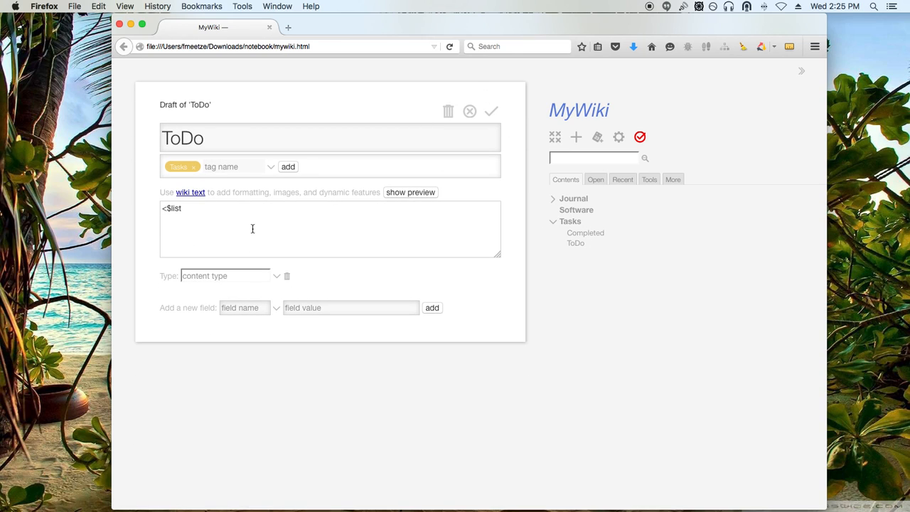
pyautogui.moveTo(453, 188)
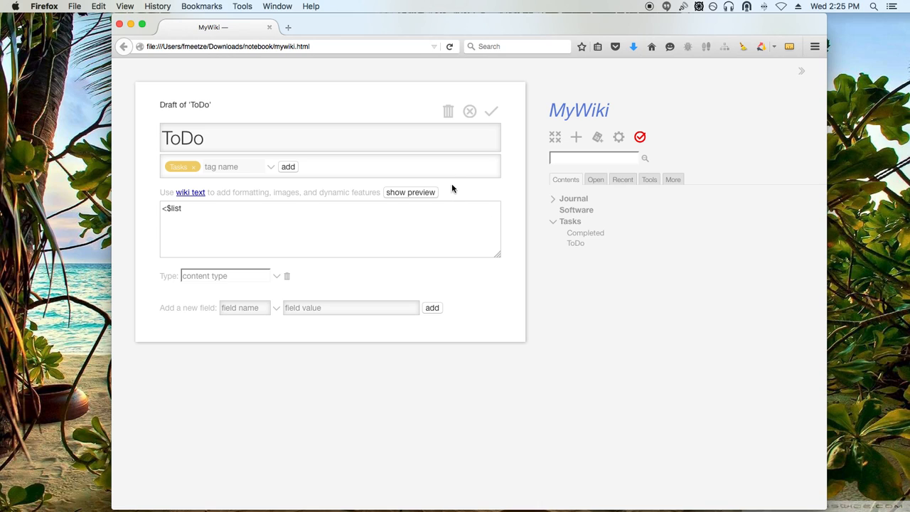
pyautogui.click(492, 111)
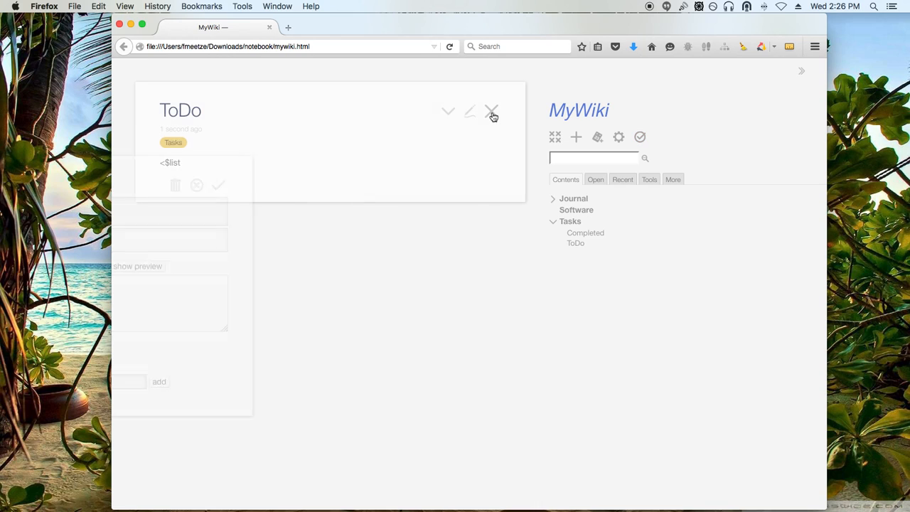
pyautogui.click(492, 112)
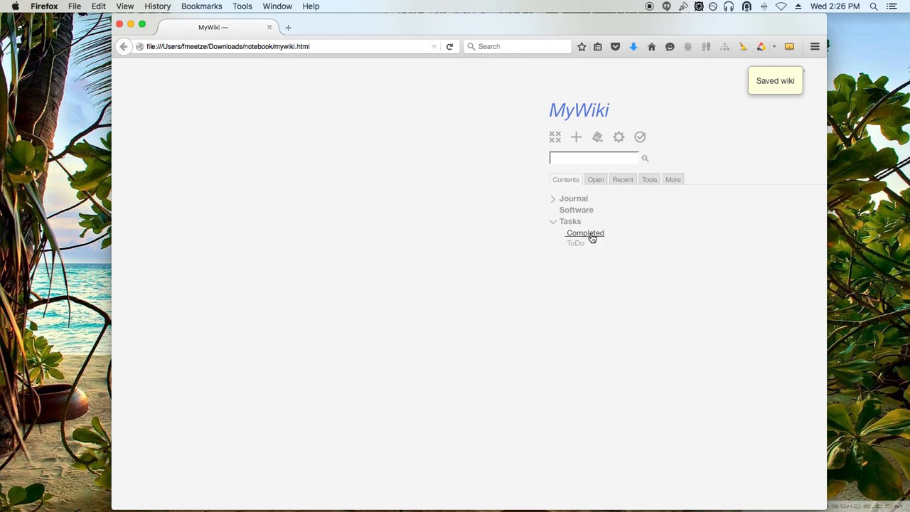
pyautogui.moveTo(575, 243)
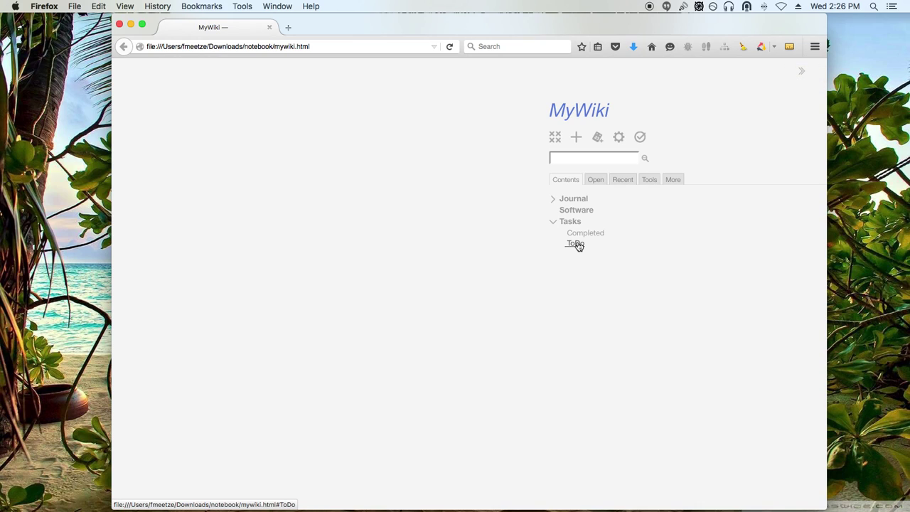
# - Reopen ToDo and Completed from the Tasks section of Contents
pyautogui.click(575, 243)
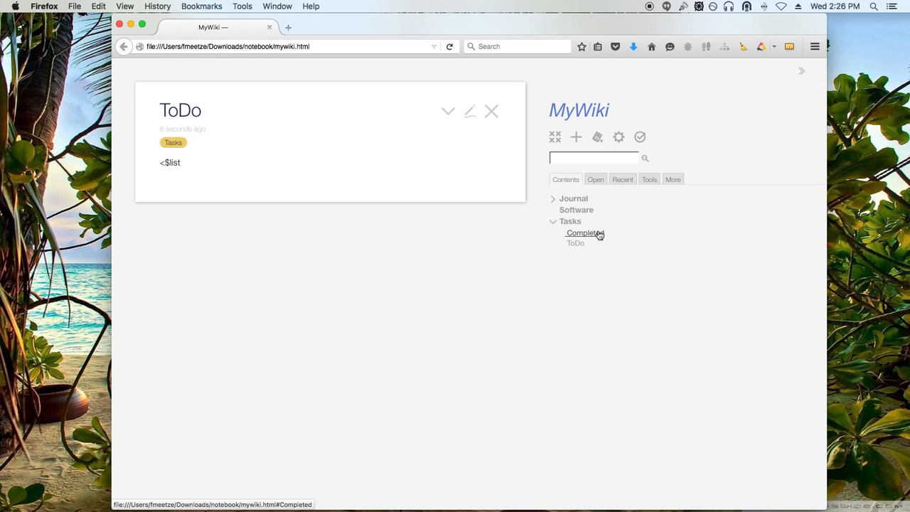
pyautogui.click(584, 234)
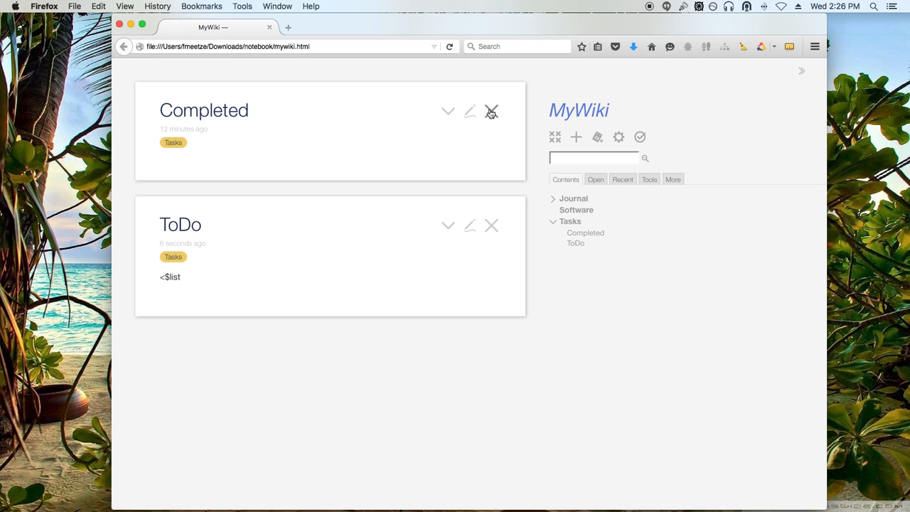
pyautogui.click(492, 111)
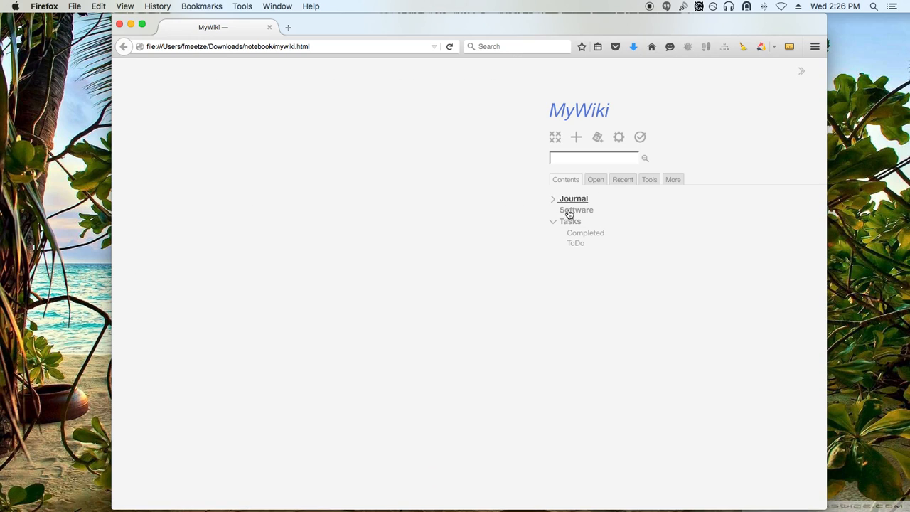
pyautogui.click(575, 242)
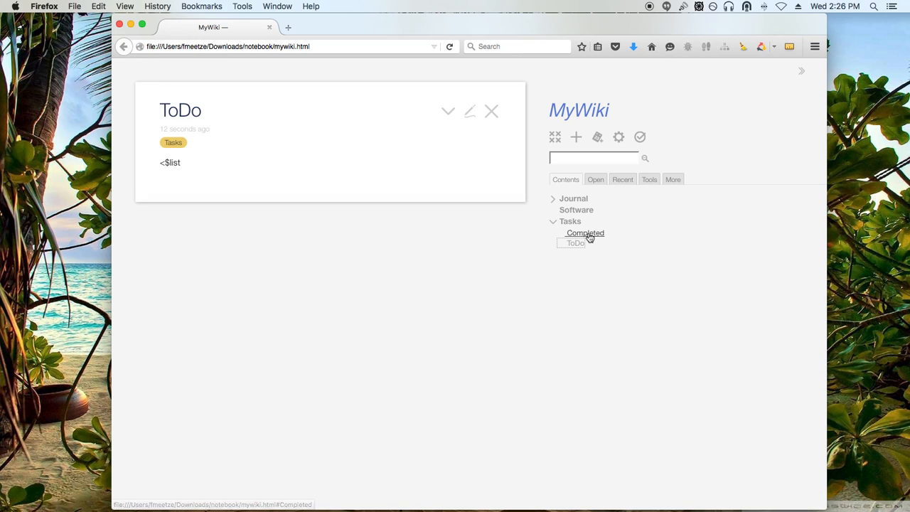
pyautogui.click(492, 111)
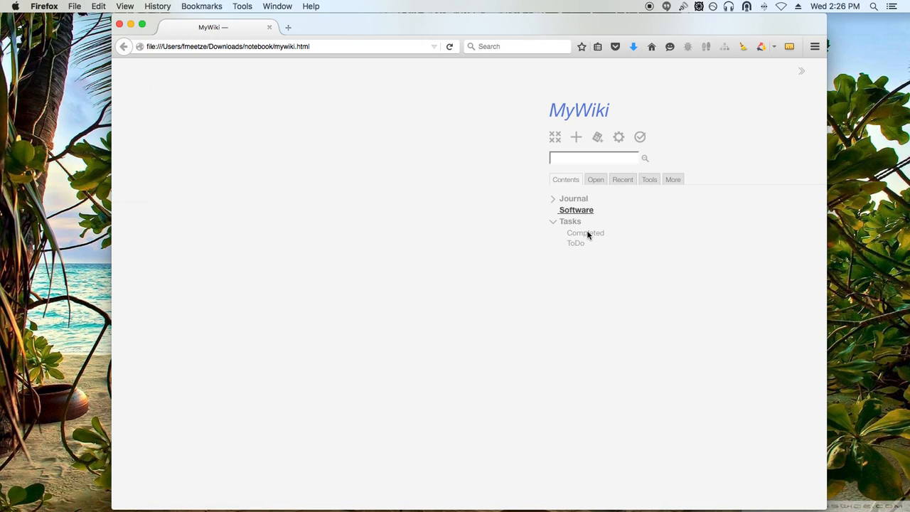
pyautogui.click(575, 243)
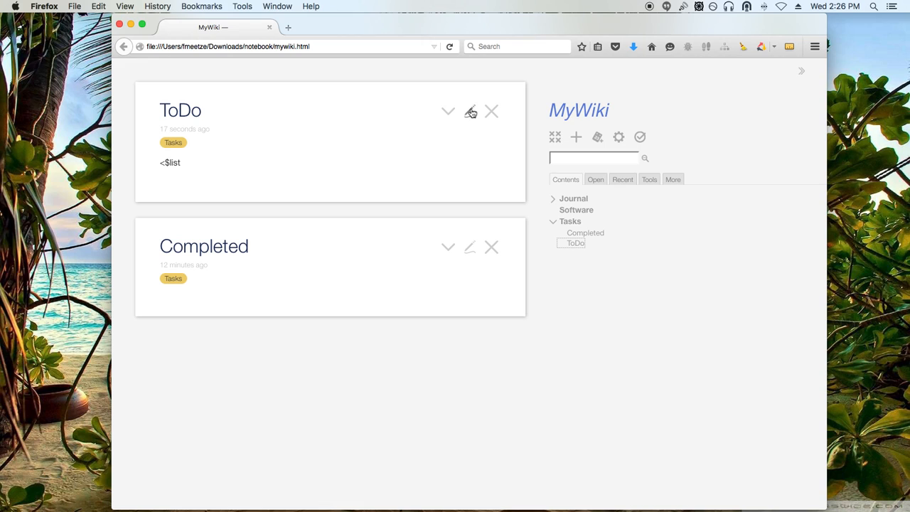
# - Edit ToDo again and browse the sidebar Open and Recent tabs to find Take out the garbage
pyautogui.click(470, 111)
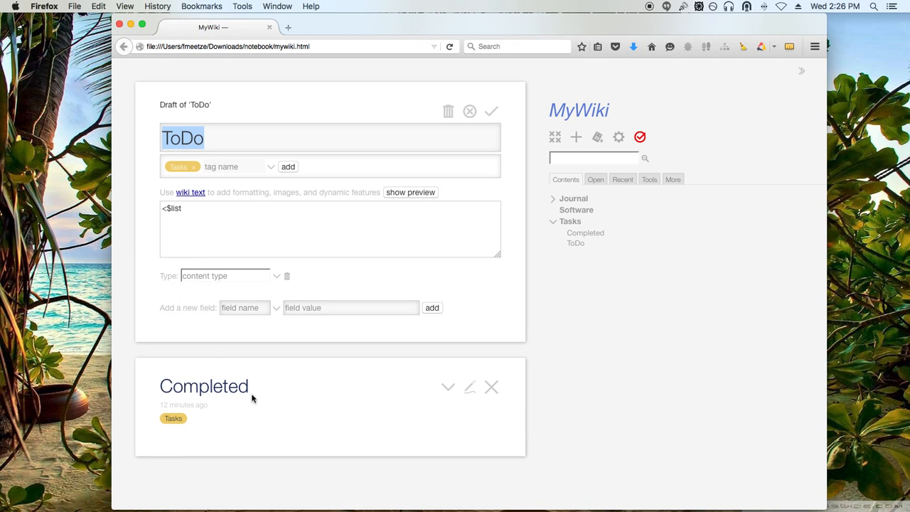
pyautogui.moveTo(290, 255)
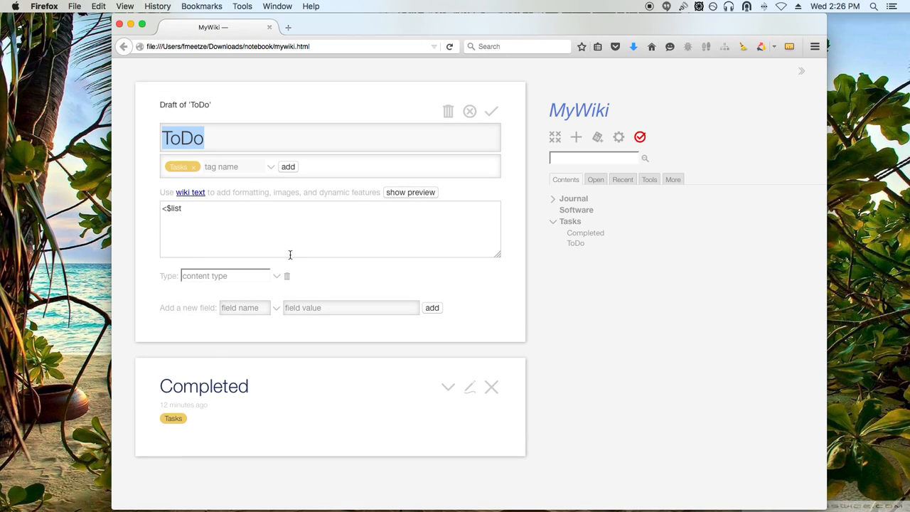
pyautogui.moveTo(283, 404)
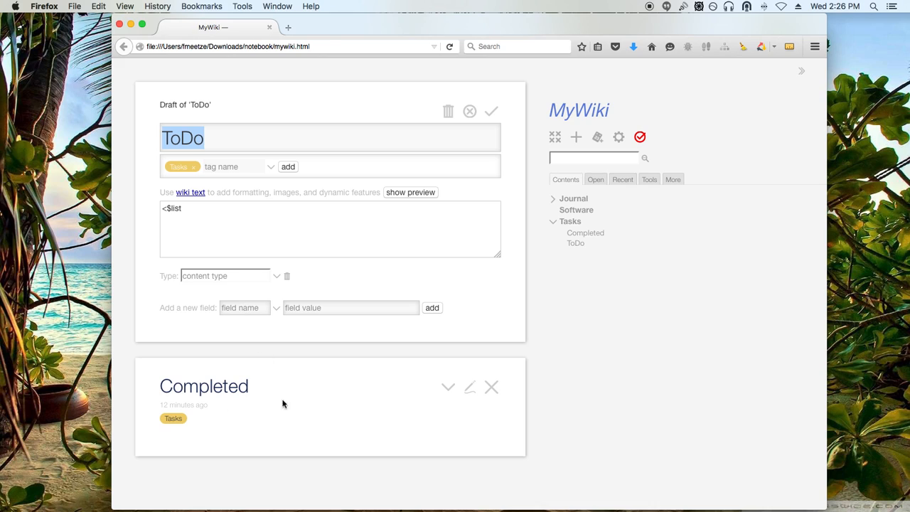
pyautogui.moveTo(623, 179)
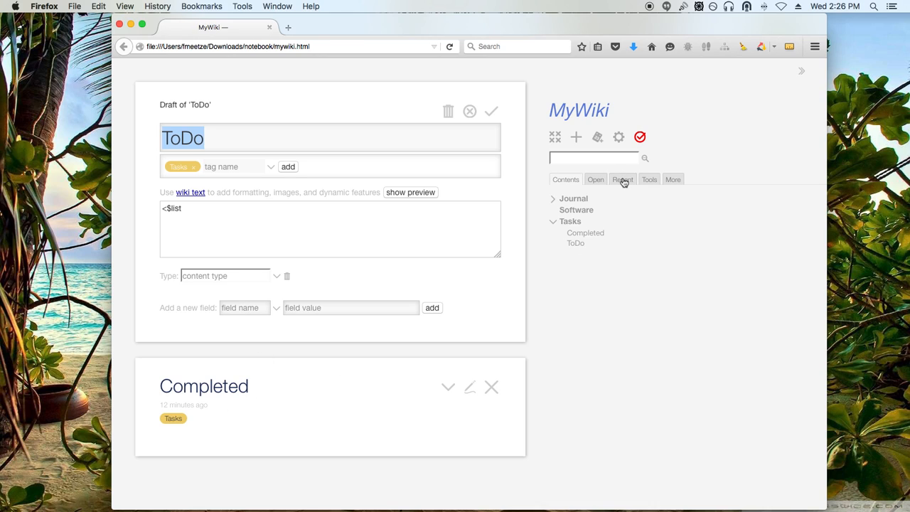
pyautogui.click(623, 179)
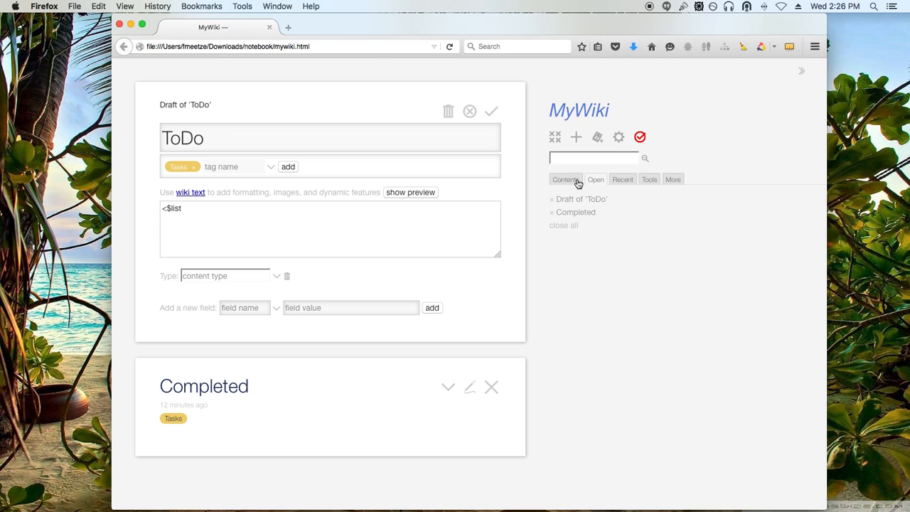
pyautogui.click(596, 179)
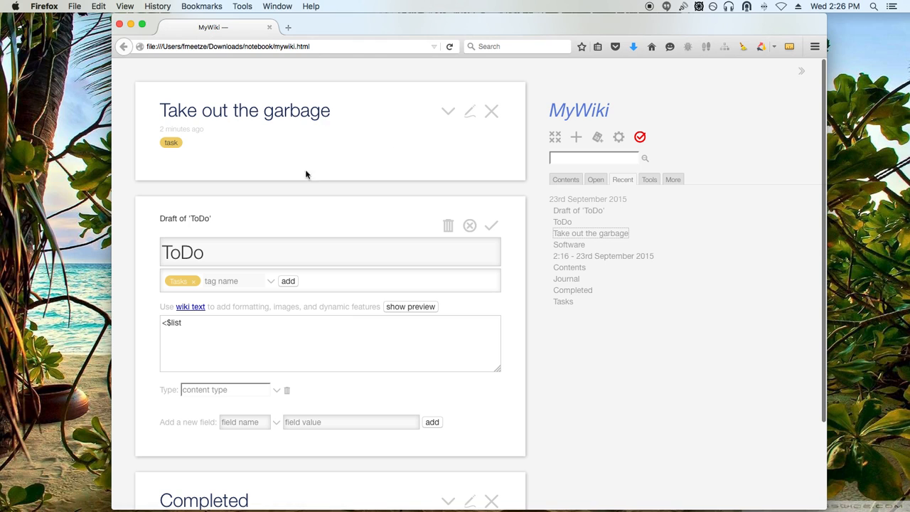
pyautogui.scroll(-3)
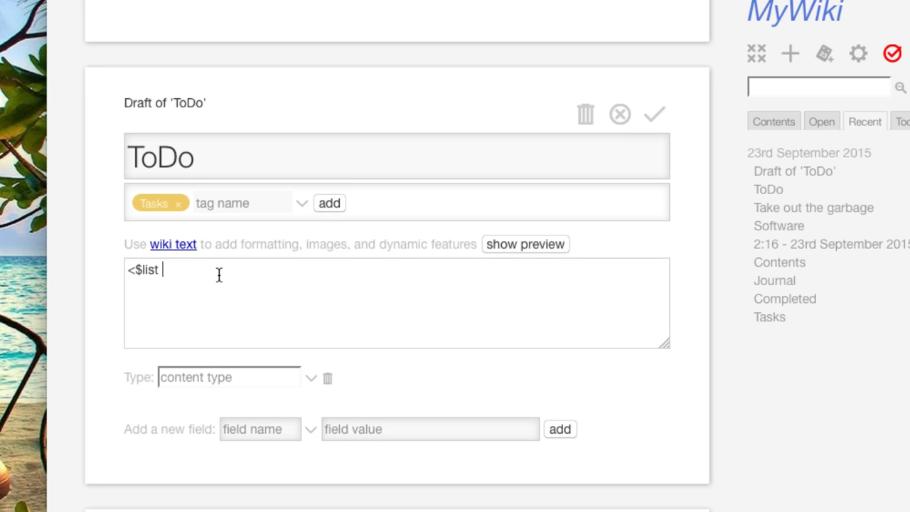
# - Write the list widget filter "[!has[draft.of]tag[task]!tag[done]sort[created]]" and its closing </$list>
pyautogui.write('filter=')
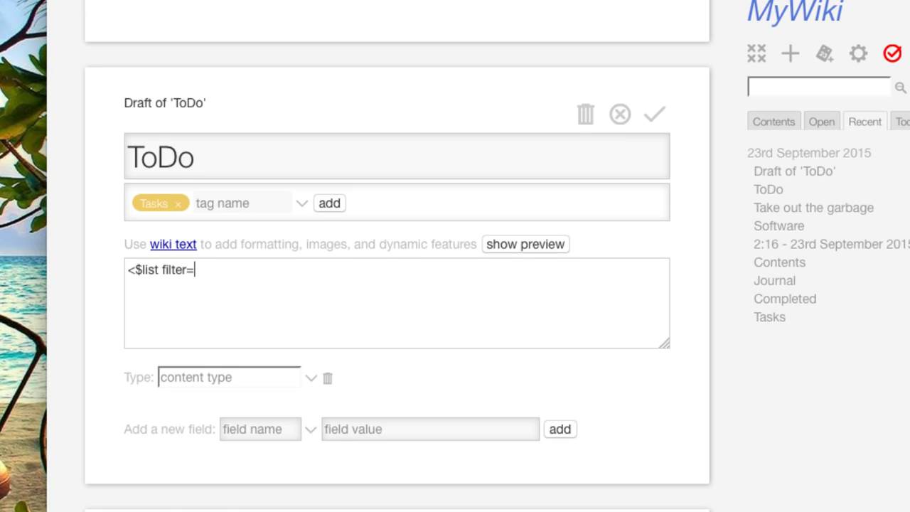
pyautogui.write('"')
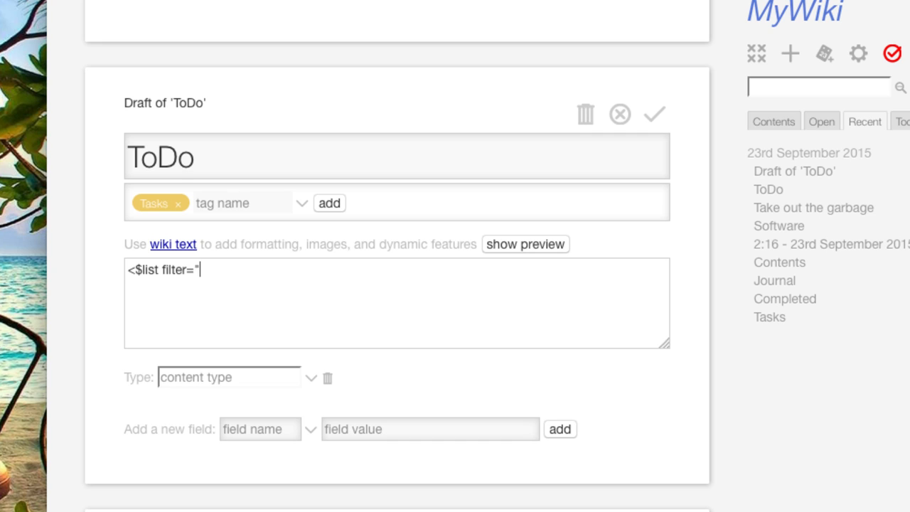
pyautogui.write('[!')
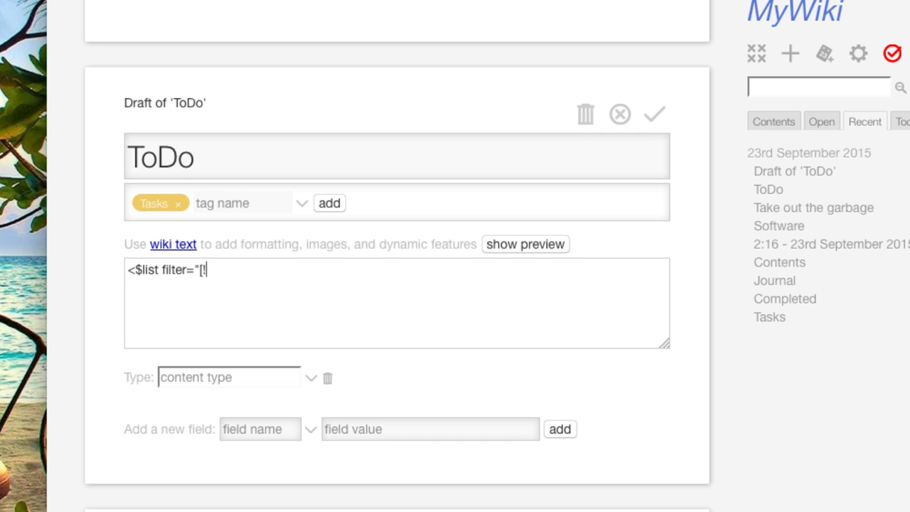
pyautogui.write('has')
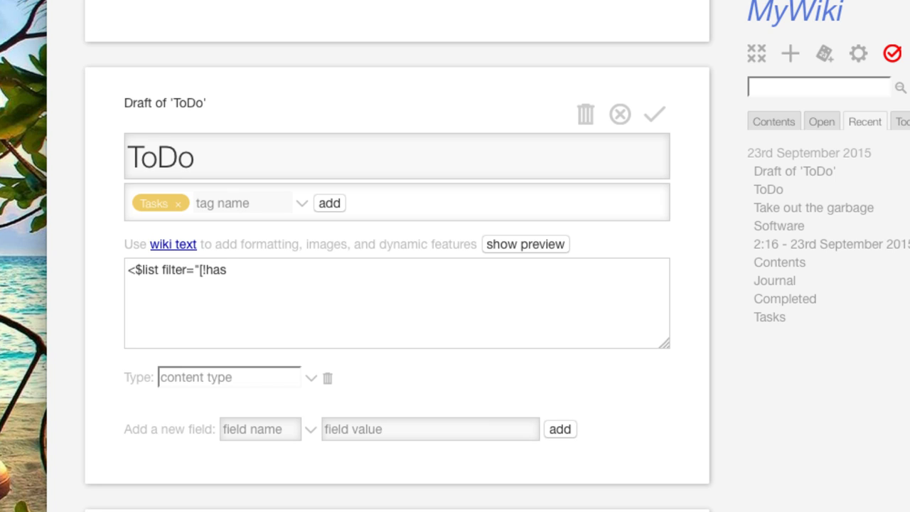
pyautogui.write('[draft.')
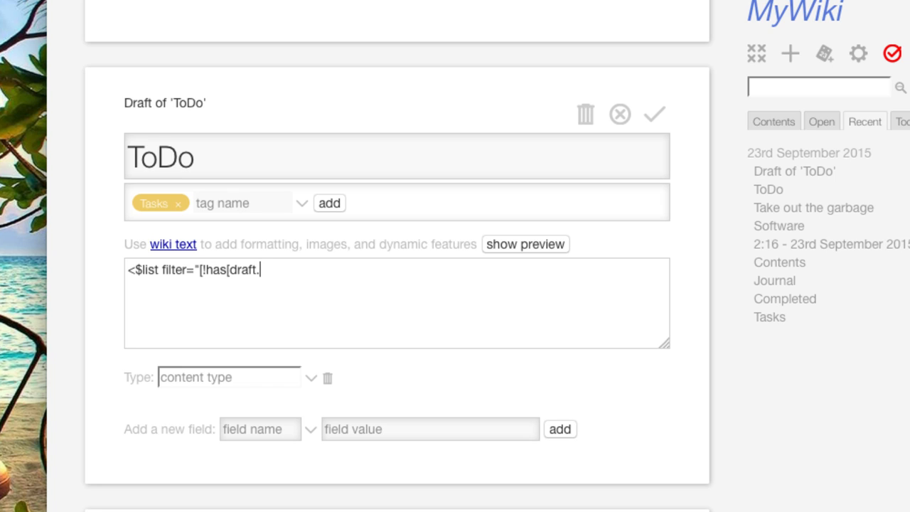
pyautogui.write('of]tag')
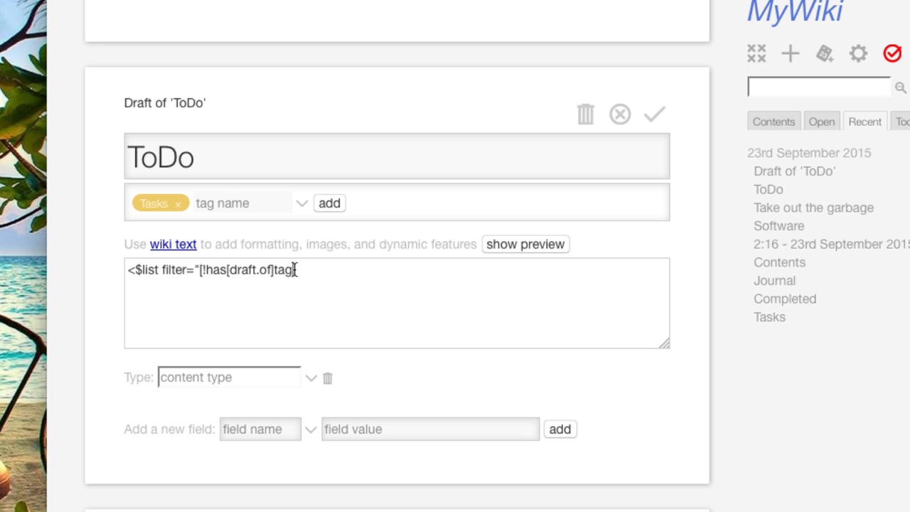
pyautogui.moveTo(234, 226)
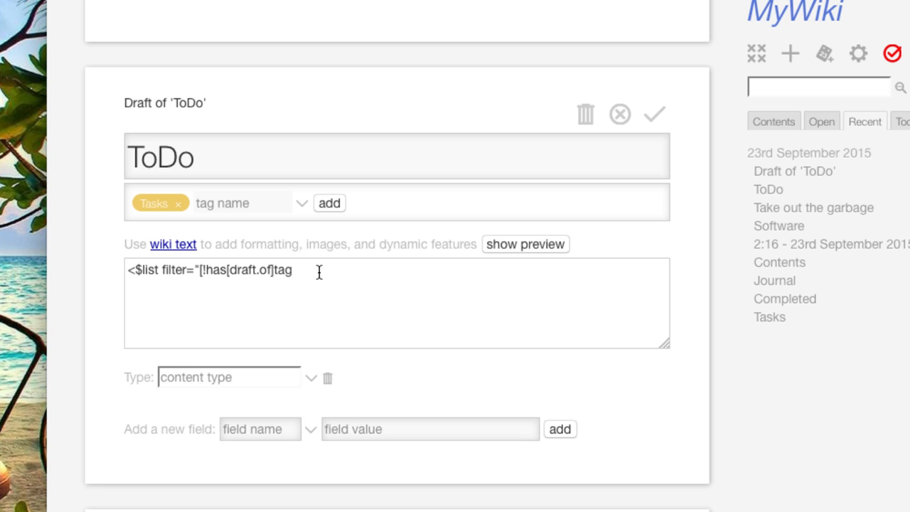
pyautogui.write('[tas')
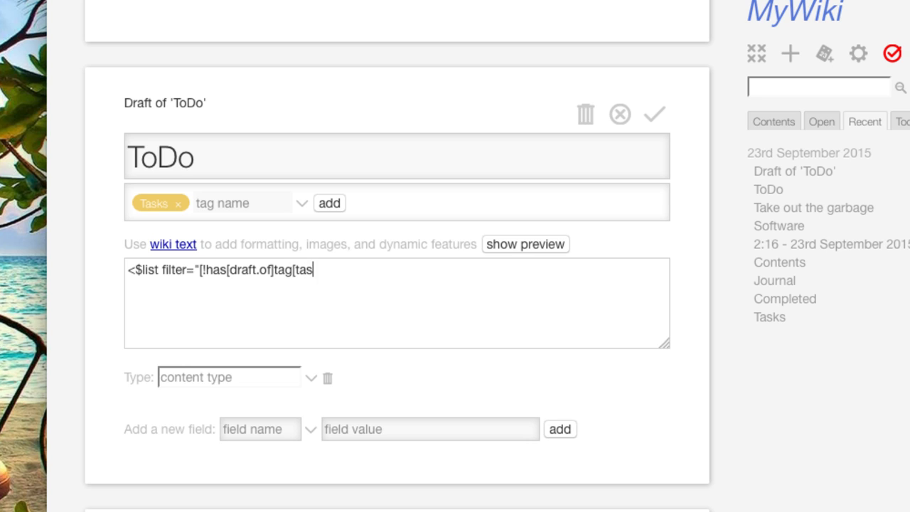
pyautogui.write('k]')
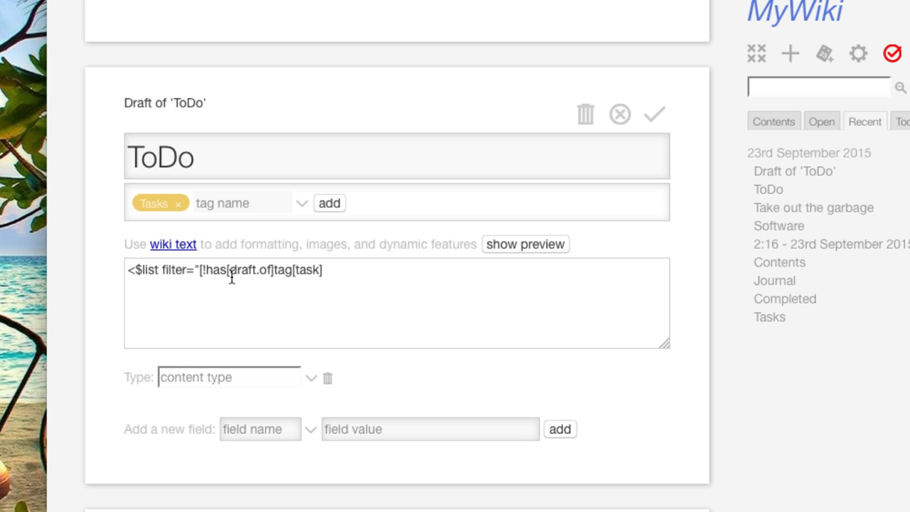
pyautogui.moveTo(268, 272)
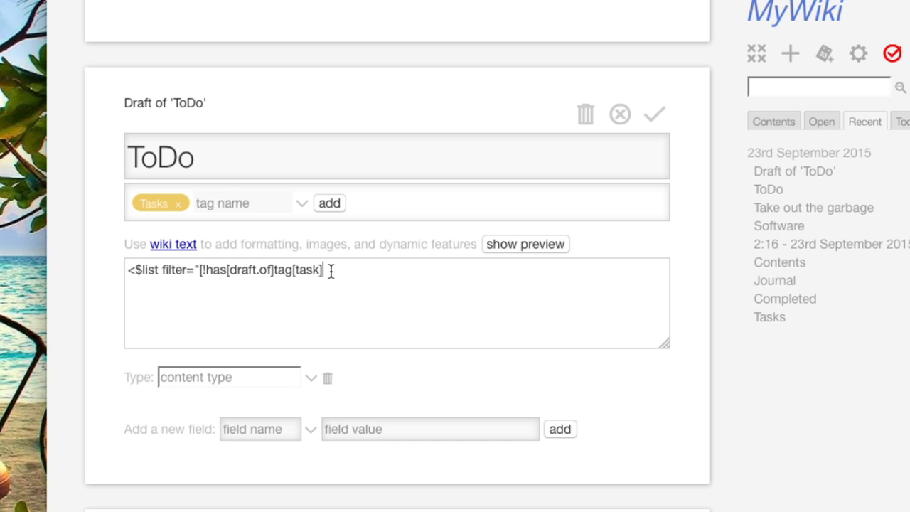
pyautogui.write('!')
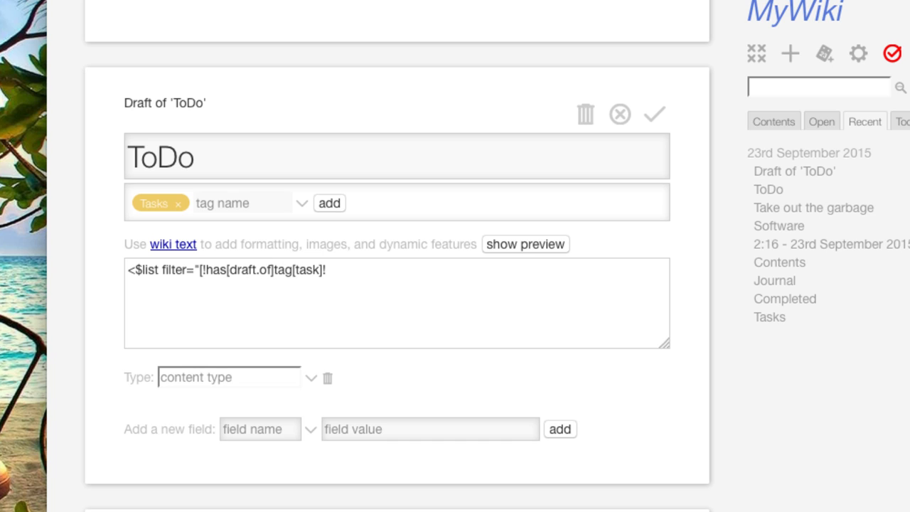
pyautogui.write('tag[done')
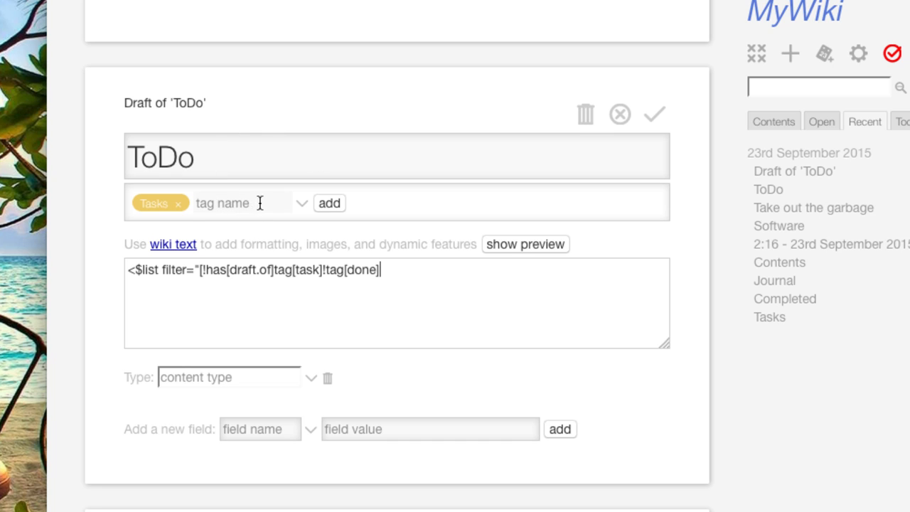
pyautogui.moveTo(396, 269)
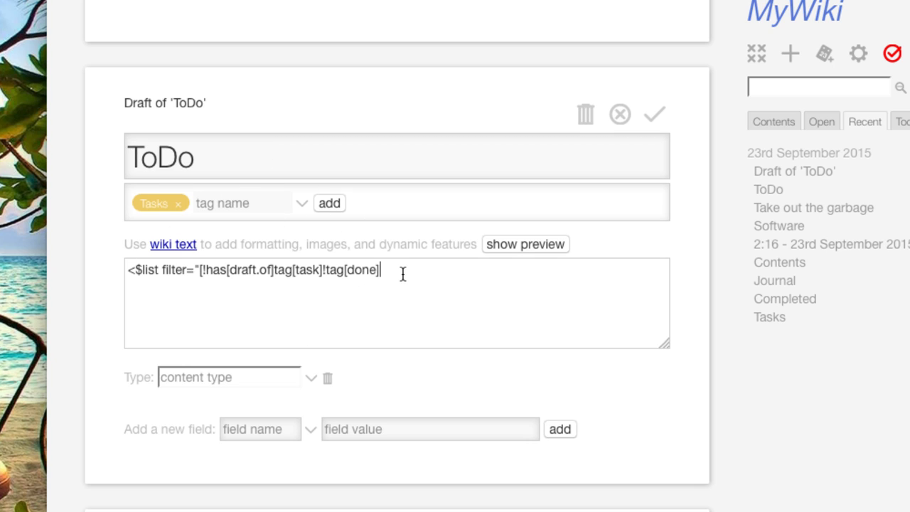
pyautogui.write('sort')
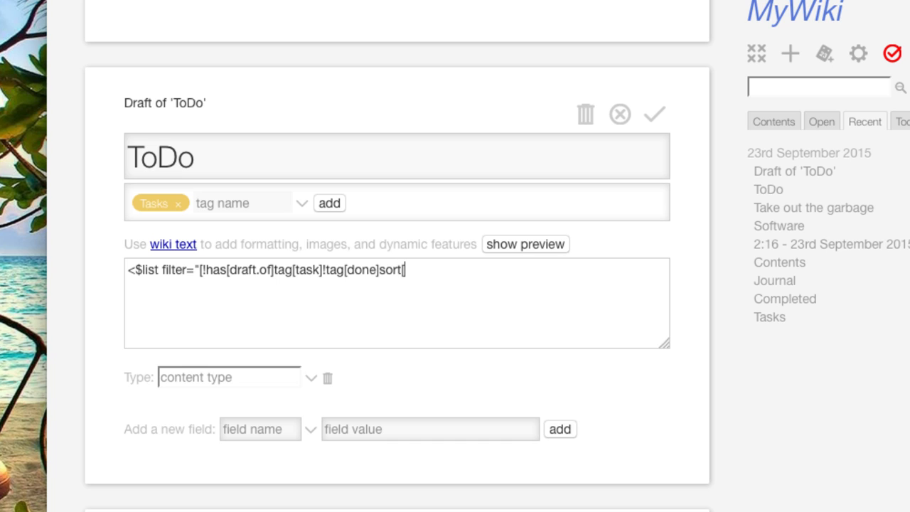
pyautogui.write('[created')
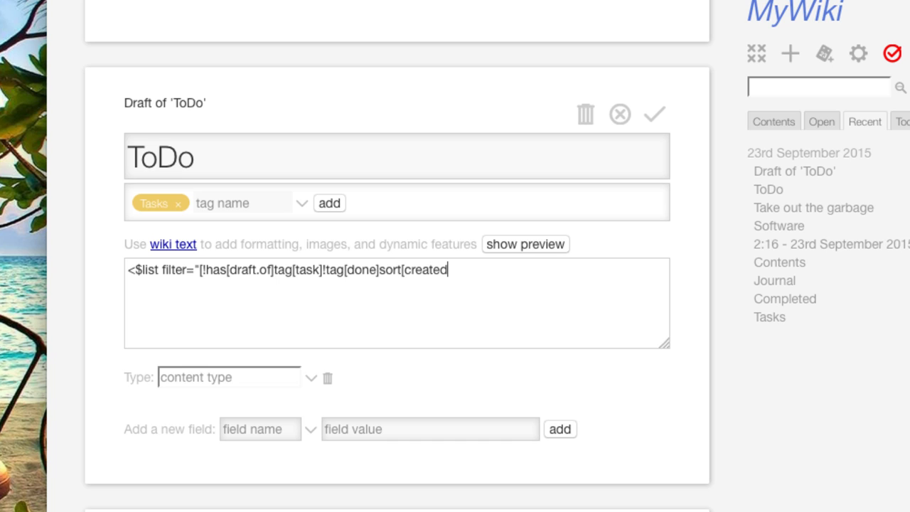
pyautogui.write(']]')
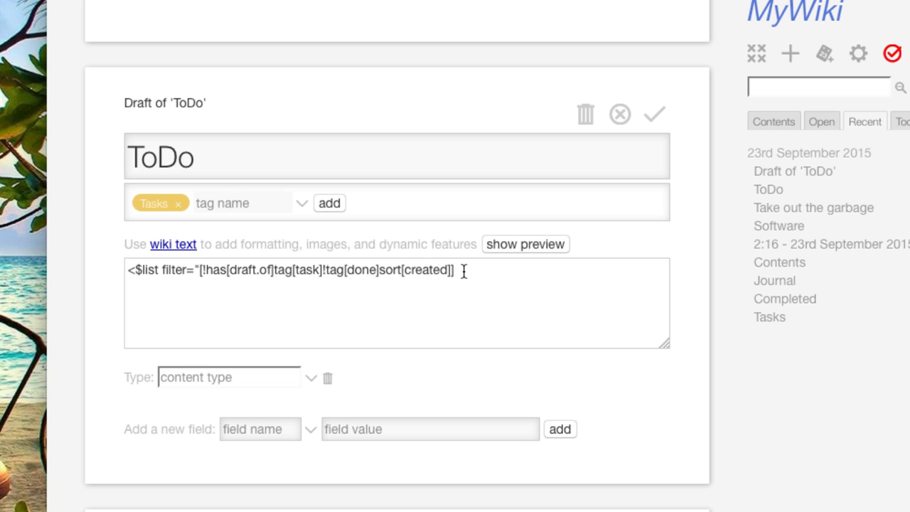
pyautogui.moveTo(358, 307)
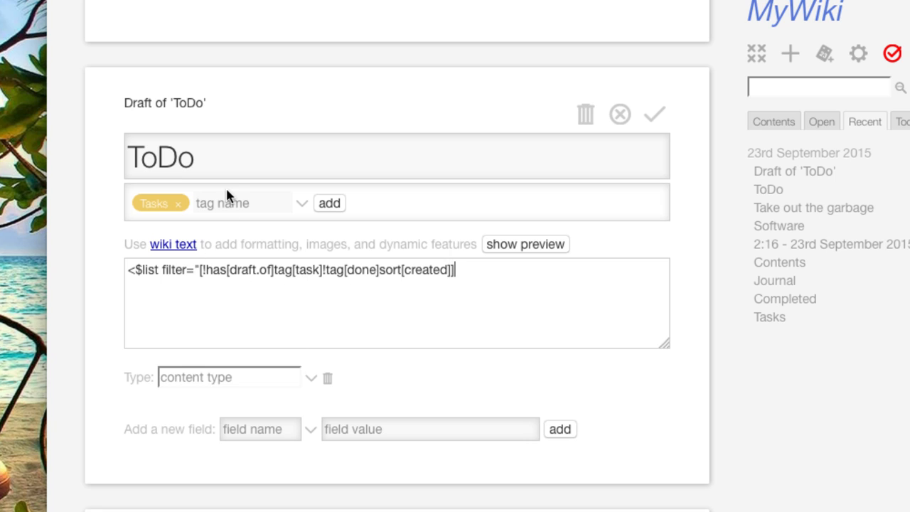
pyautogui.moveTo(299, 371)
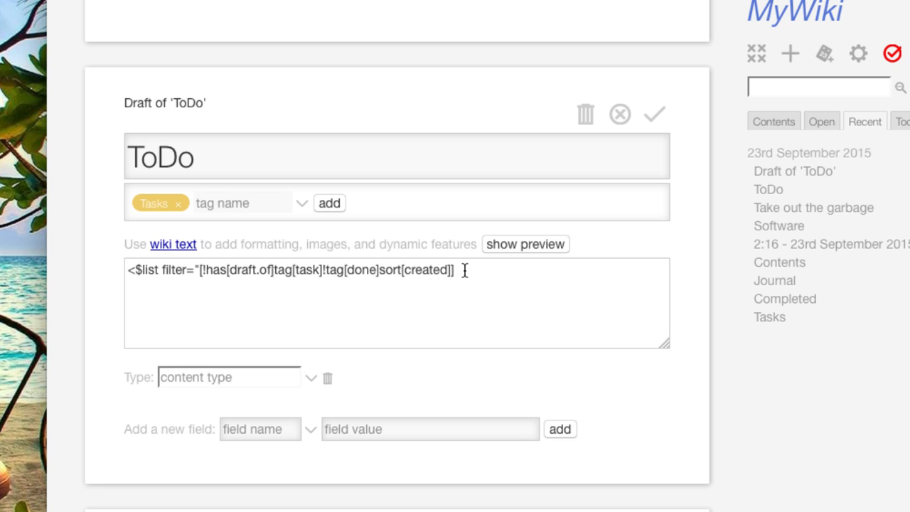
pyautogui.write('"')
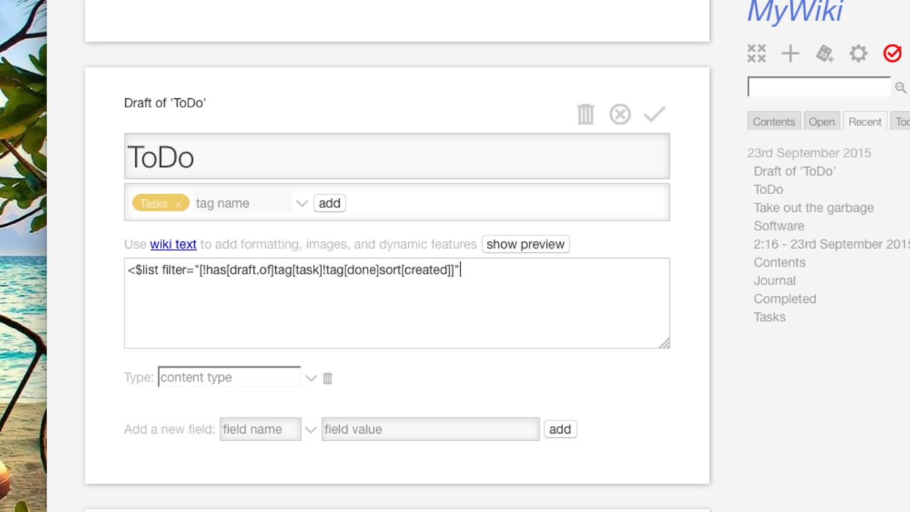
pyautogui.write('>')
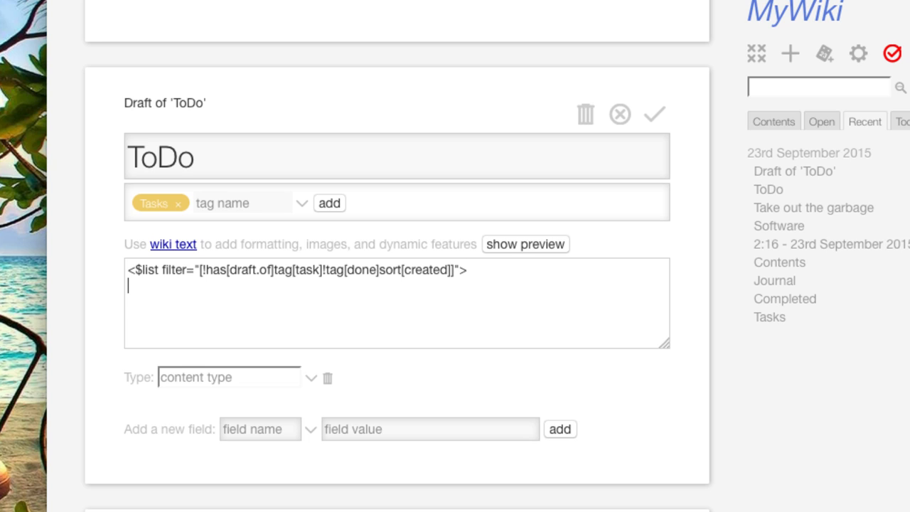
pyautogui.write('<!')
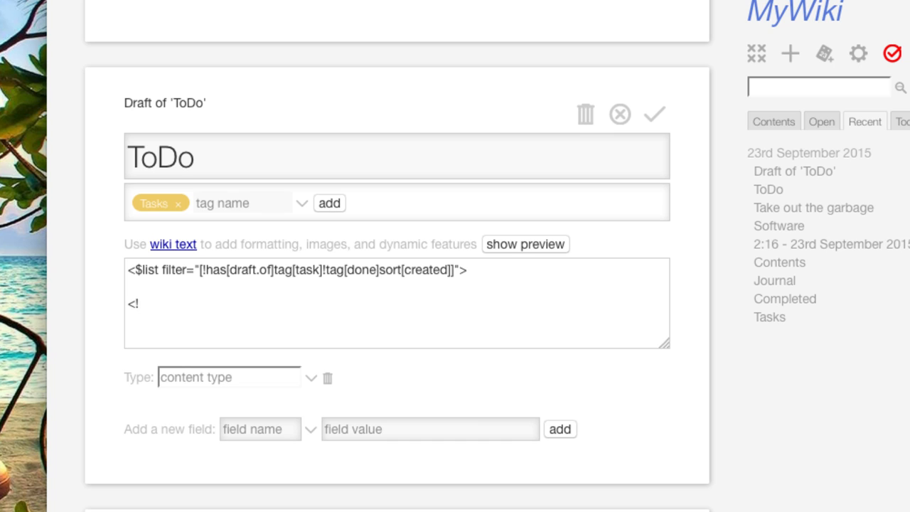
pyautogui.write('/$l')
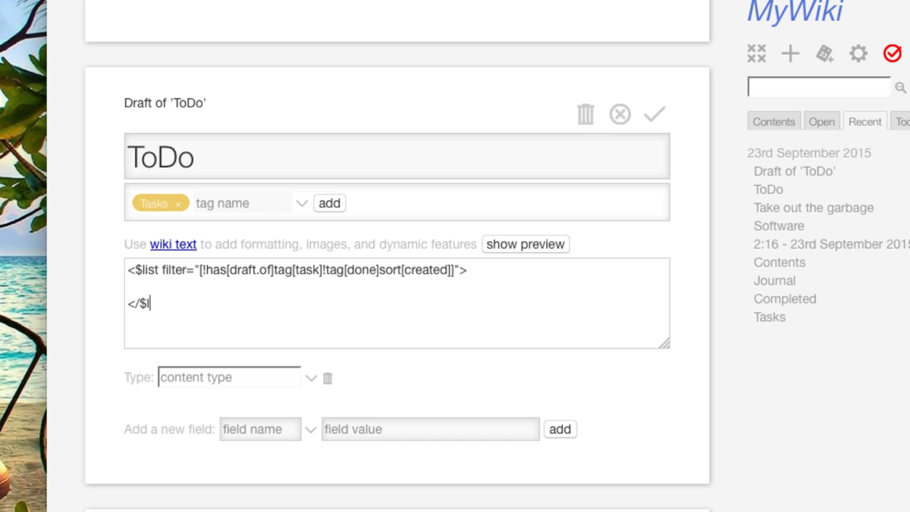
pyautogui.write('ist>')
pyautogui.write('<$')
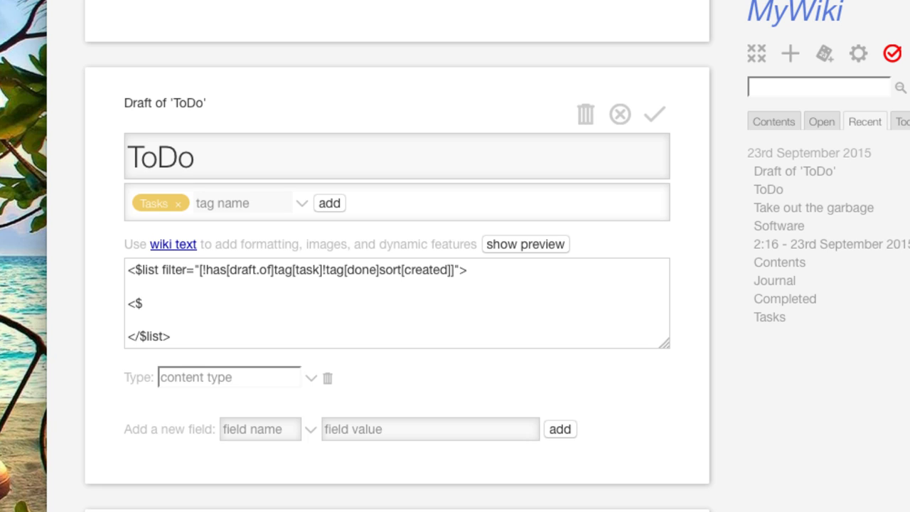
# - Show each task with <$view field="title"/> inside the list and save ToDo
pyautogui.click(143, 303)
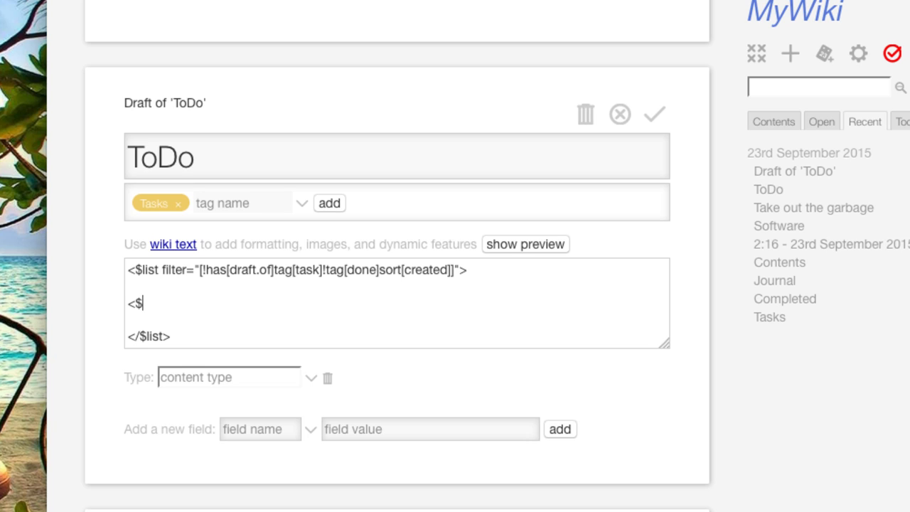
pyautogui.write('view')
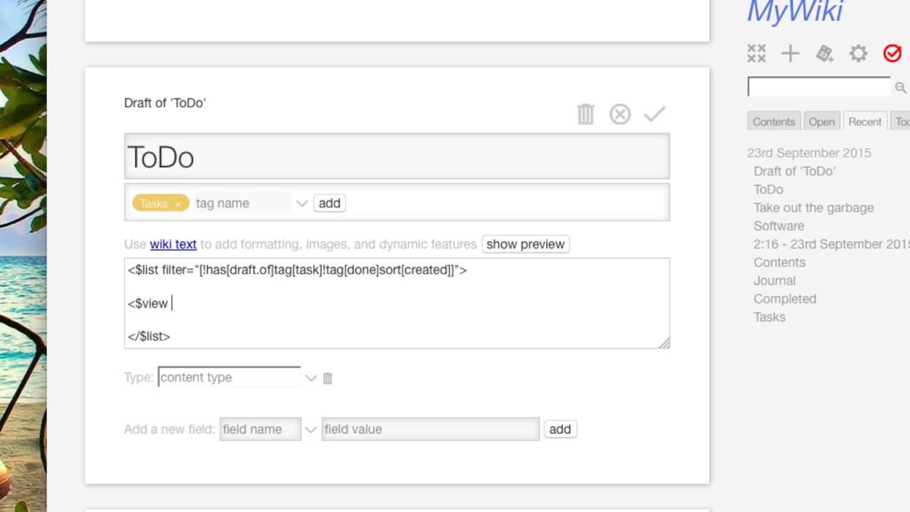
pyautogui.write('field')
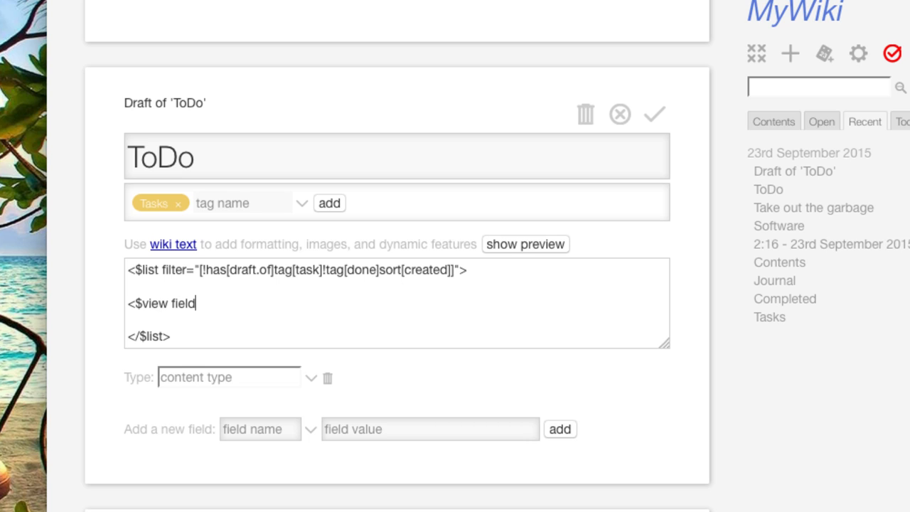
pyautogui.write('="titl')
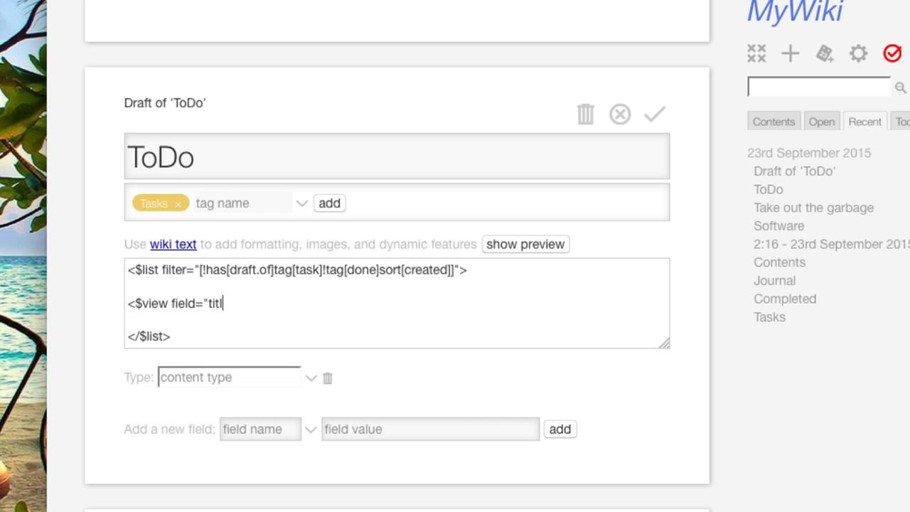
pyautogui.write('e">')
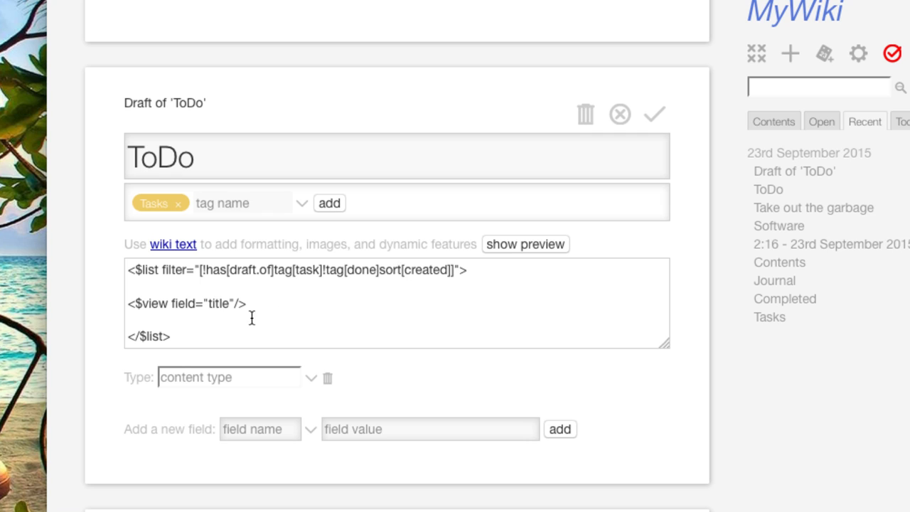
pyautogui.click(245, 303)
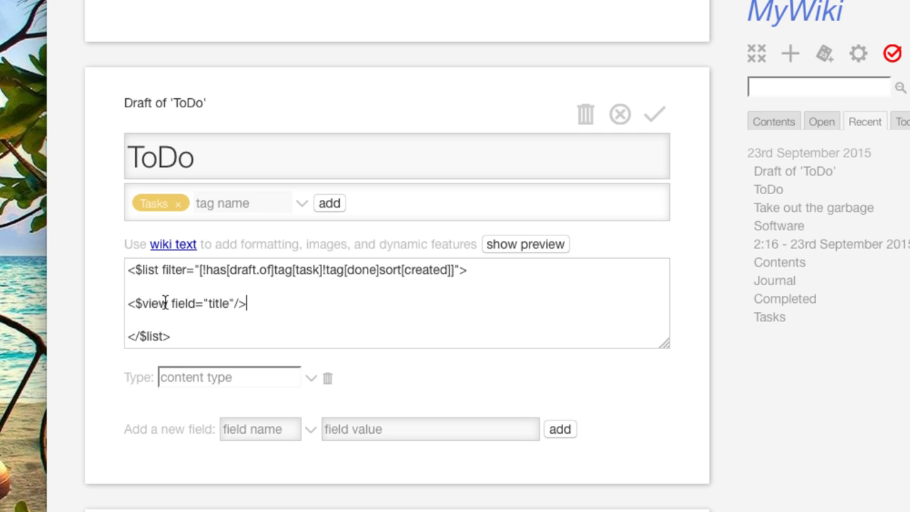
pyautogui.moveTo(653, 114)
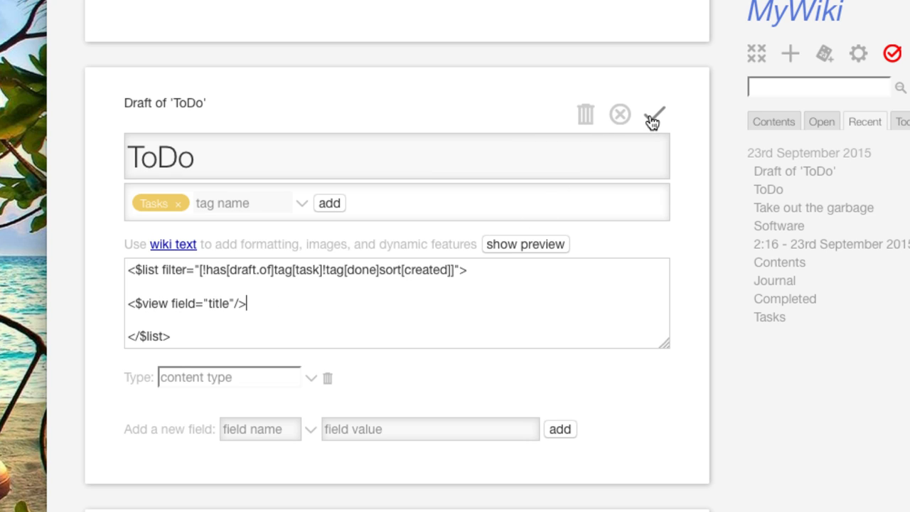
pyautogui.click(653, 114)
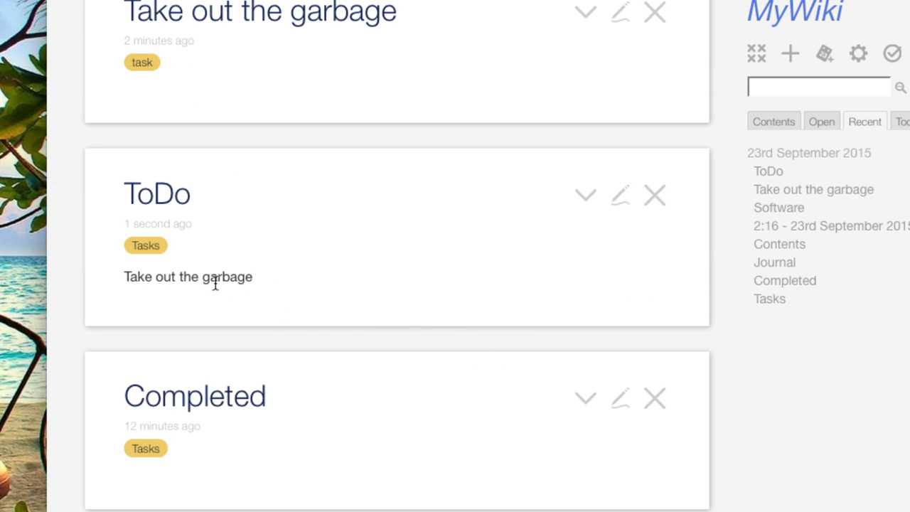
pyautogui.moveTo(116, 272)
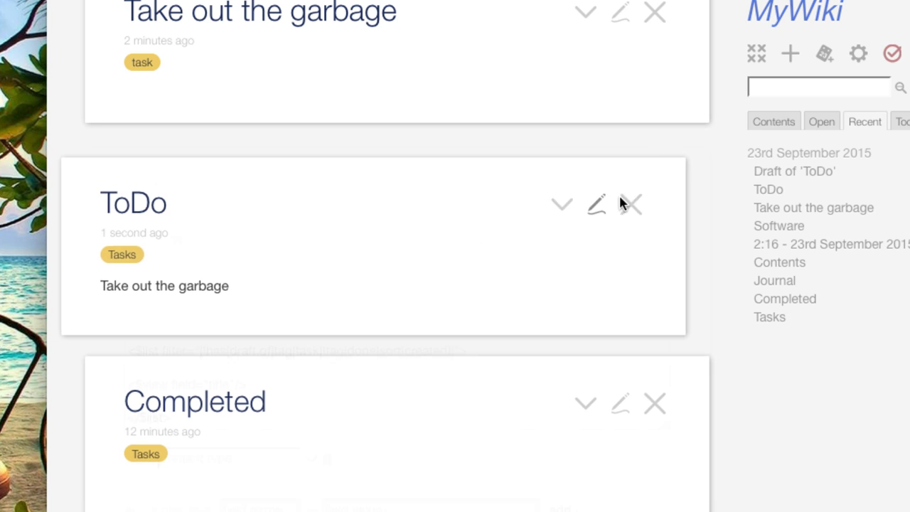
pyautogui.click(597, 205)
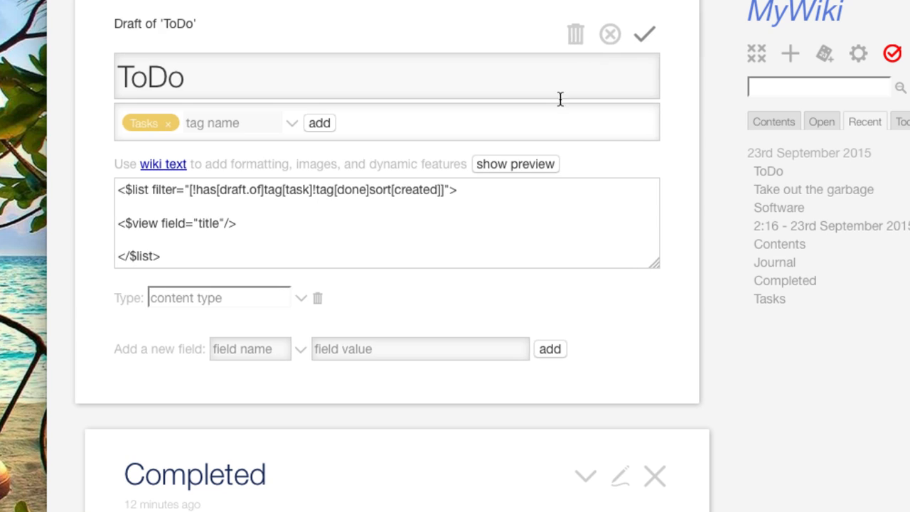
pyautogui.click(643, 34)
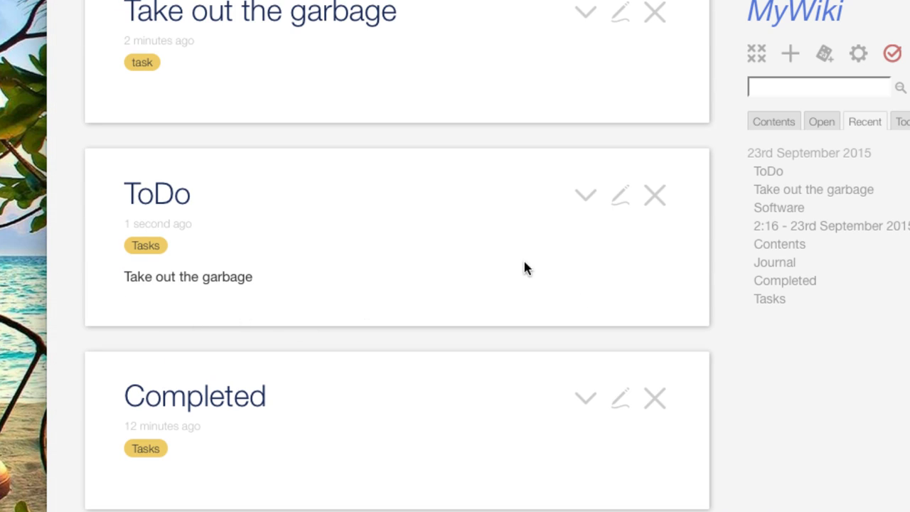
pyautogui.moveTo(131, 276)
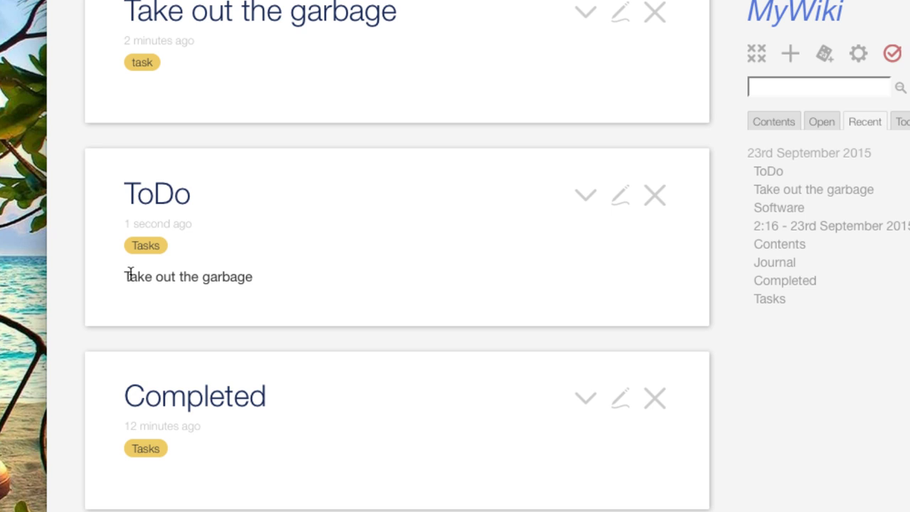
pyautogui.moveTo(620, 195)
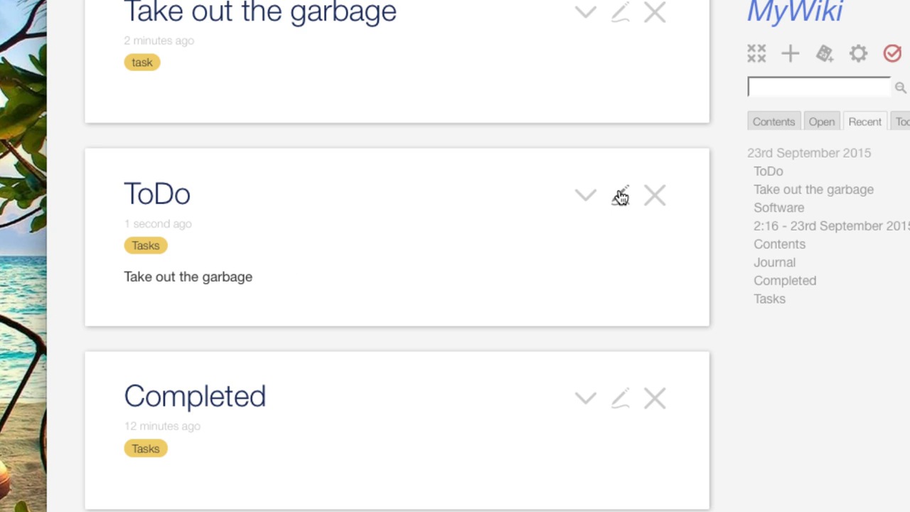
pyautogui.moveTo(212, 282)
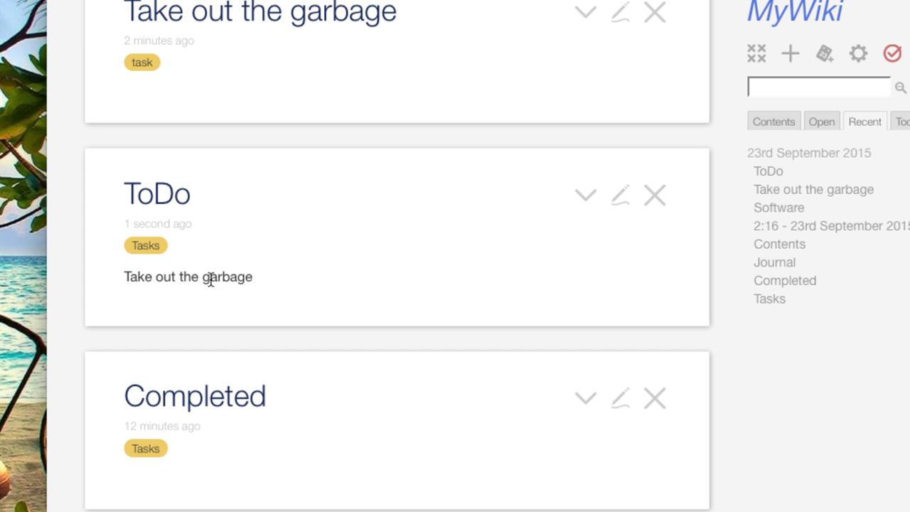
pyautogui.moveTo(650, 15)
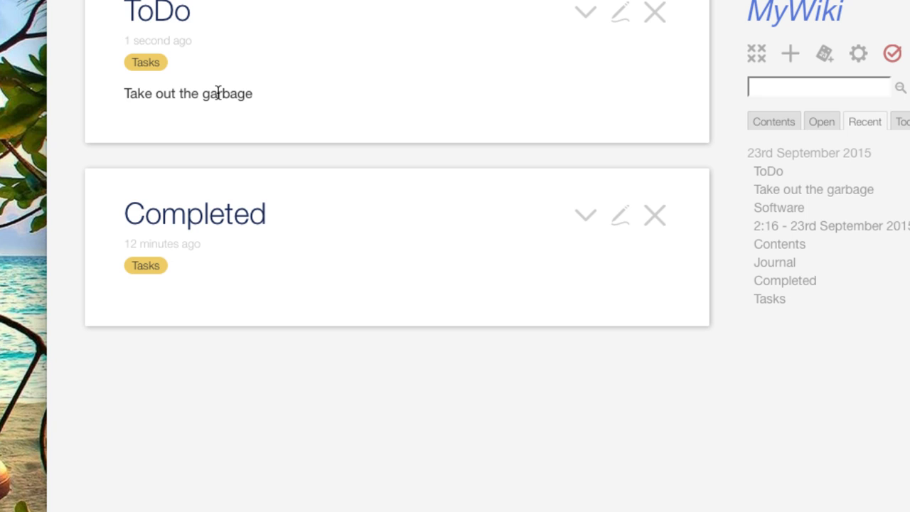
pyautogui.moveTo(267, 101)
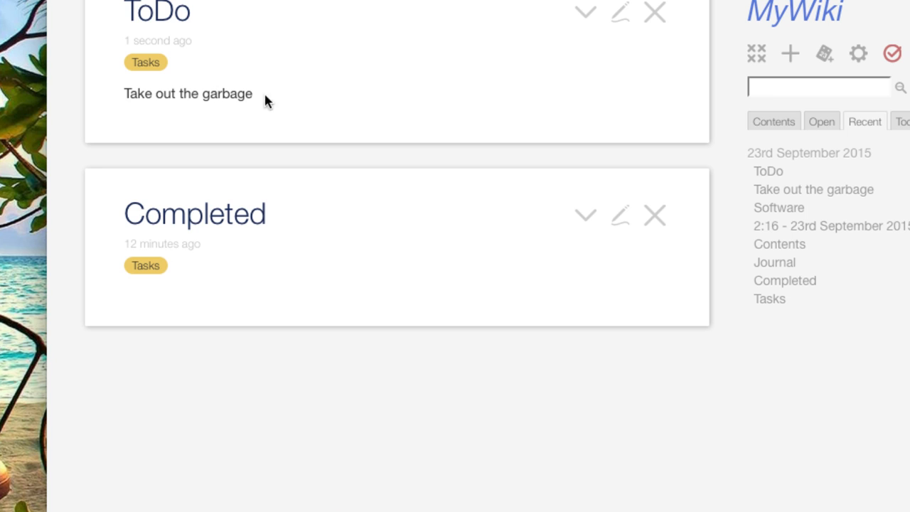
pyautogui.moveTo(316, 114)
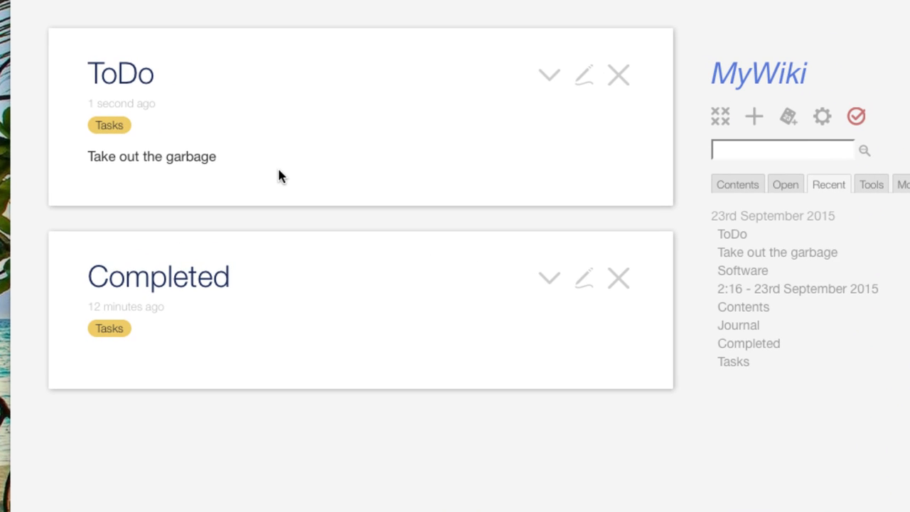
pyautogui.moveTo(543, 148)
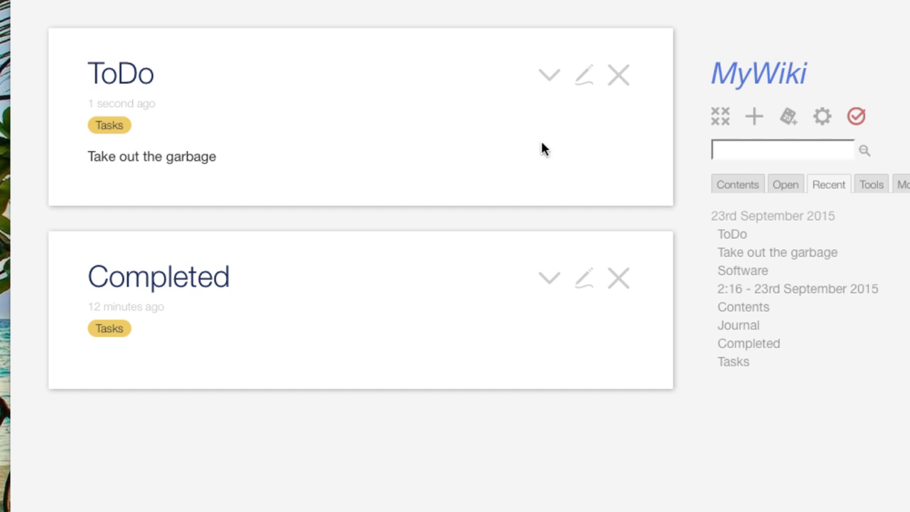
# - Edit ToDo to wrap each title in <$link to={{!!title}}>...</$link>
pyautogui.click(583, 74)
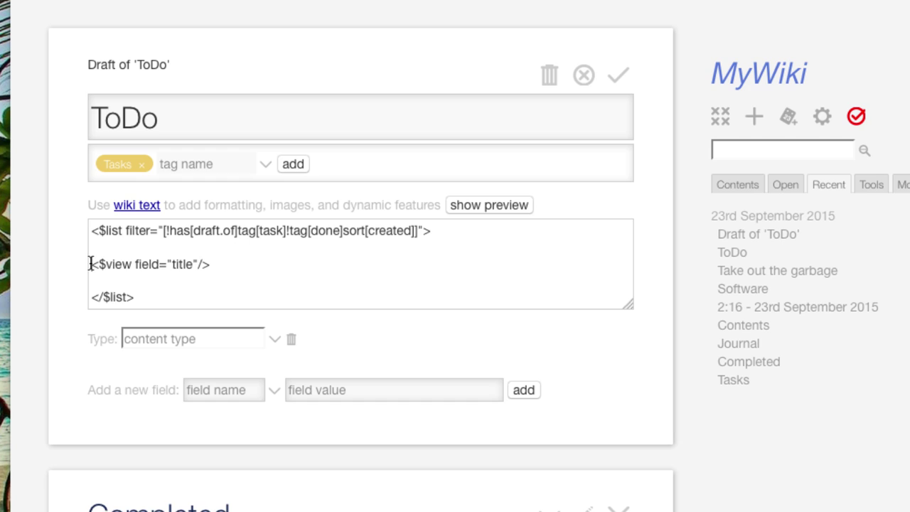
pyautogui.write('<$link to')
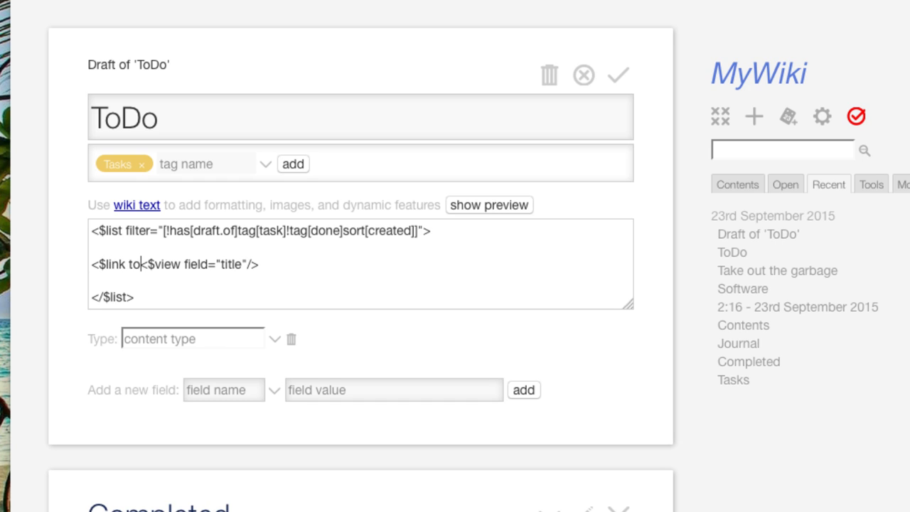
pyautogui.write('={{')
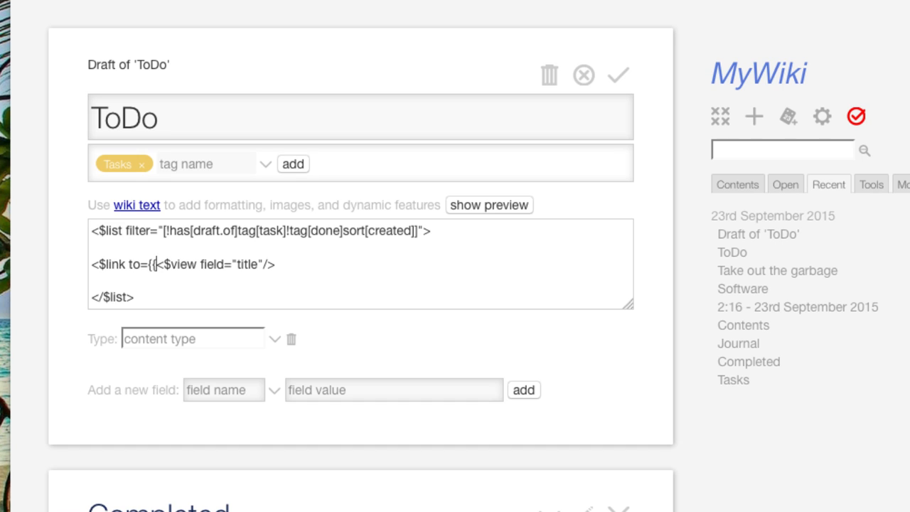
pyautogui.write('!!t')
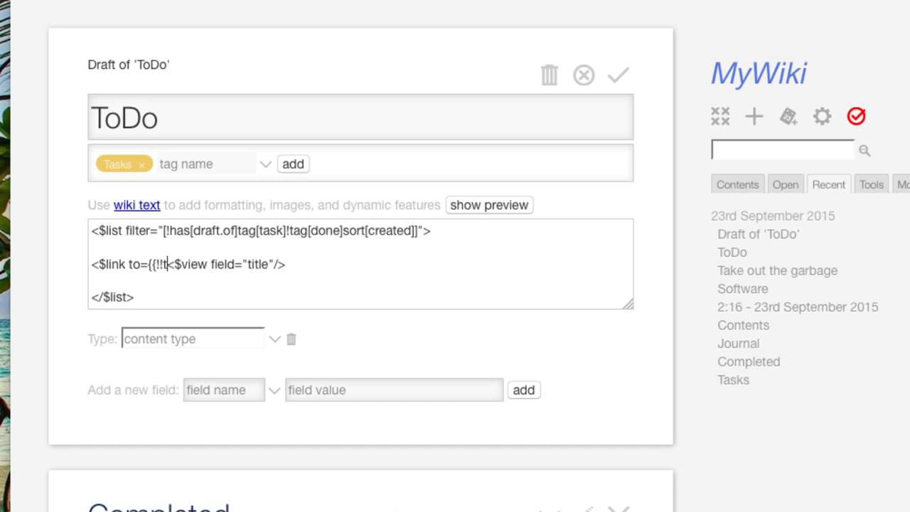
pyautogui.write('itle')
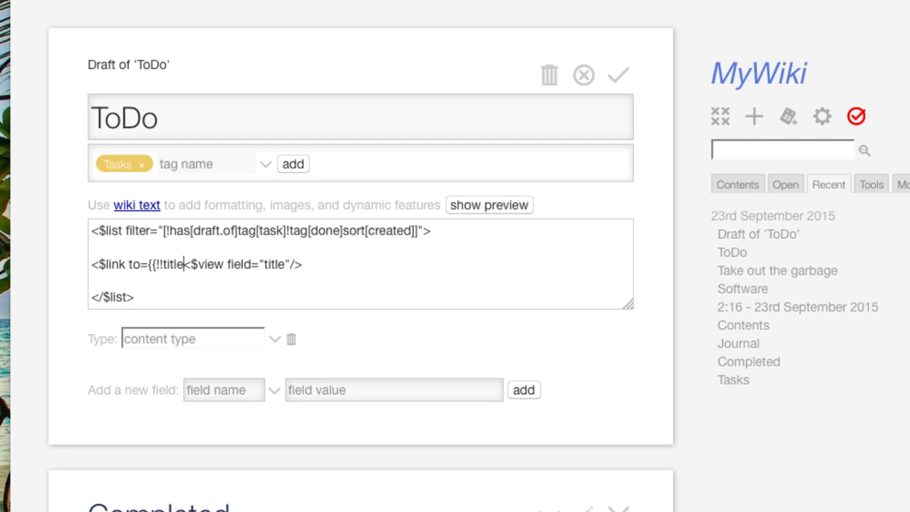
pyautogui.write('}}>')
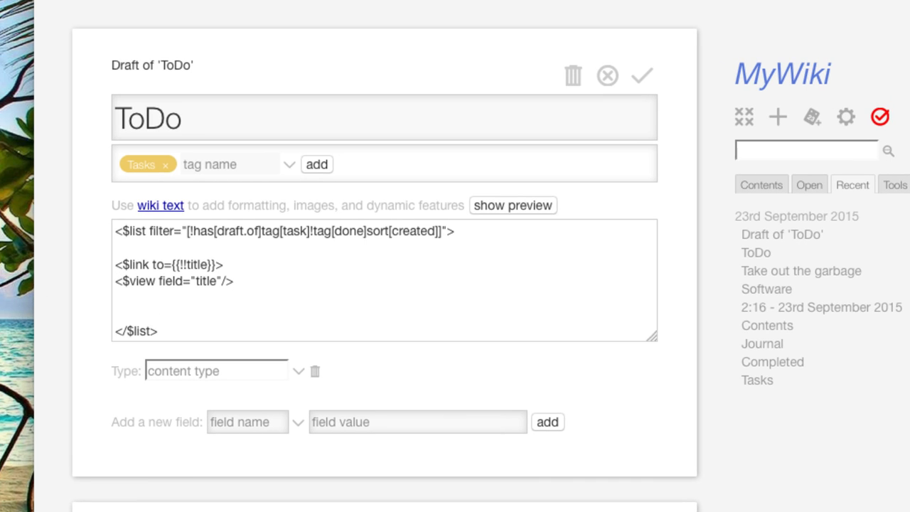
pyautogui.write('</$')
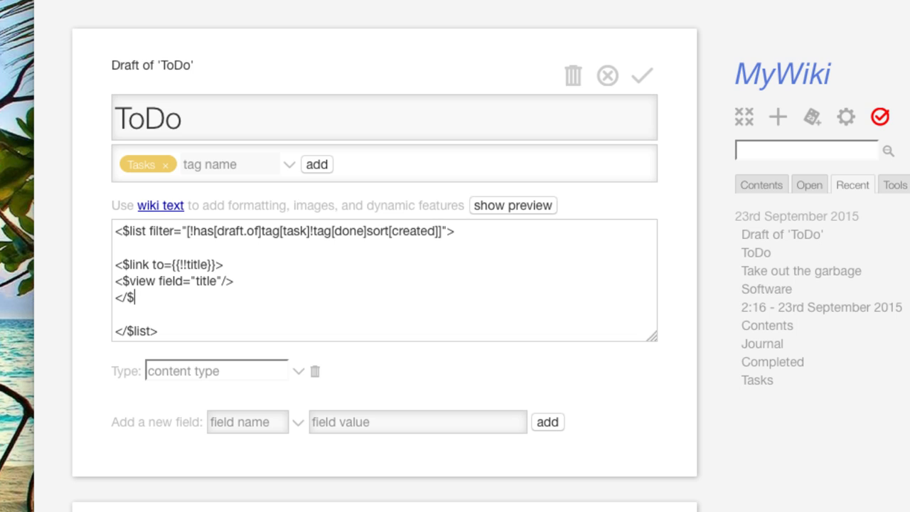
pyautogui.write('link>')
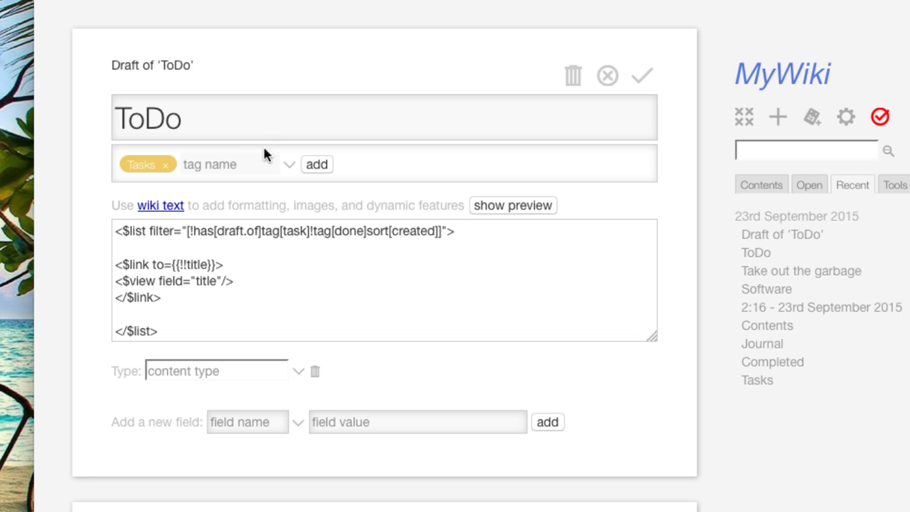
pyautogui.moveTo(378, 246)
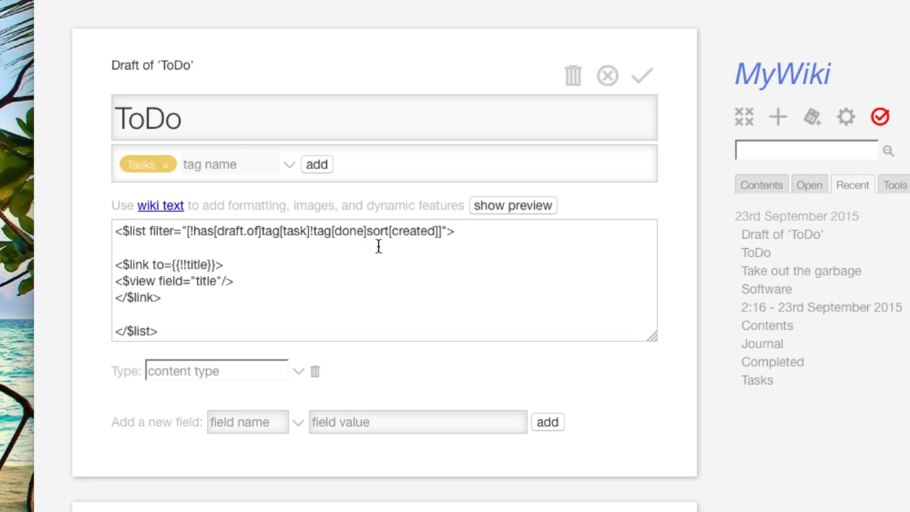
# - Save ToDo, follow the Take out the garbage link, and reopen ToDo for editing
pyautogui.click(640, 75)
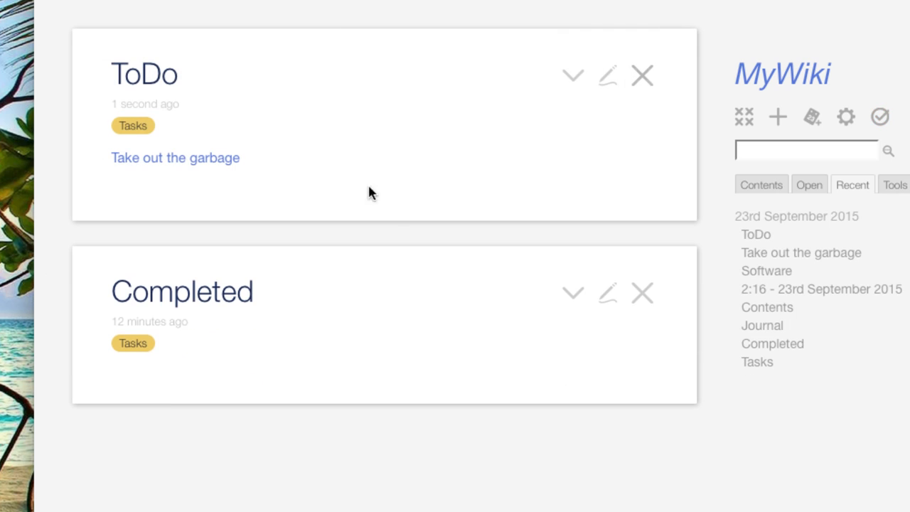
pyautogui.click(175, 157)
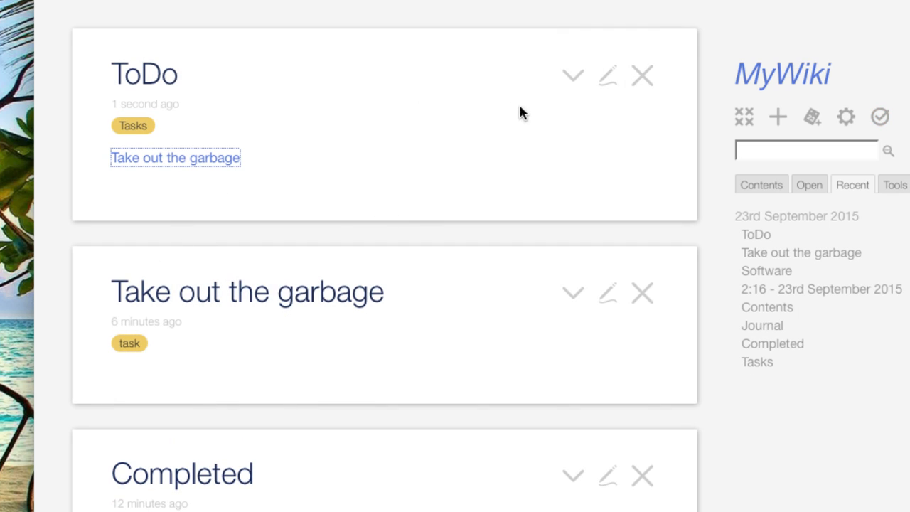
pyautogui.click(607, 74)
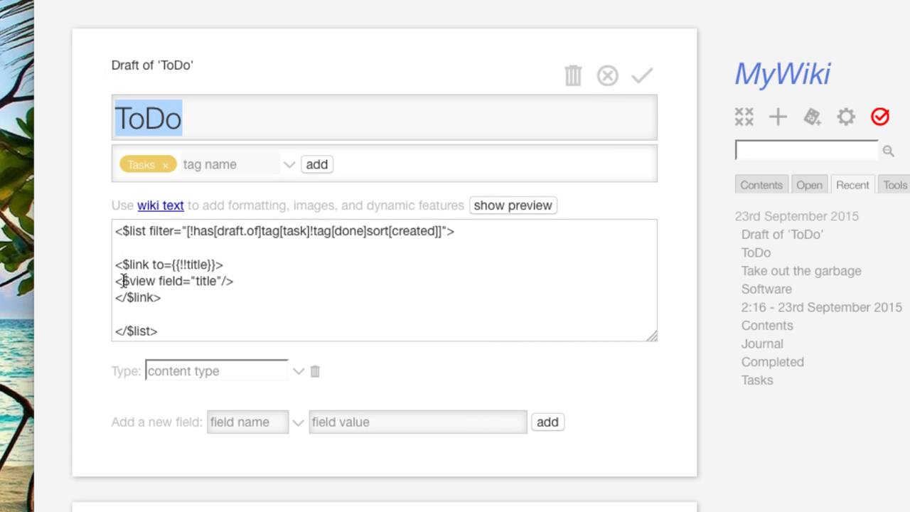
# - Insert <$checkbox tag="done"> before the <$link> line in the ToDo list
pyautogui.click(121, 281)
pyautogui.write('<$')
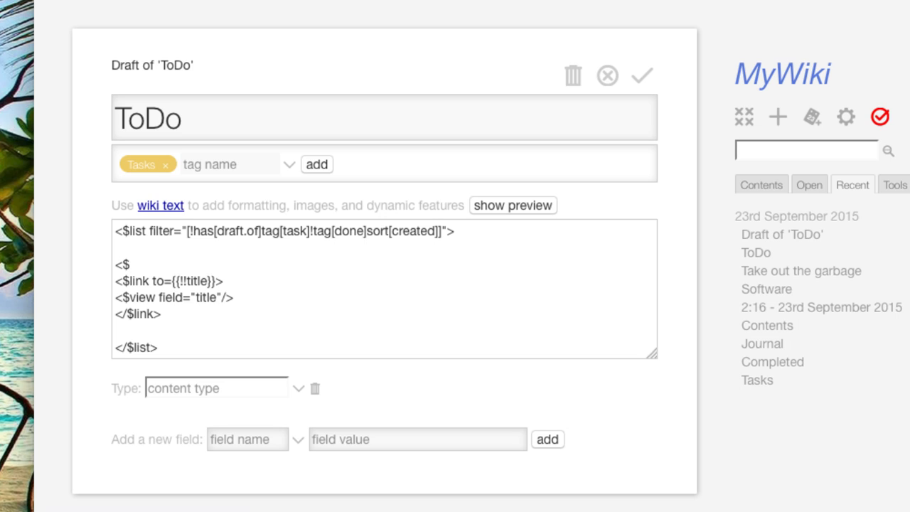
pyautogui.write('checkbox')
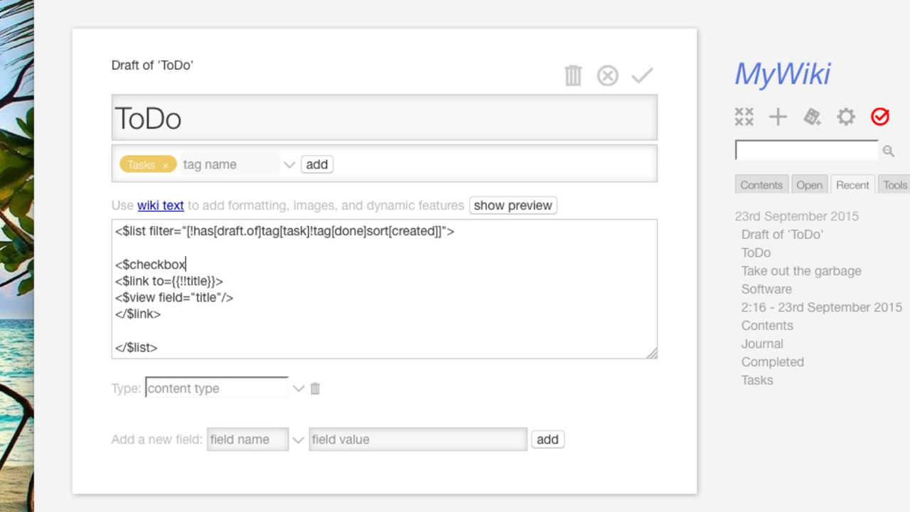
pyautogui.write('tag="')
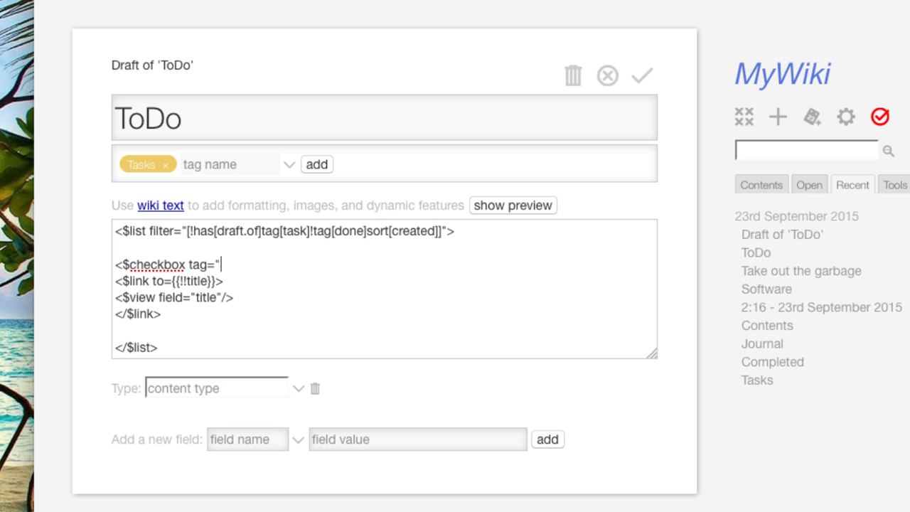
pyautogui.write('done">')
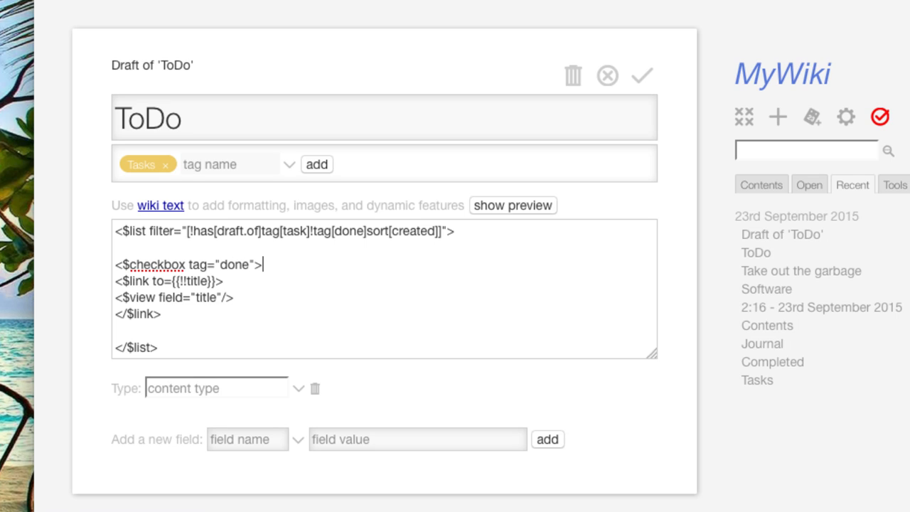
pyautogui.moveTo(279, 282)
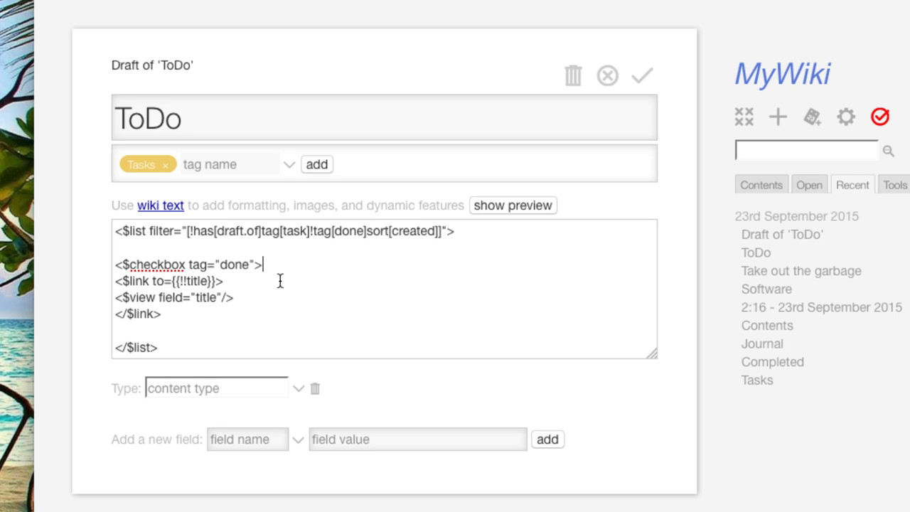
pyautogui.moveTo(208, 261)
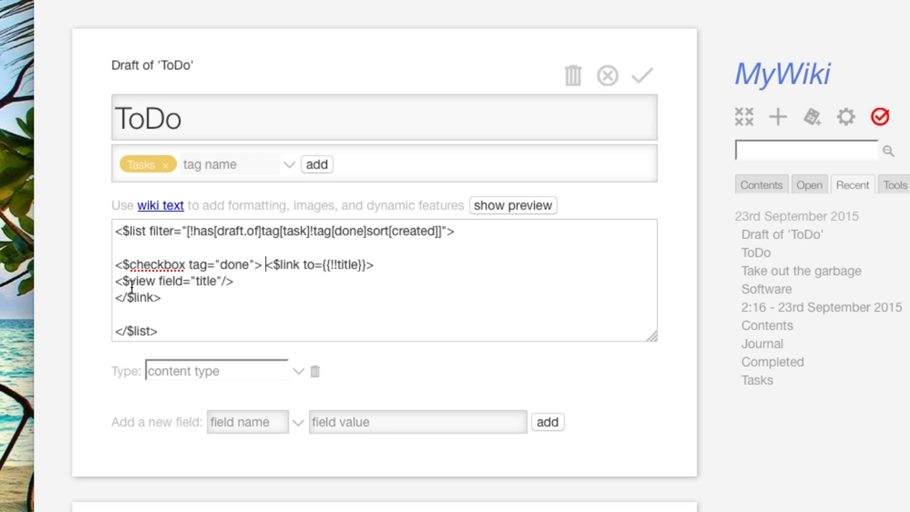
pyautogui.moveTo(425, 219)
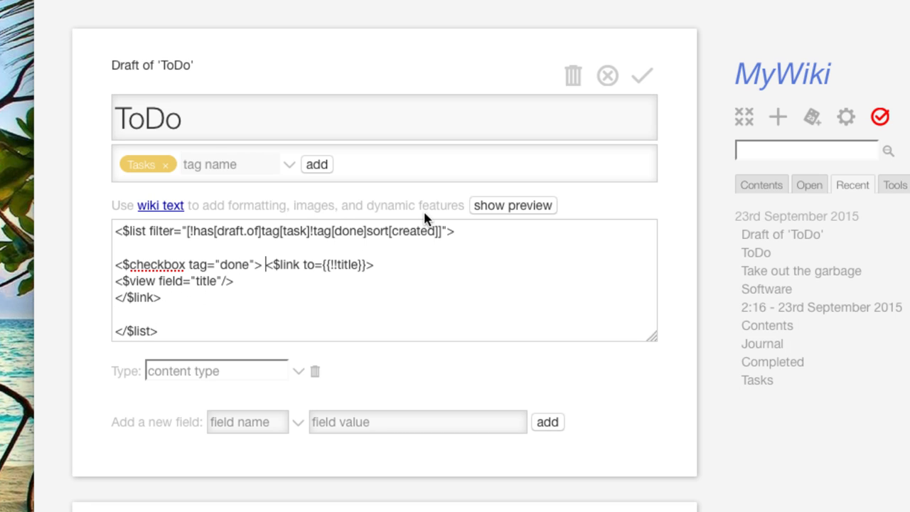
pyautogui.moveTo(643, 76)
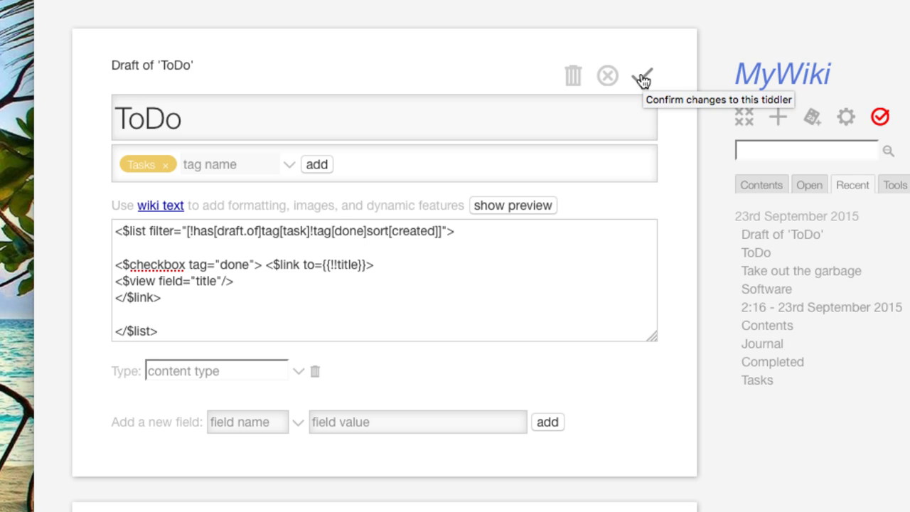
pyautogui.moveTo(334, 257)
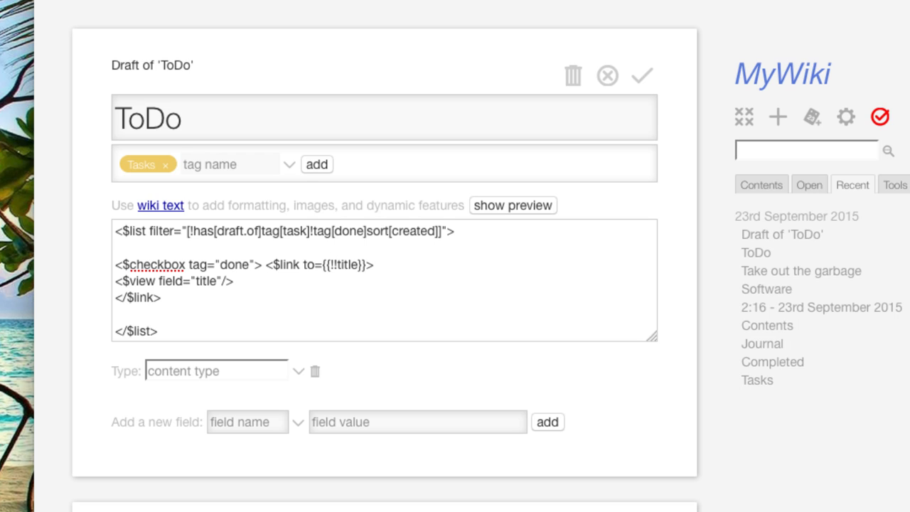
# - Close the wrapper with </$checkbox> after the </$link> line
pyautogui.click(160, 297)
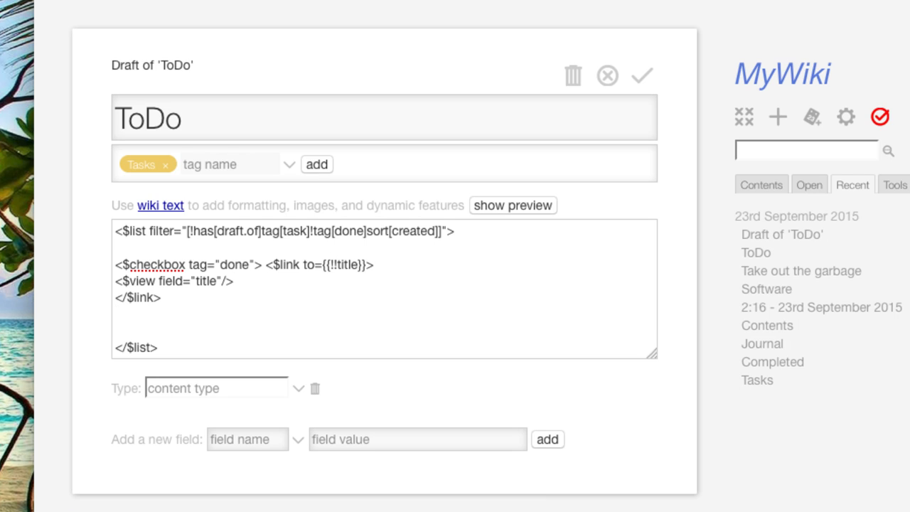
pyautogui.write('<$')
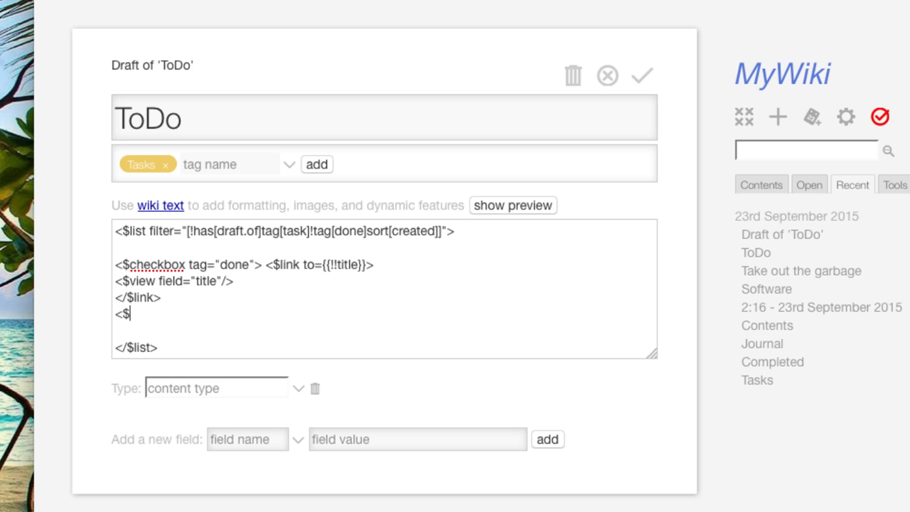
pyautogui.write('/')
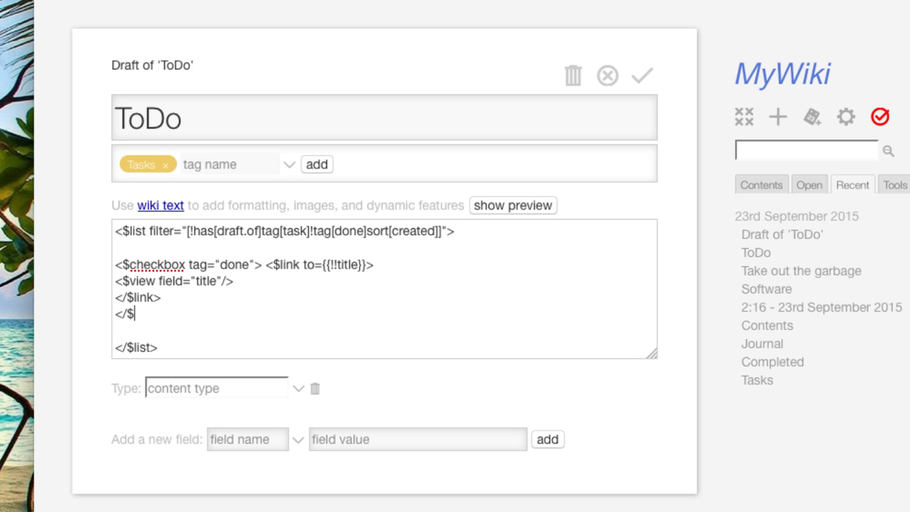
pyautogui.write('checkbox>')
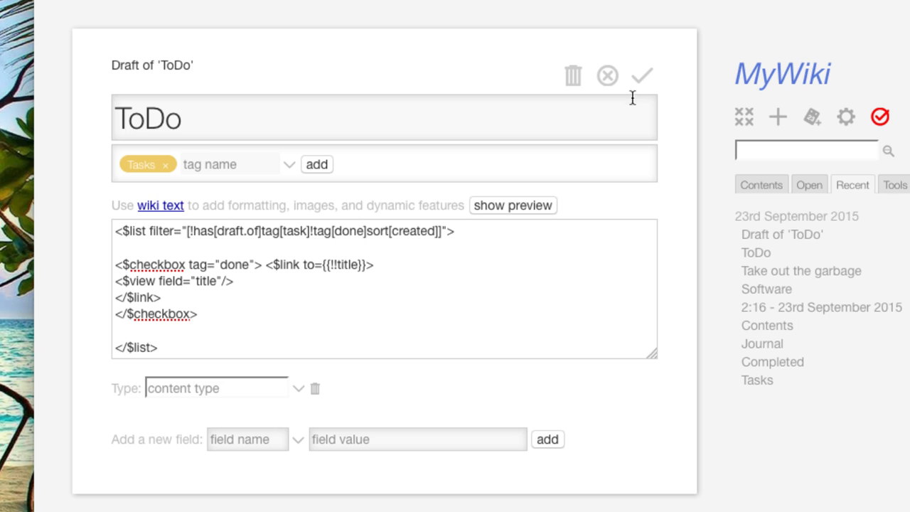
# - Save ToDo and tick Take out the garbage so it gains the done tag
pyautogui.click(640, 74)
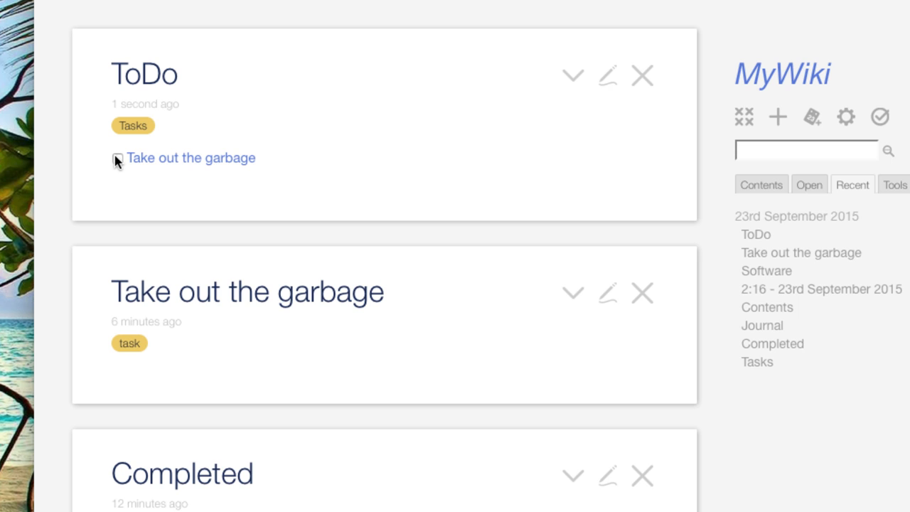
pyautogui.moveTo(259, 456)
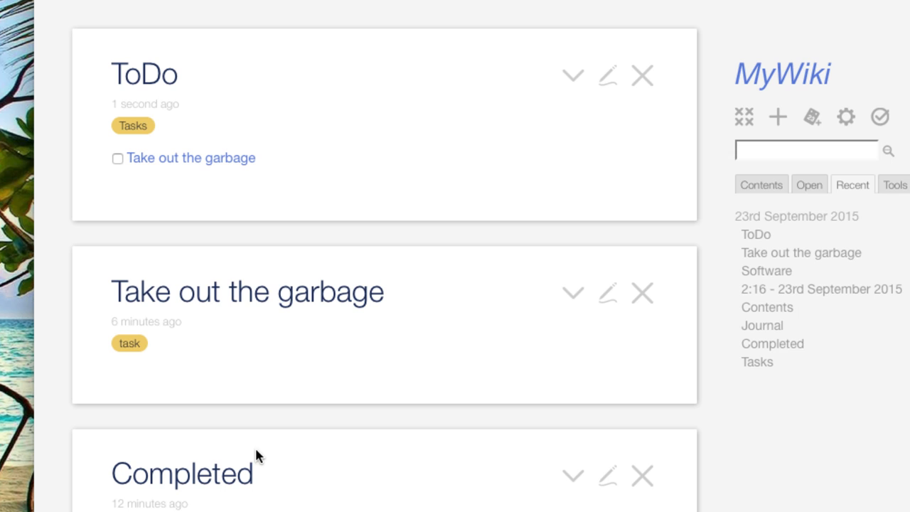
pyautogui.moveTo(548, 158)
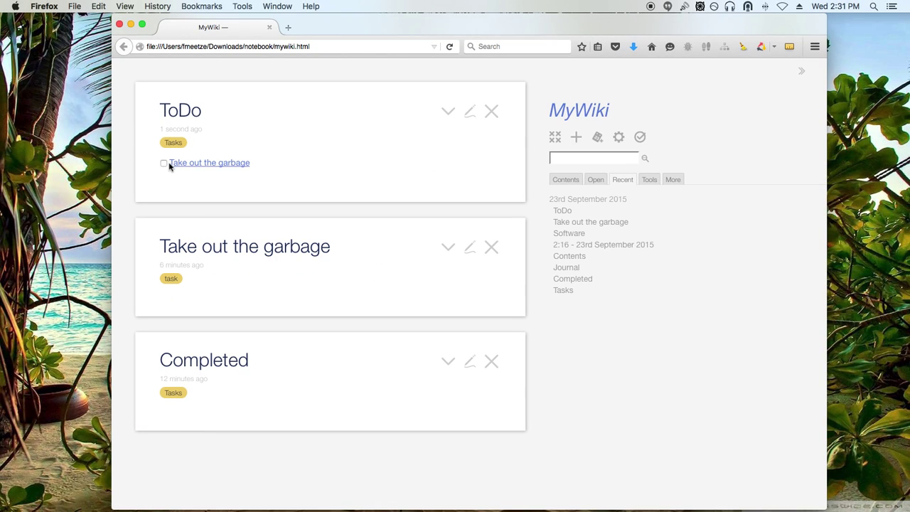
pyautogui.click(163, 163)
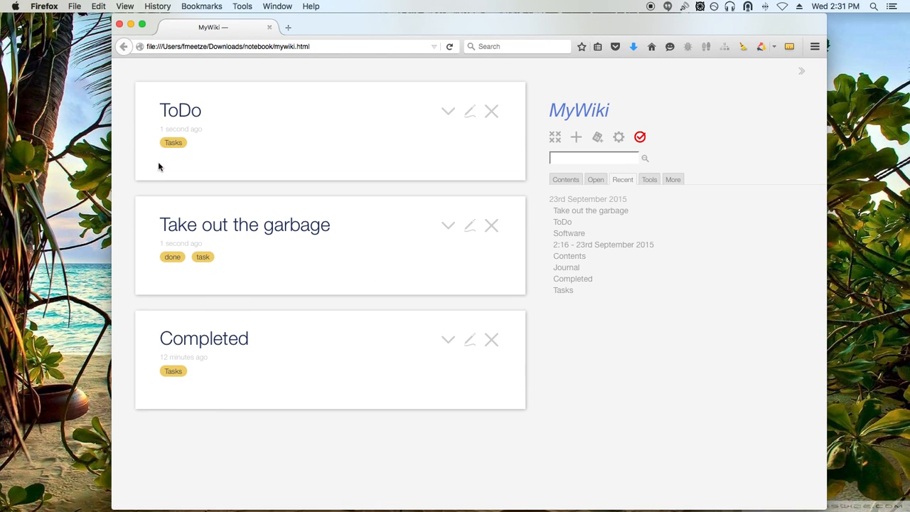
pyautogui.moveTo(170, 214)
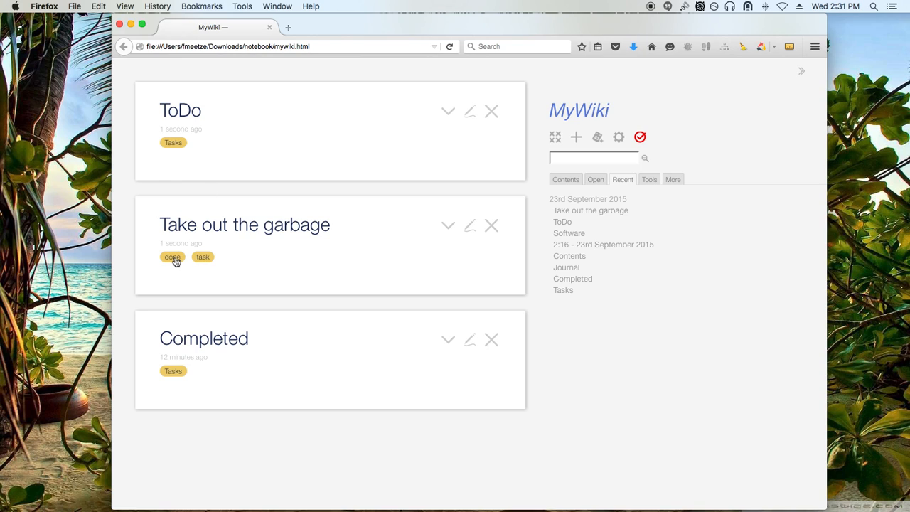
pyautogui.moveTo(156, 226)
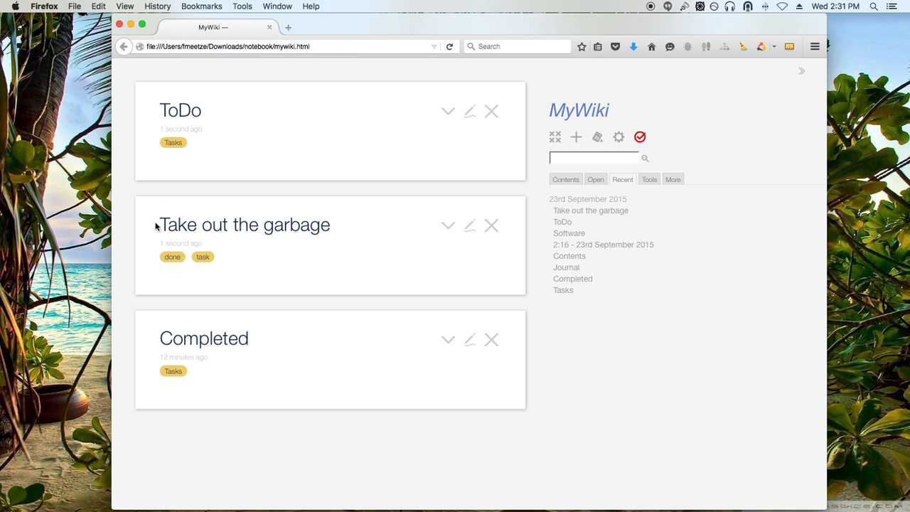
pyautogui.moveTo(230, 156)
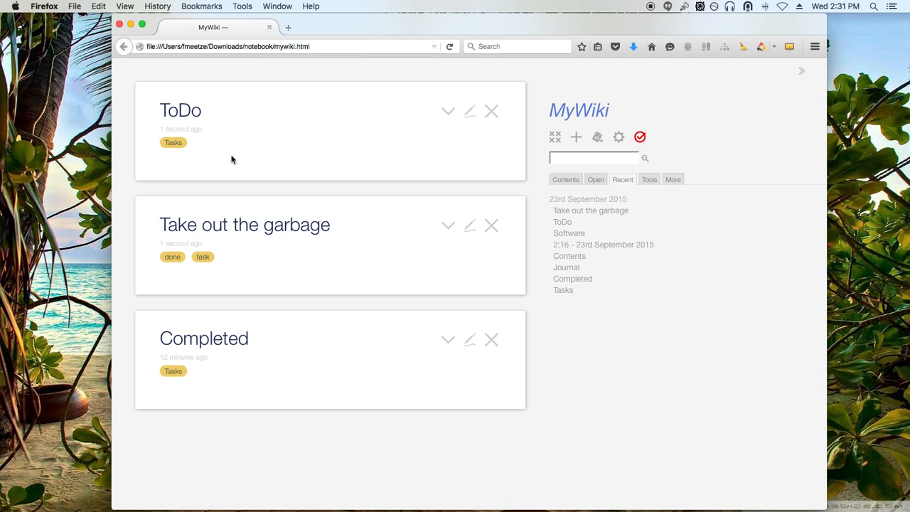
pyautogui.moveTo(466, 364)
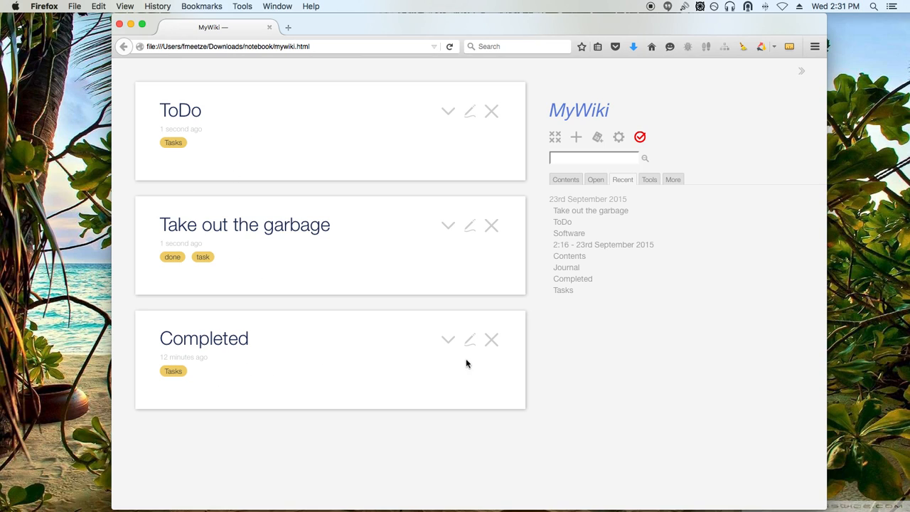
# - Edit Completed to list done tasks as done-checkbox struck-through links, removing the created-date stamp
pyautogui.click(469, 338)
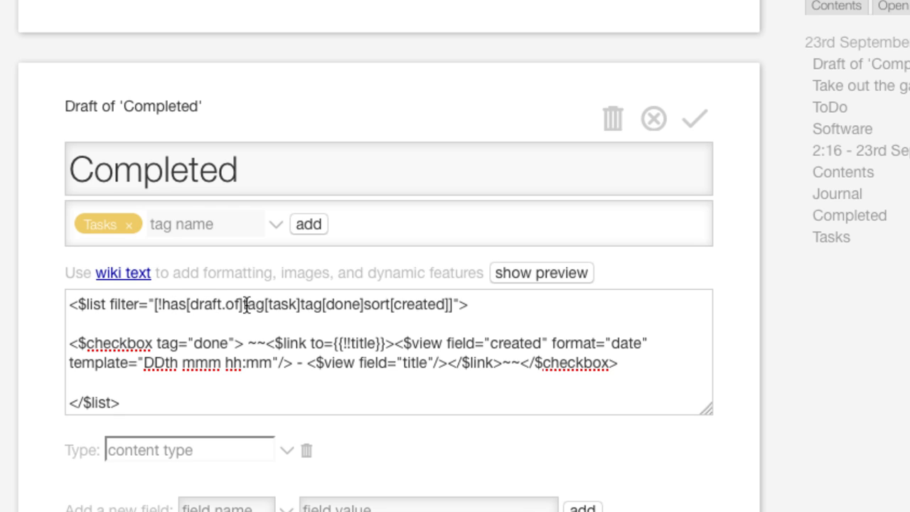
pyautogui.moveTo(296, 302)
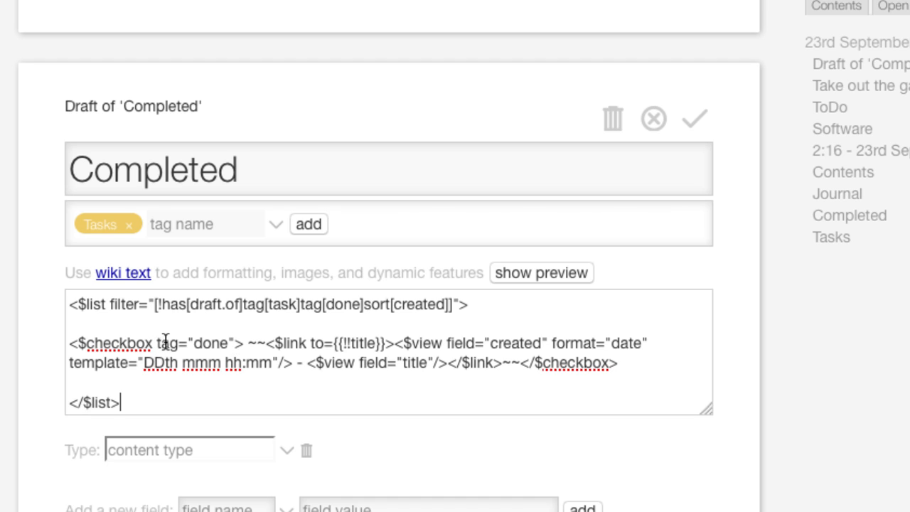
pyautogui.moveTo(200, 343)
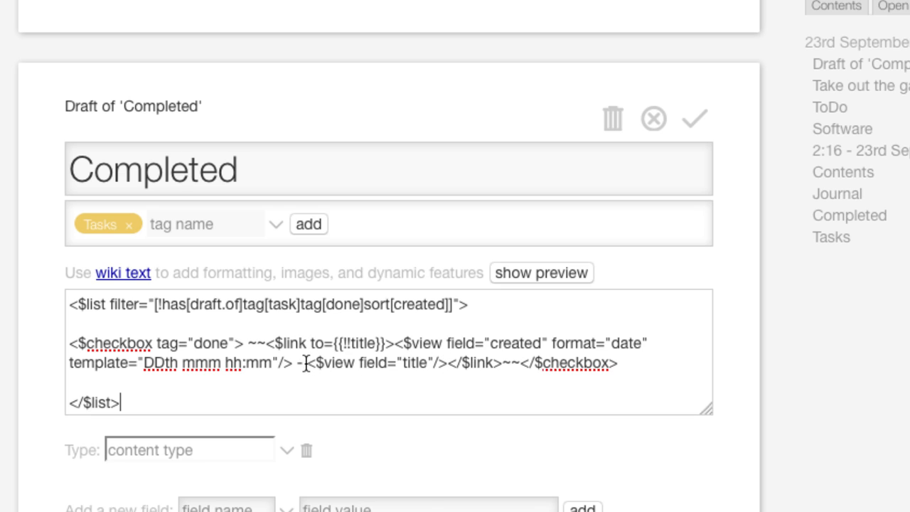
pyautogui.moveTo(397, 343); pyautogui.dragTo(307, 363)
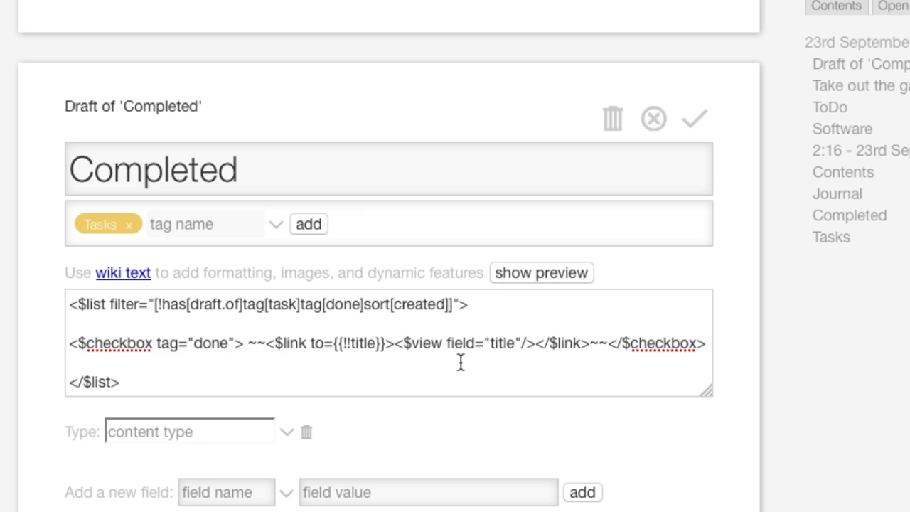
pyautogui.moveTo(582, 354)
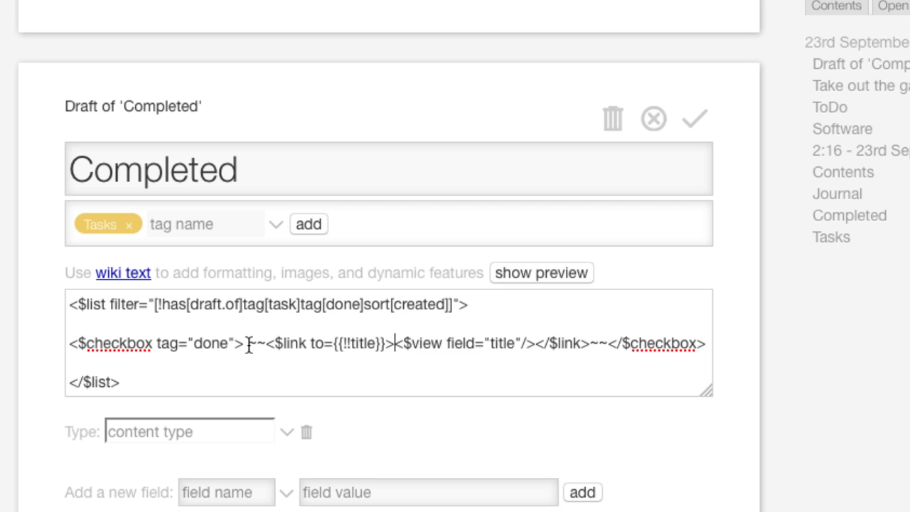
pyautogui.moveTo(598, 343)
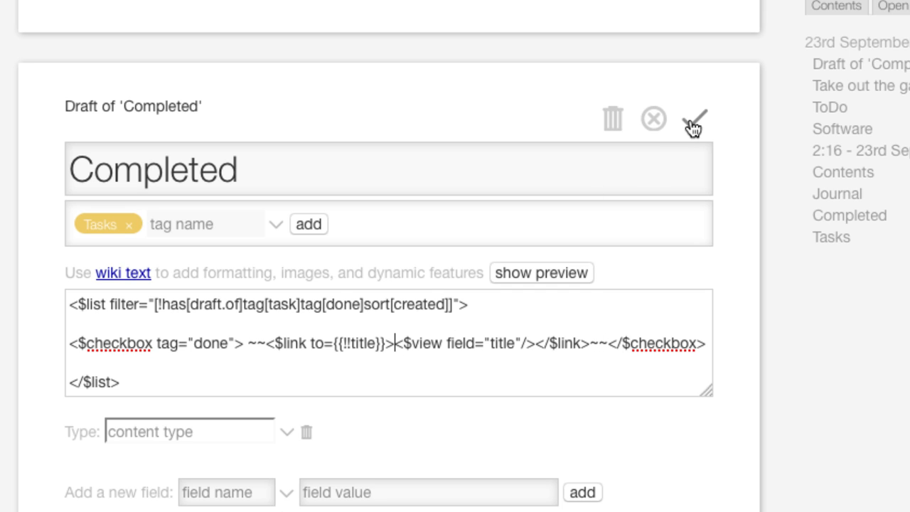
# - Save Completed and toggle Take out the garbage between done and not done several times
pyautogui.click(694, 118)
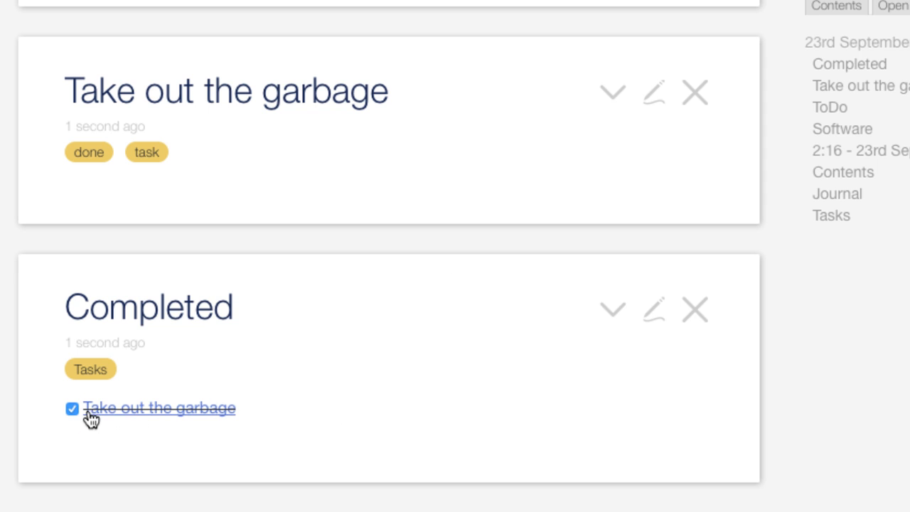
pyautogui.moveTo(253, 412)
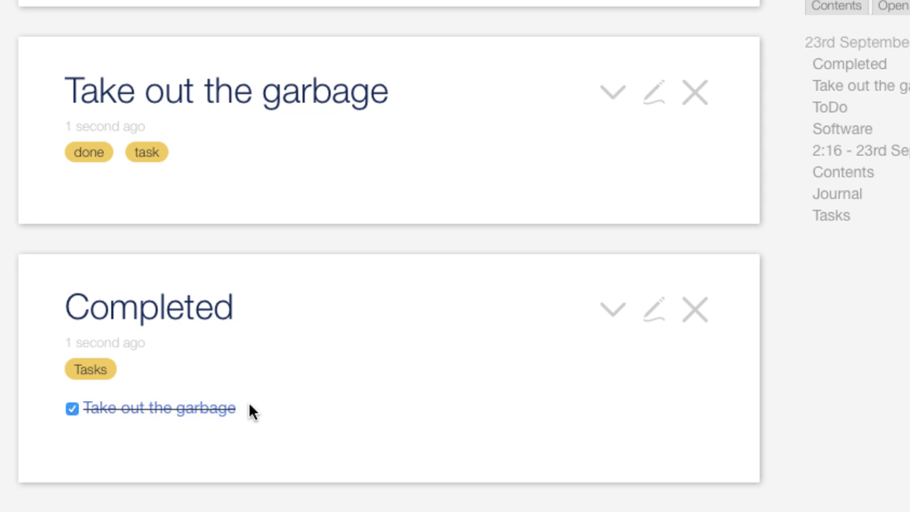
pyautogui.moveTo(141, 427)
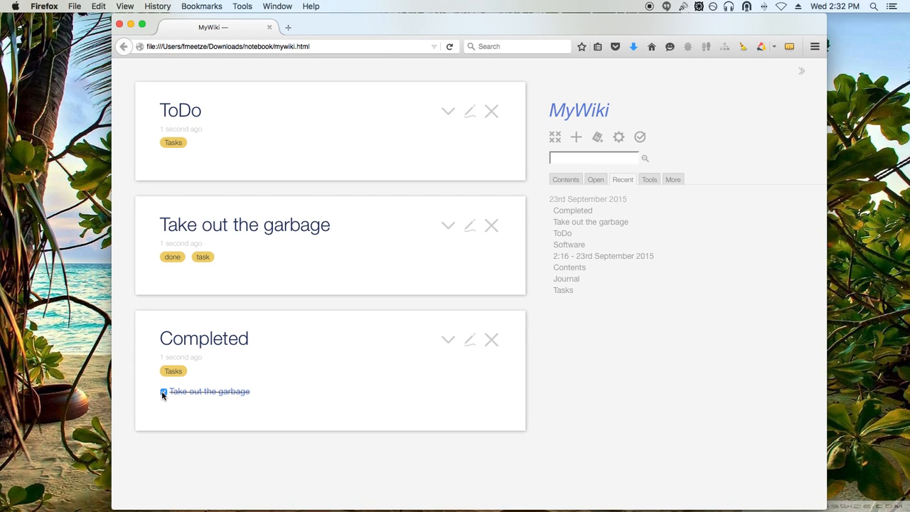
pyautogui.click(163, 392)
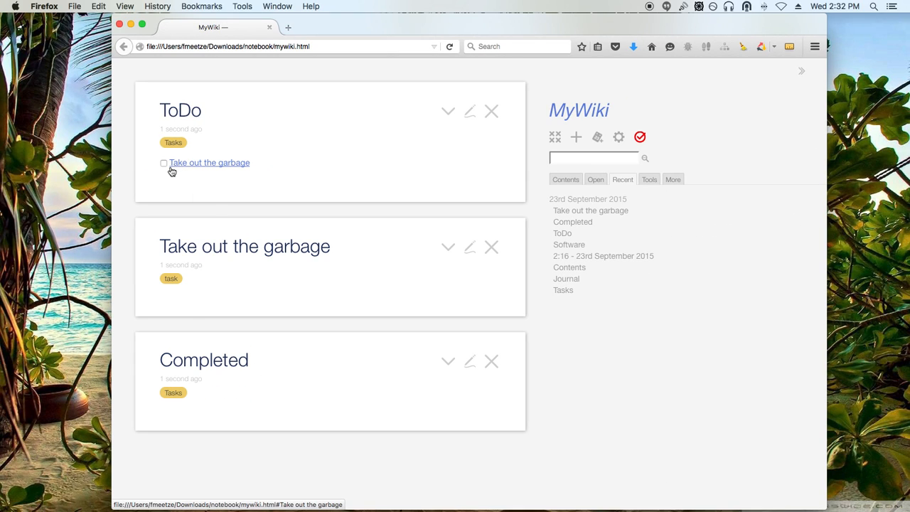
pyautogui.click(164, 162)
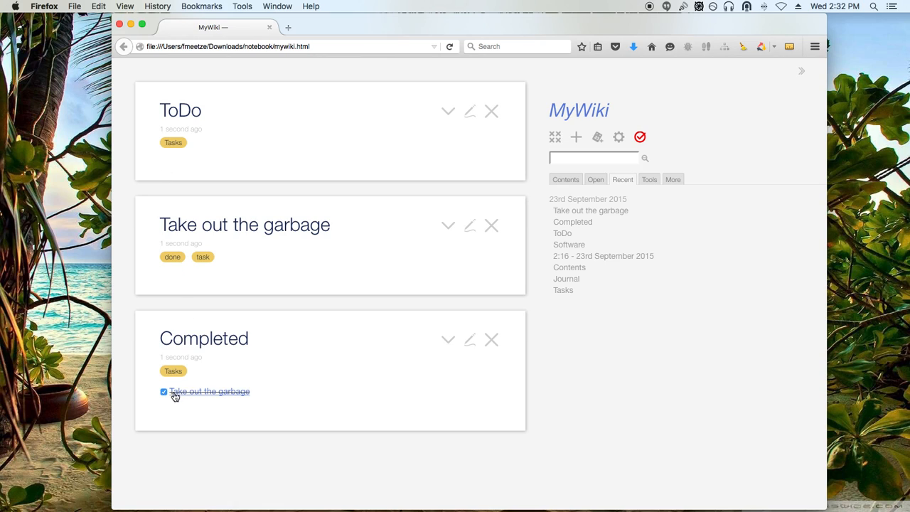
pyautogui.click(164, 391)
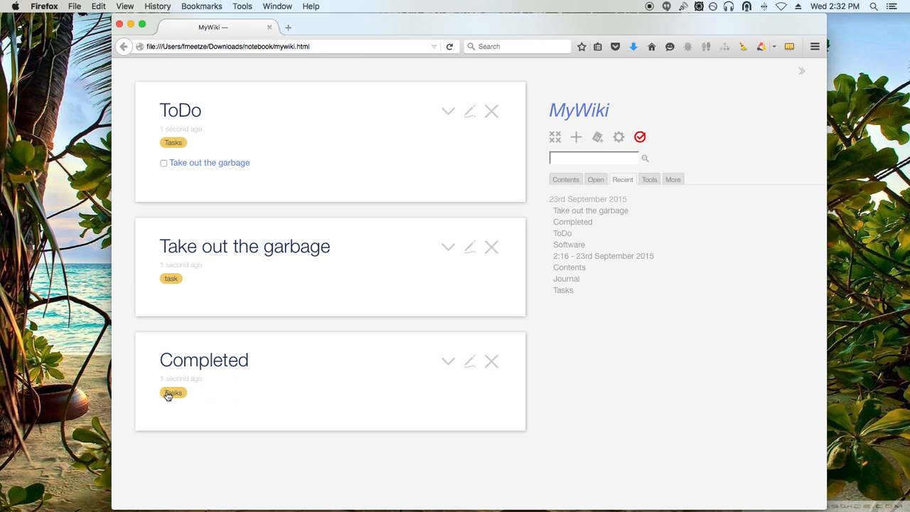
pyautogui.click(164, 162)
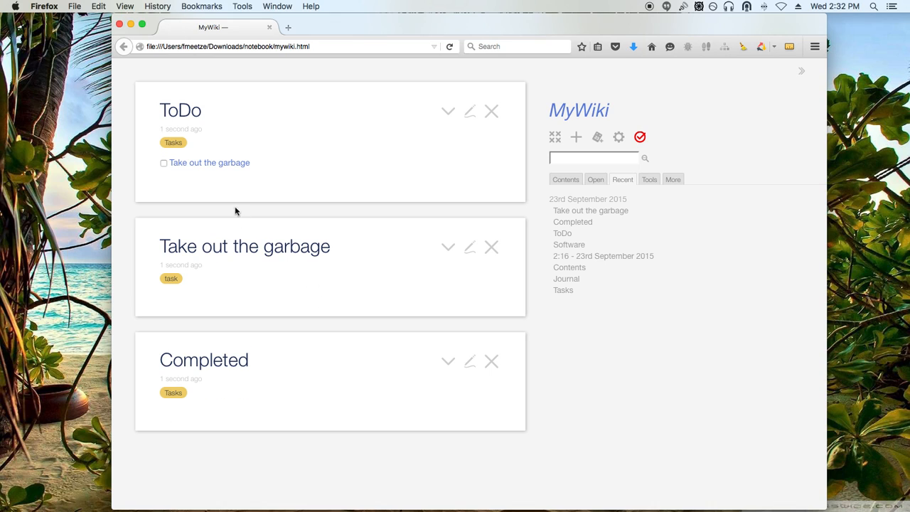
pyautogui.moveTo(346, 171)
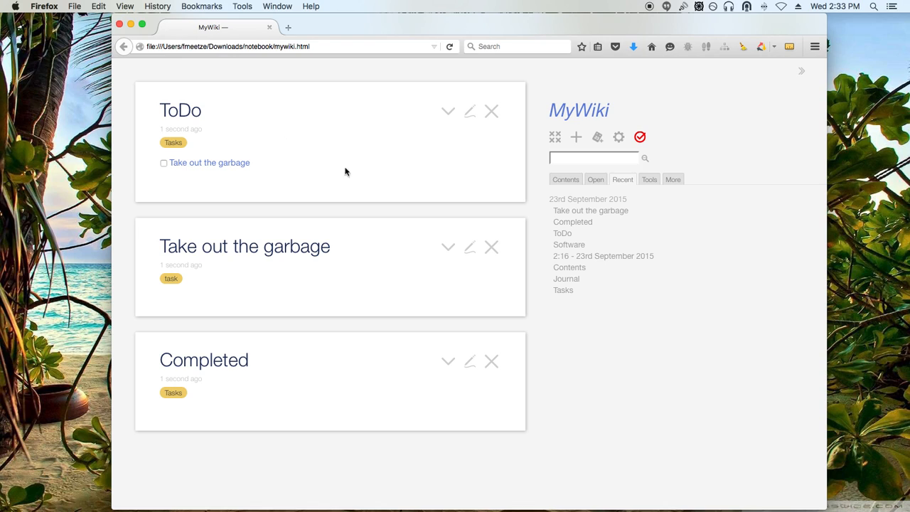
pyautogui.moveTo(319, 229)
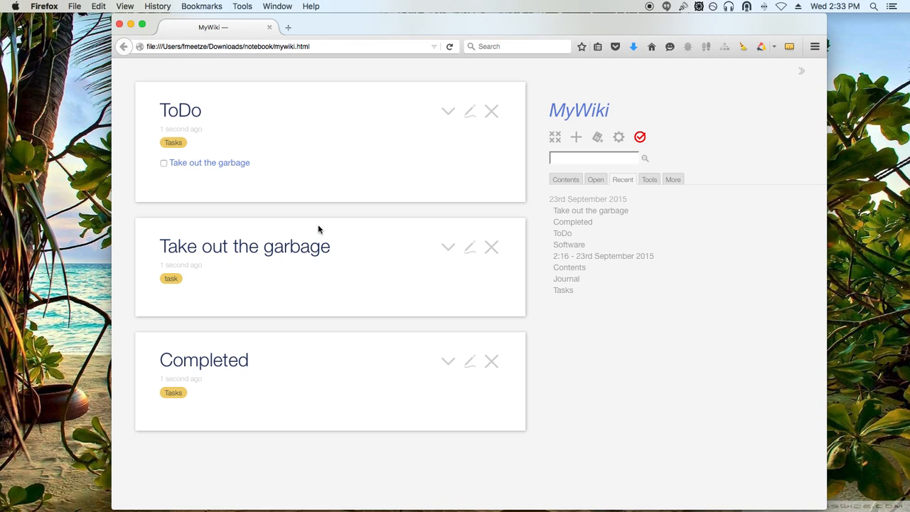
pyautogui.moveTo(469, 112)
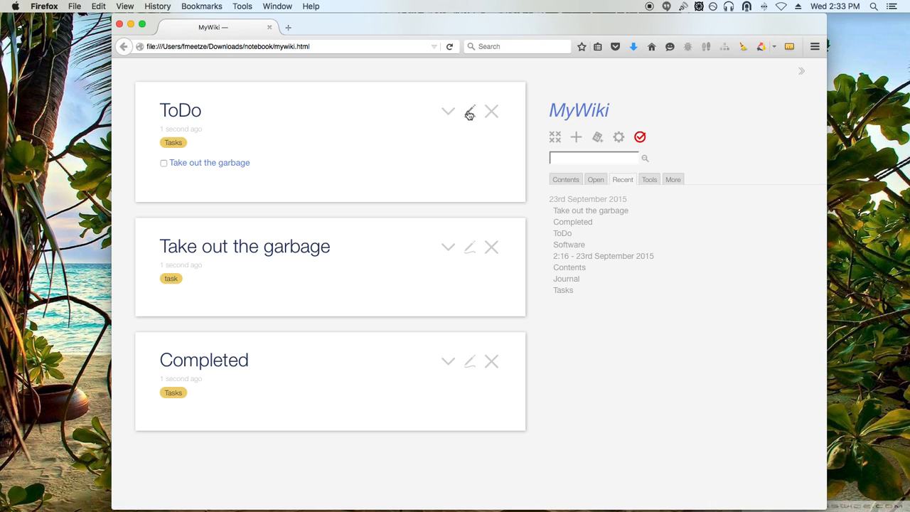
# - Prefix each ToDo link with <$view field="created" format="date" template="DDth mmm hh:mm"/> - before the title
pyautogui.click(469, 111)
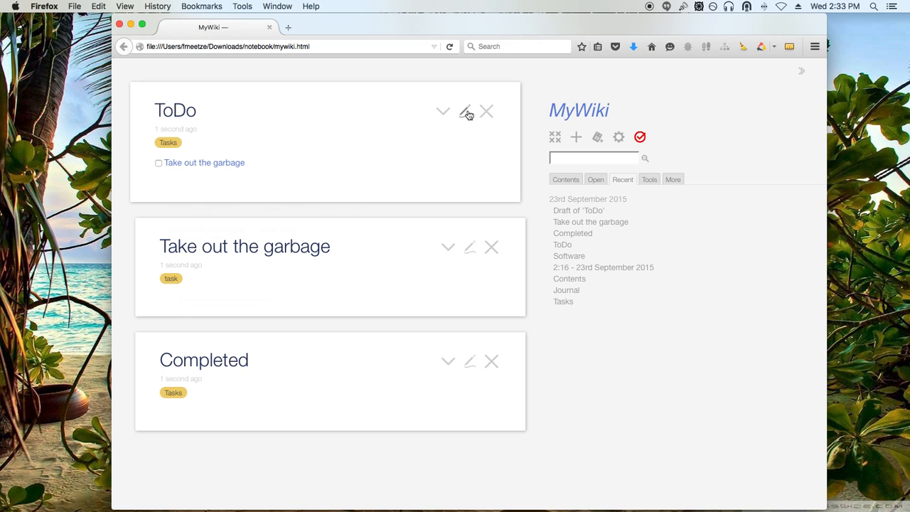
pyautogui.click(469, 111)
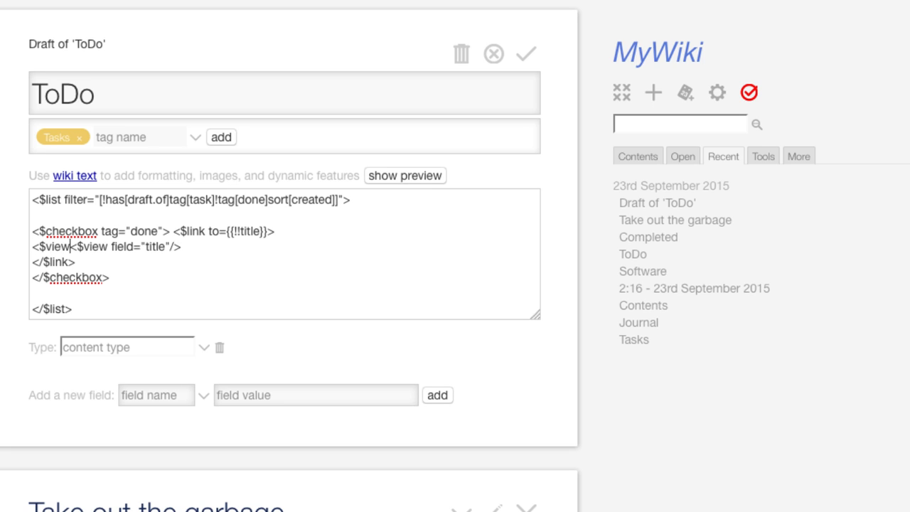
pyautogui.write('fir')
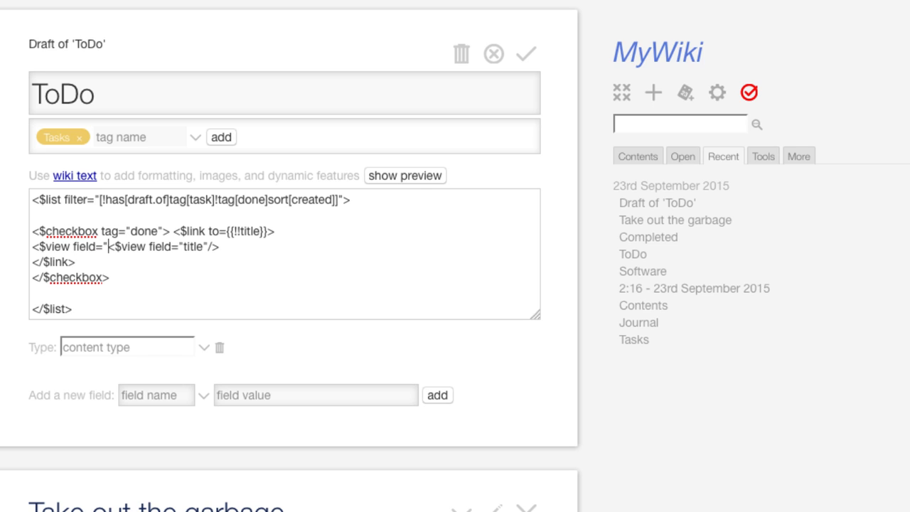
pyautogui.write('created')
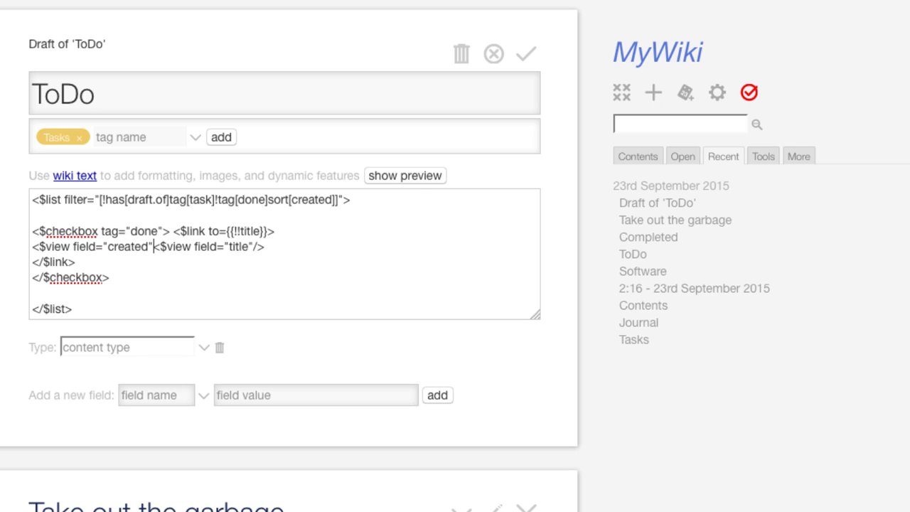
pyautogui.write('format="da')
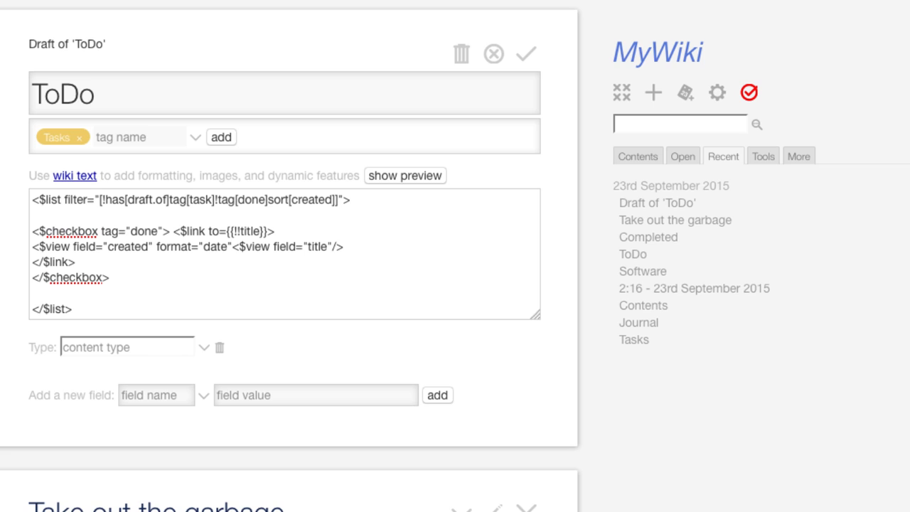
pyautogui.write('template')
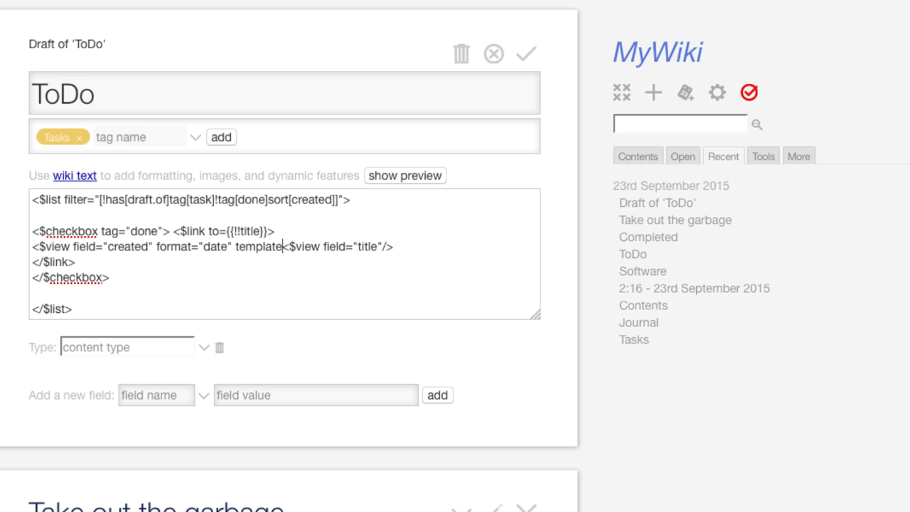
pyautogui.write('DD')
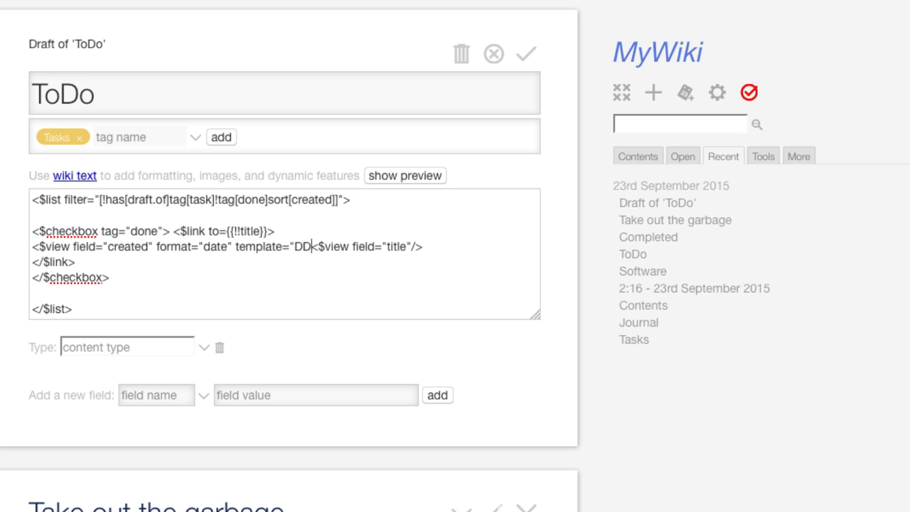
pyautogui.write('th m')
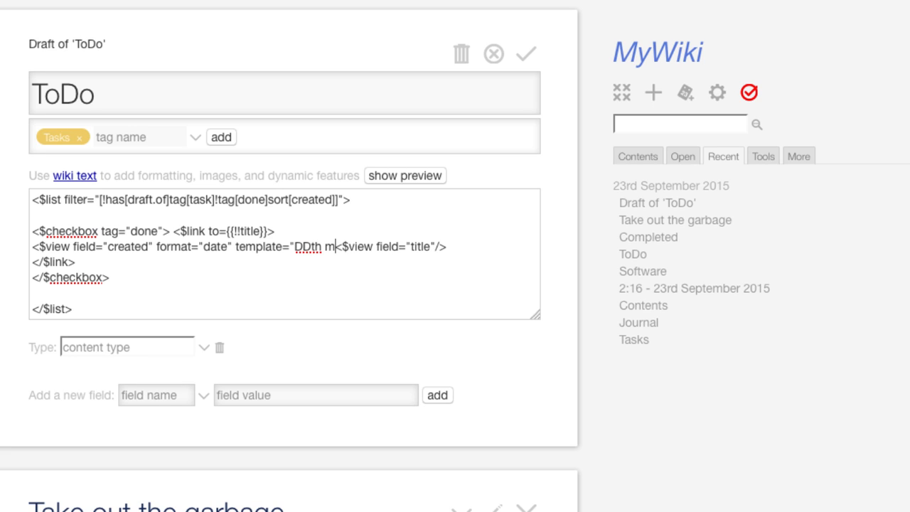
pyautogui.write('mm hh:mm"/>')
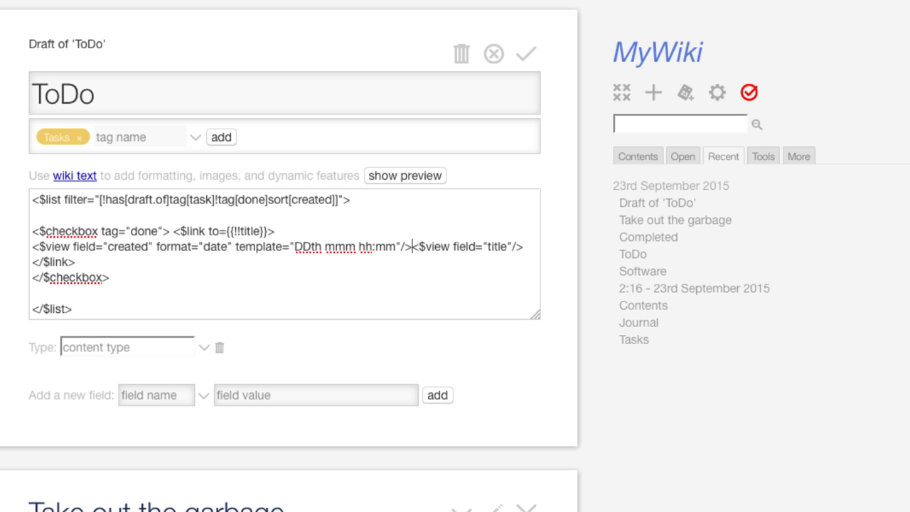
pyautogui.write('-')
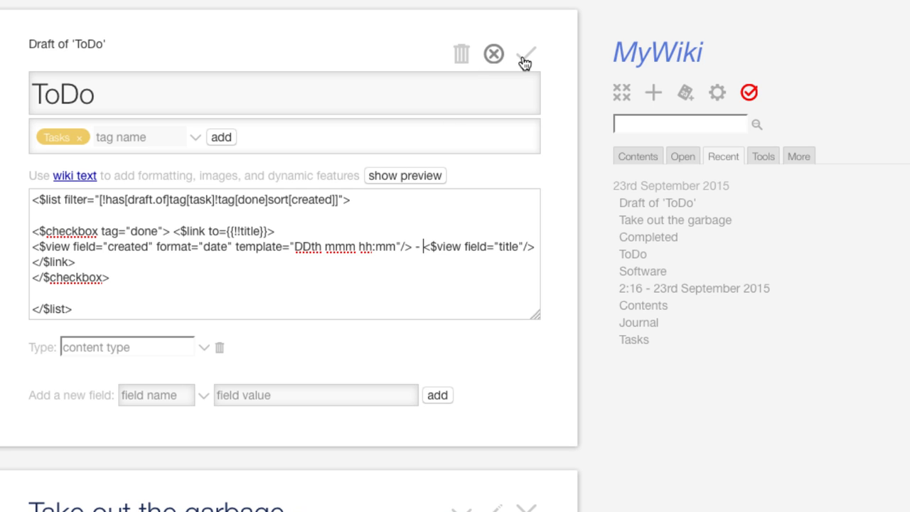
# - Save ToDo so the task reads 23rd Sep 14:23 - Take out the garbage
pyautogui.click(525, 54)
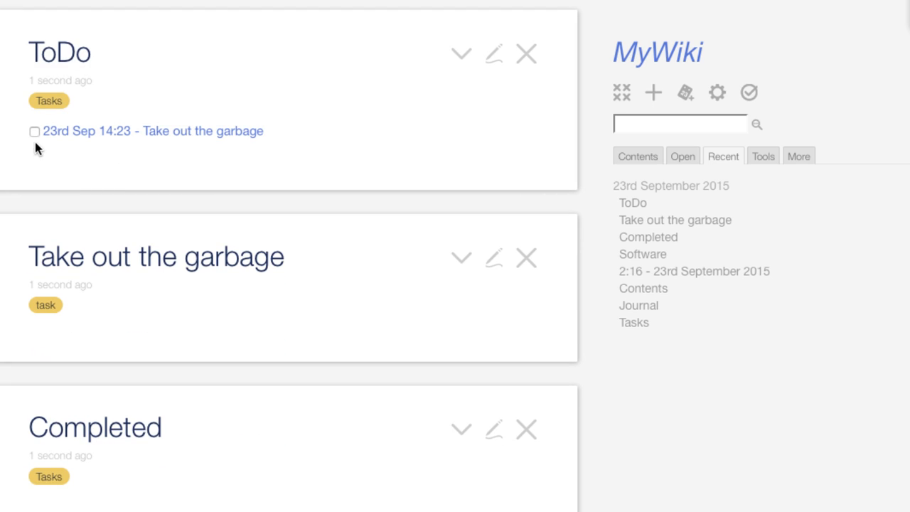
pyautogui.moveTo(160, 149)
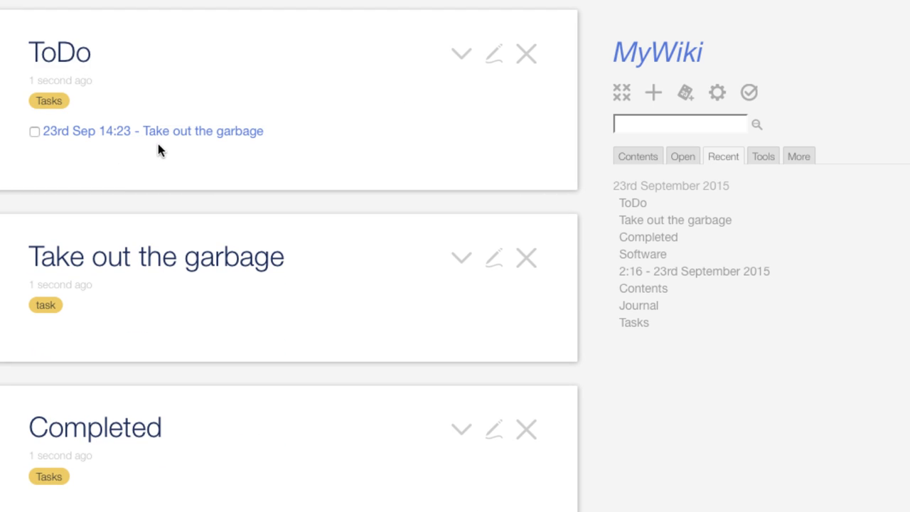
pyautogui.moveTo(494, 54)
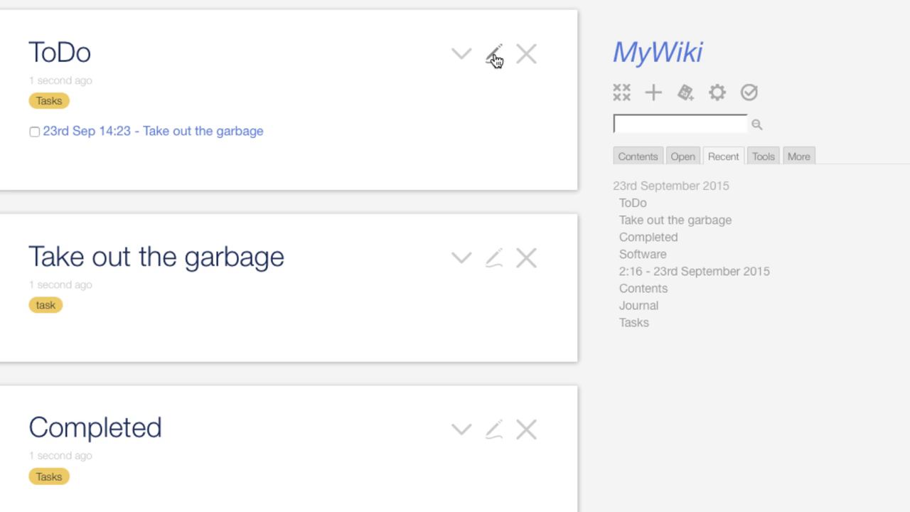
pyautogui.moveTo(404, 139)
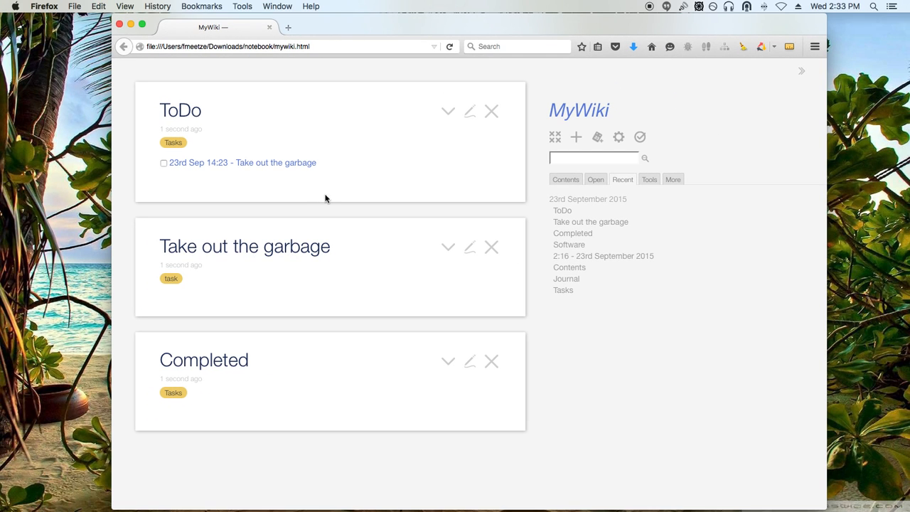
pyautogui.moveTo(270, 176)
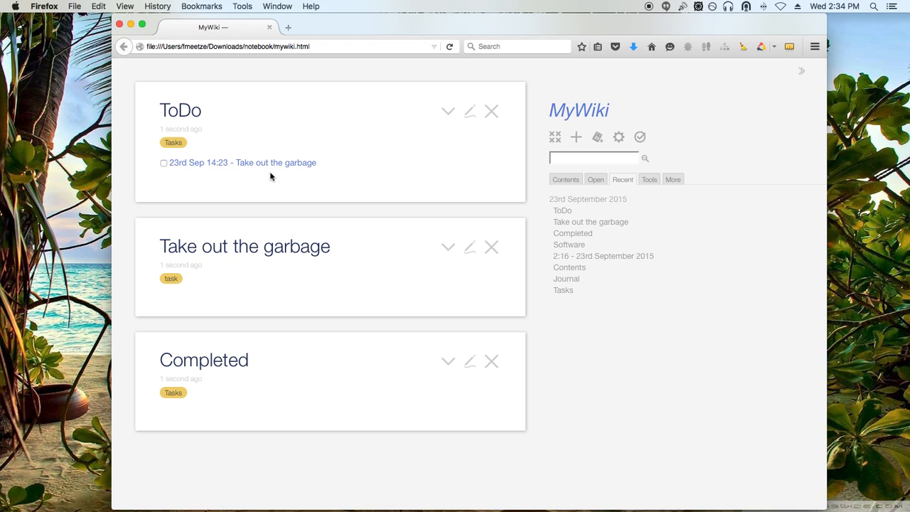
pyautogui.moveTo(381, 220)
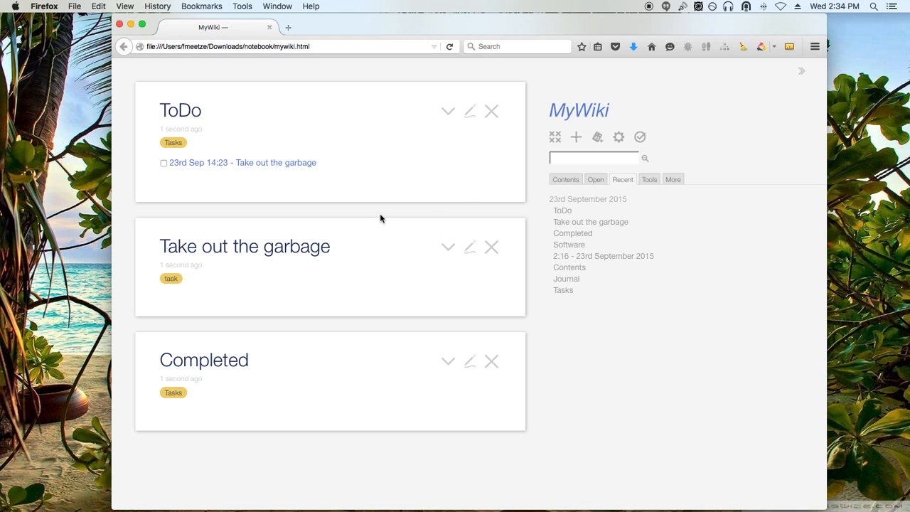